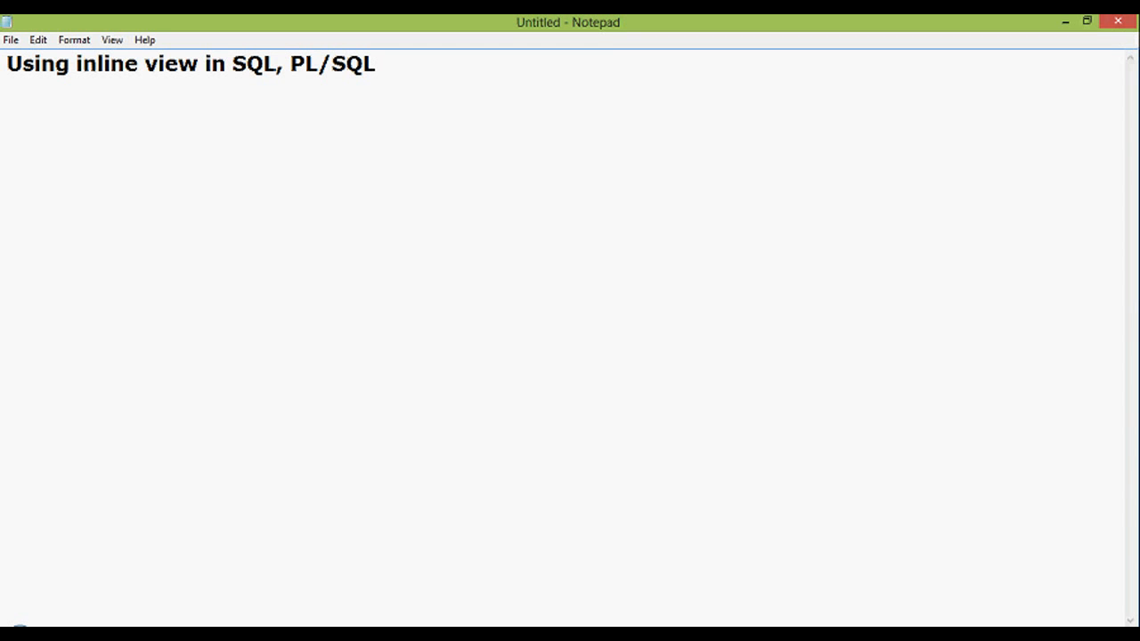
Step: List the first table as '1. member_master' on its own line
type("1.")
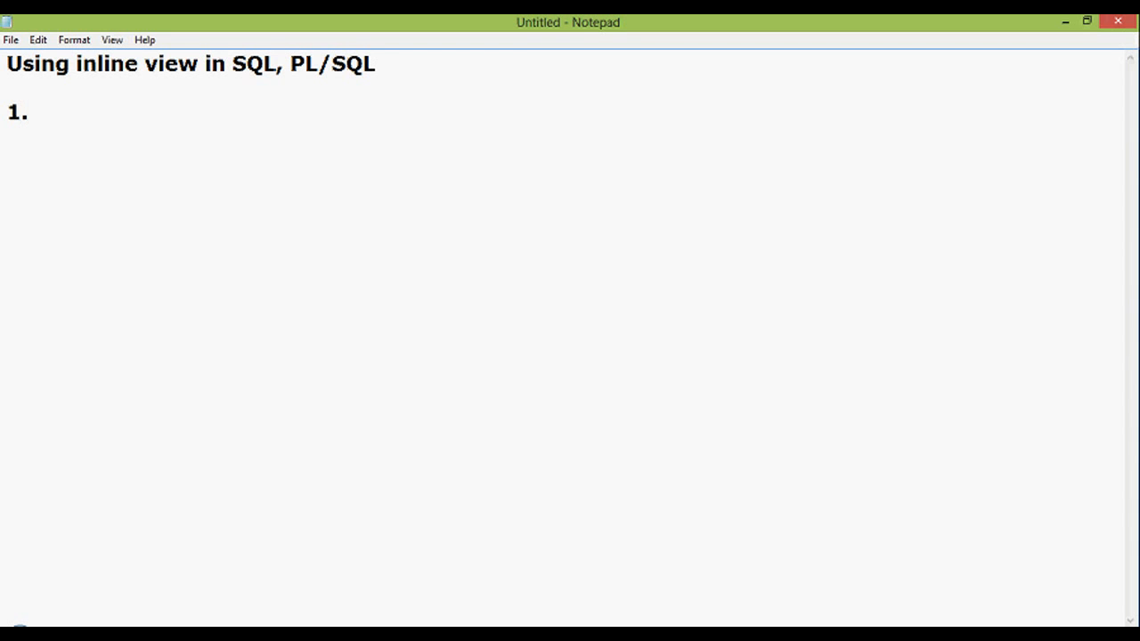
type("e")
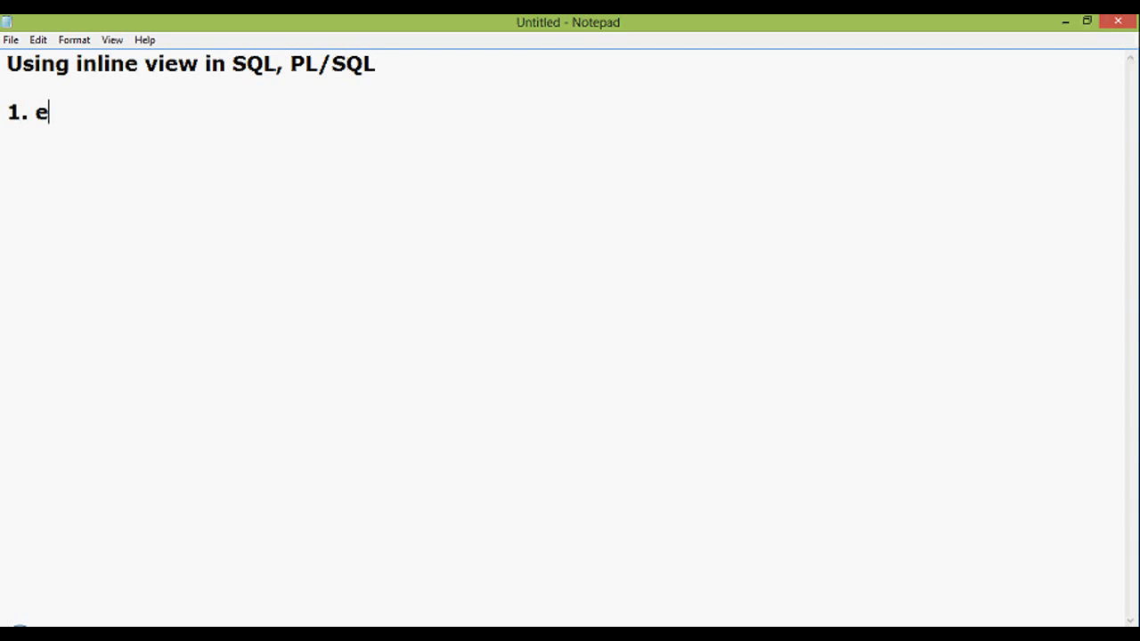
type("member")
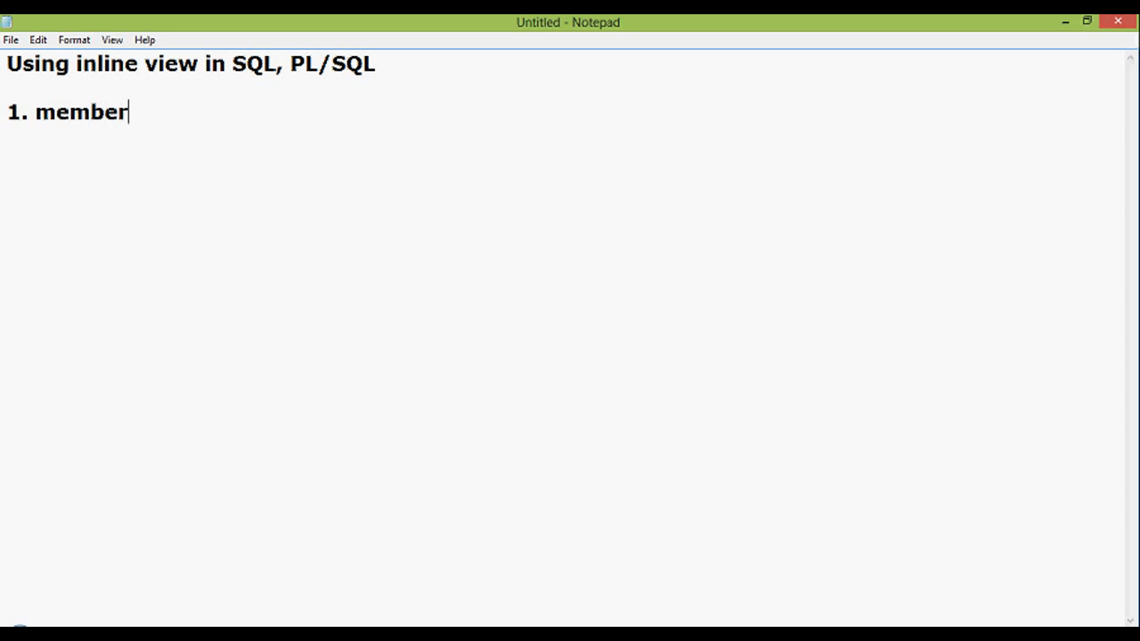
type("_master")
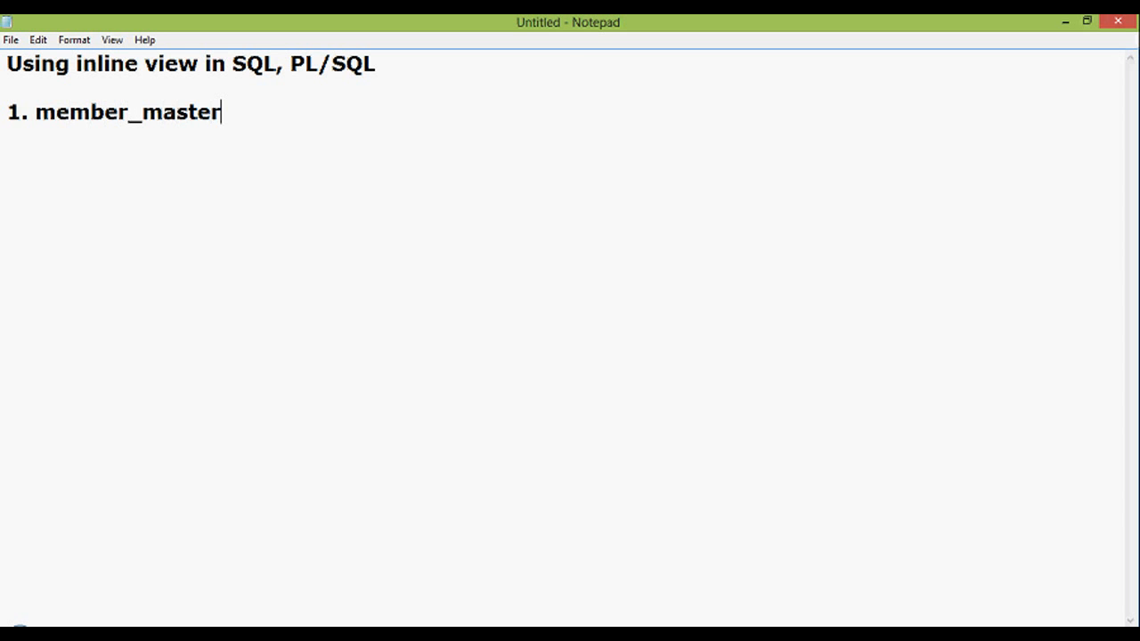
key("Enter")
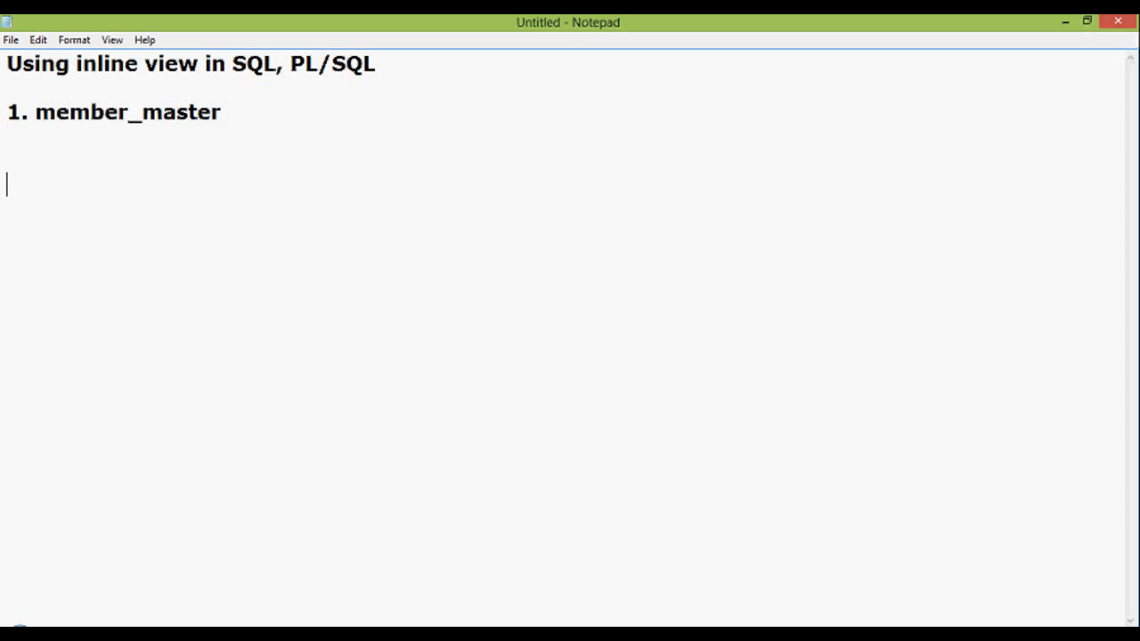
Step: Add '2. withdrawdeposit' and '3. loansvr' as the next numbered tables
type("2.")
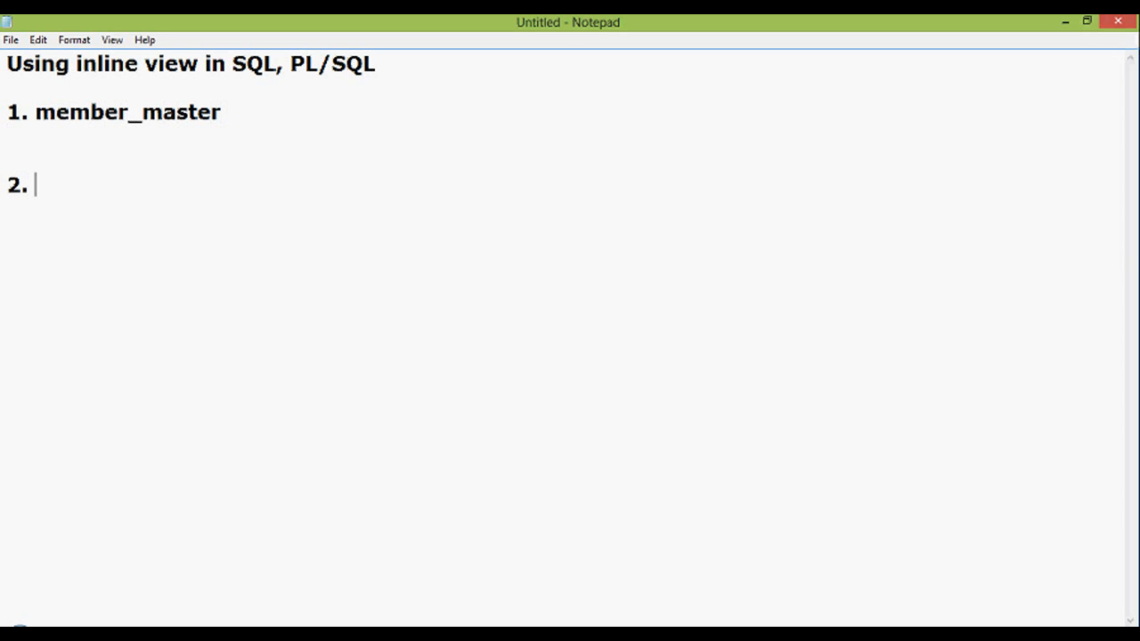
type("w")
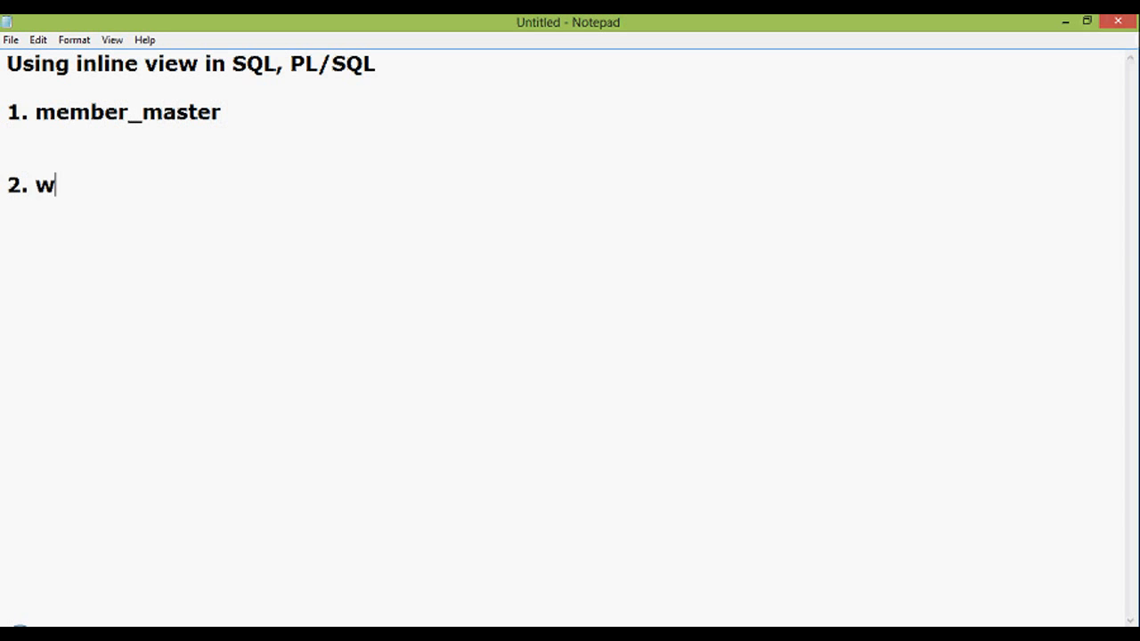
type("ith")
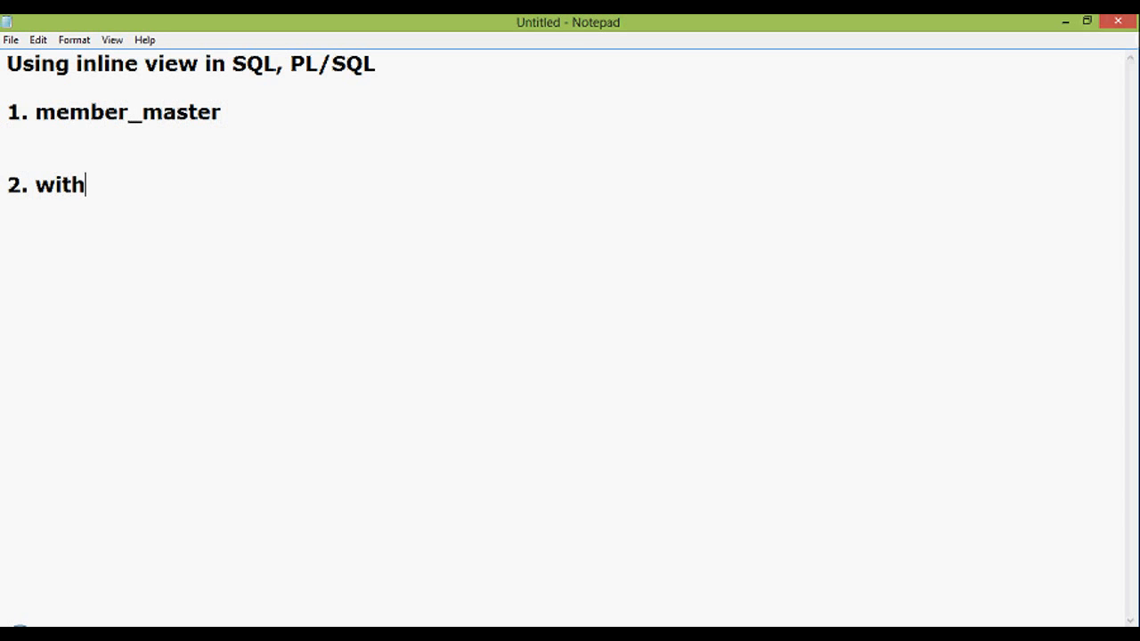
type("drawdep")
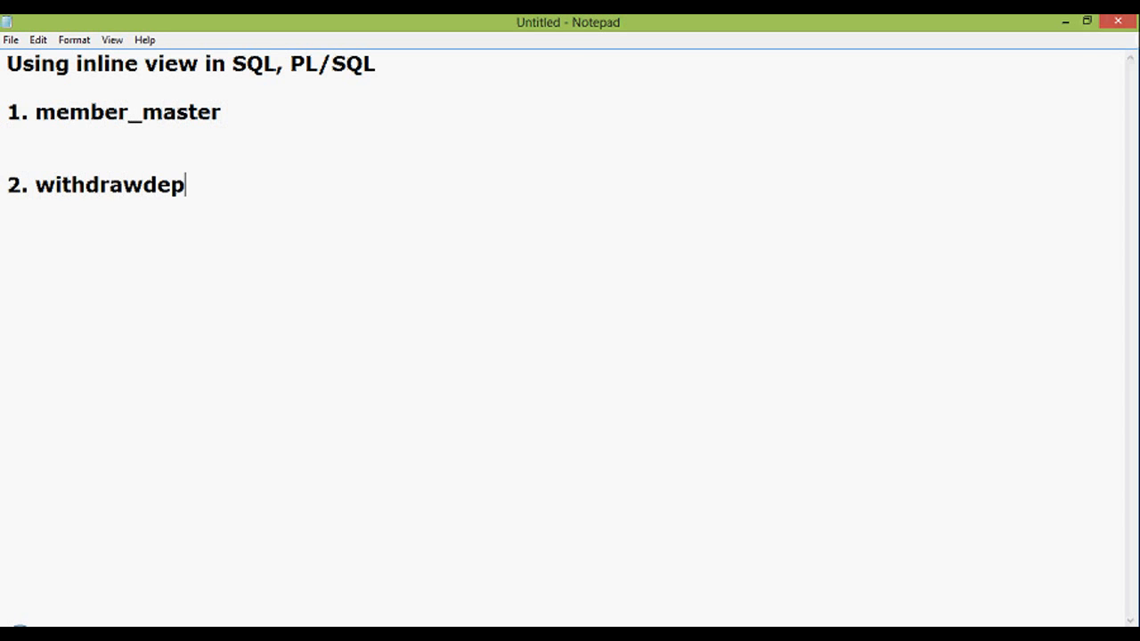
type("osit")
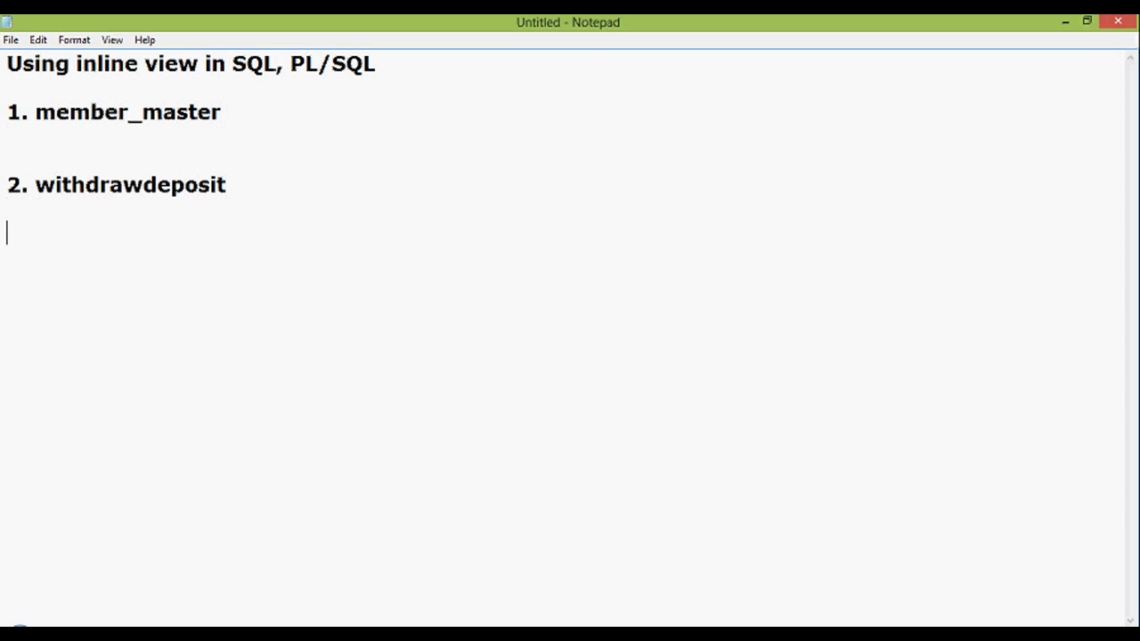
type("3.  I")
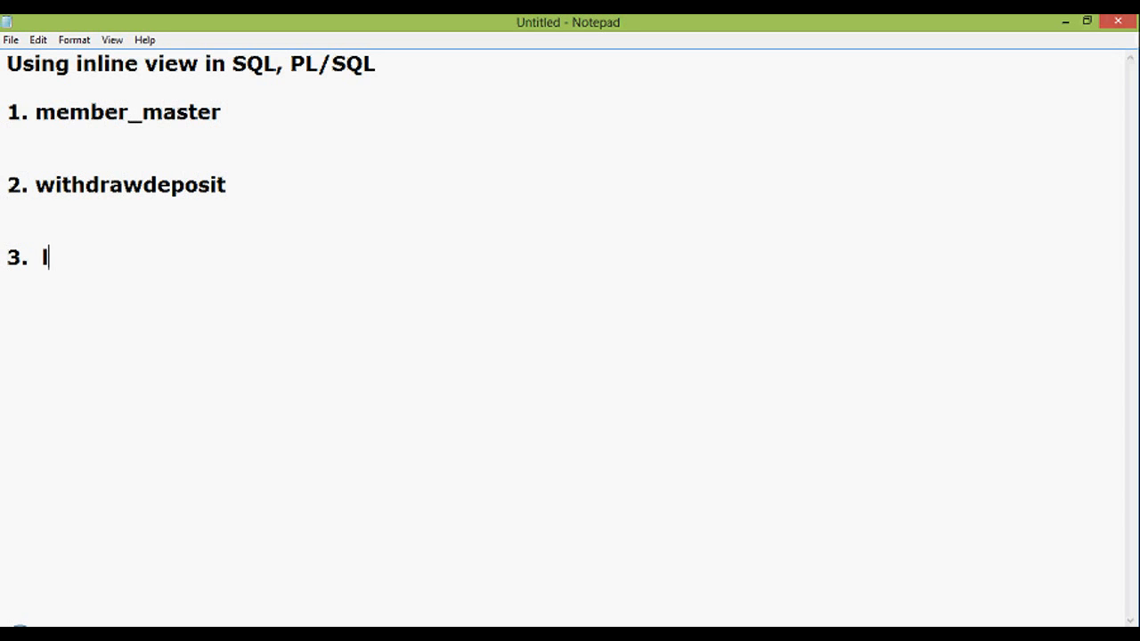
type("oansv")
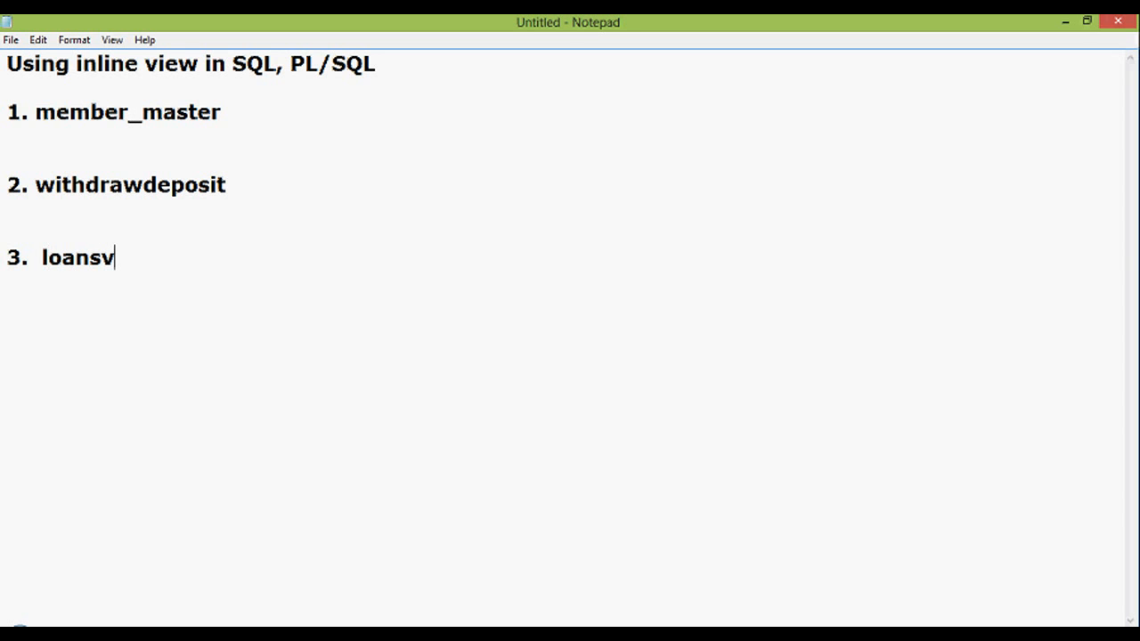
type("r")
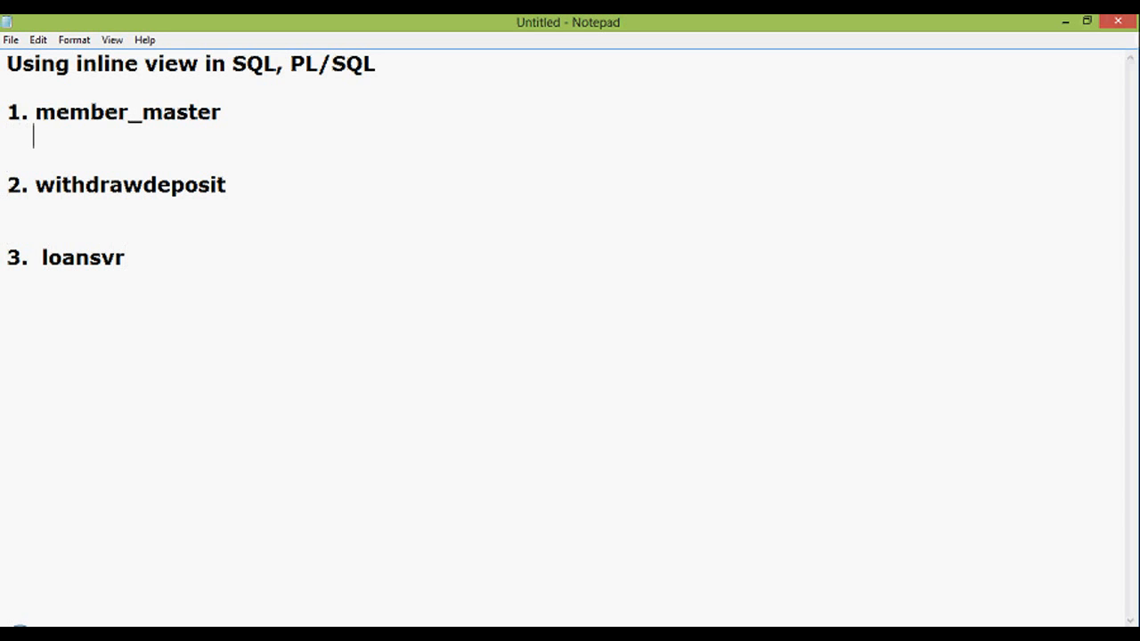
Step: List member_id and member_name as columns under member_master
type("mem")
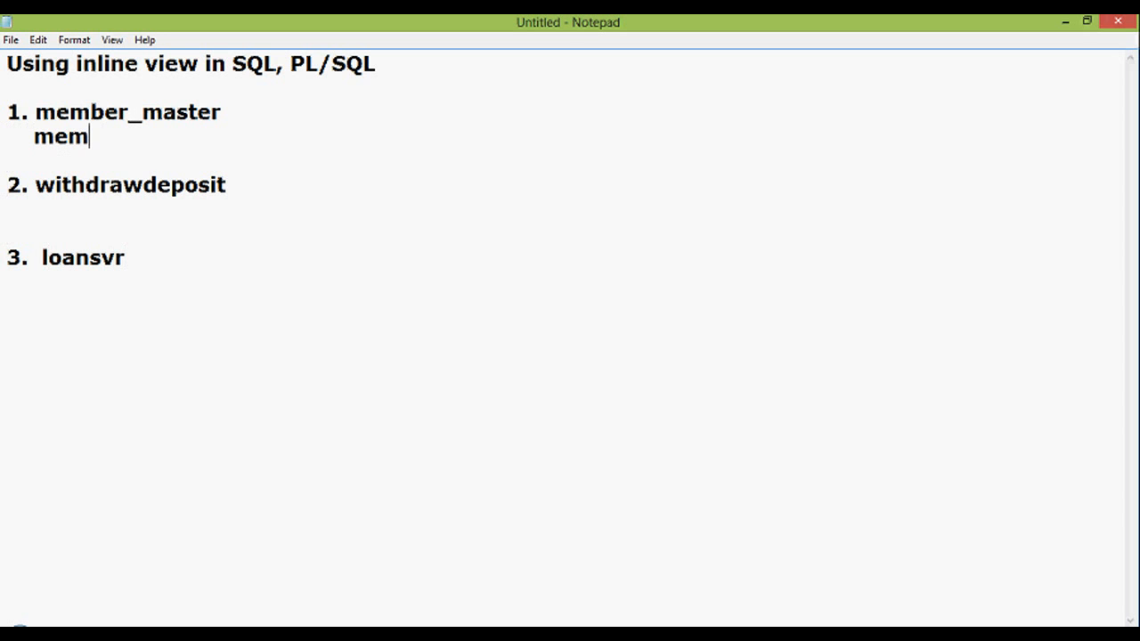
type("ber")
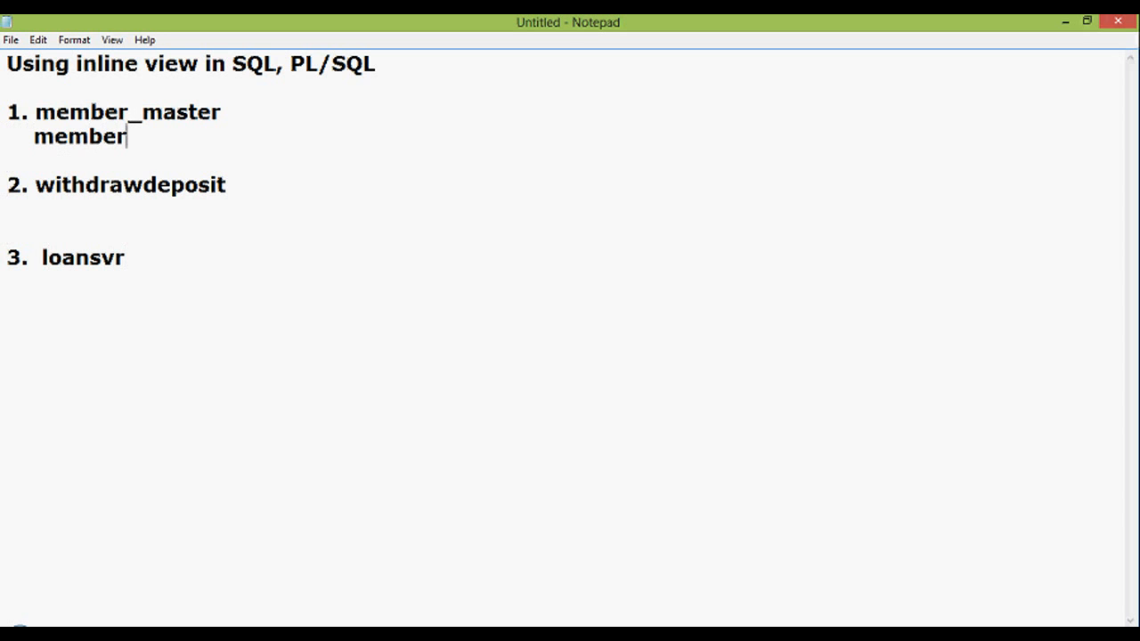
type("_id")
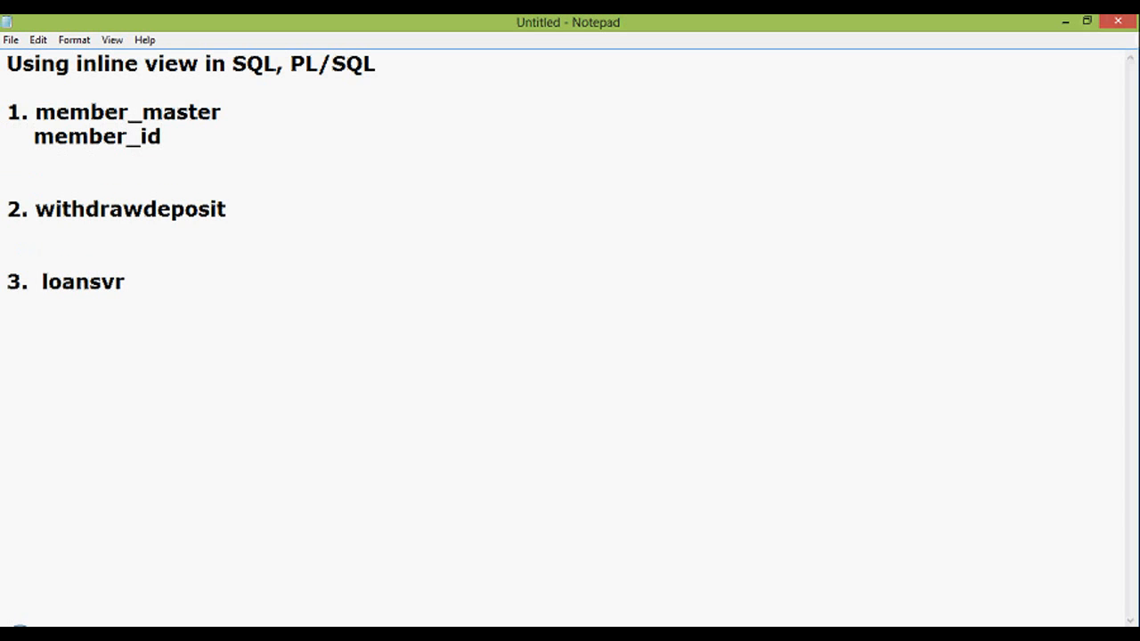
type("member_")
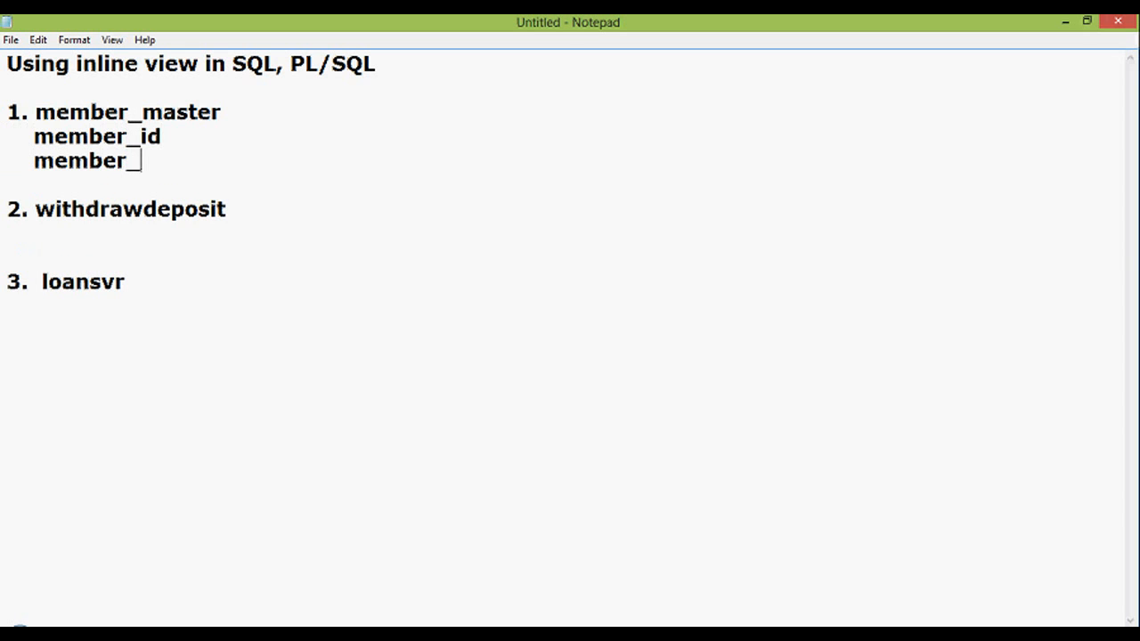
type("name")
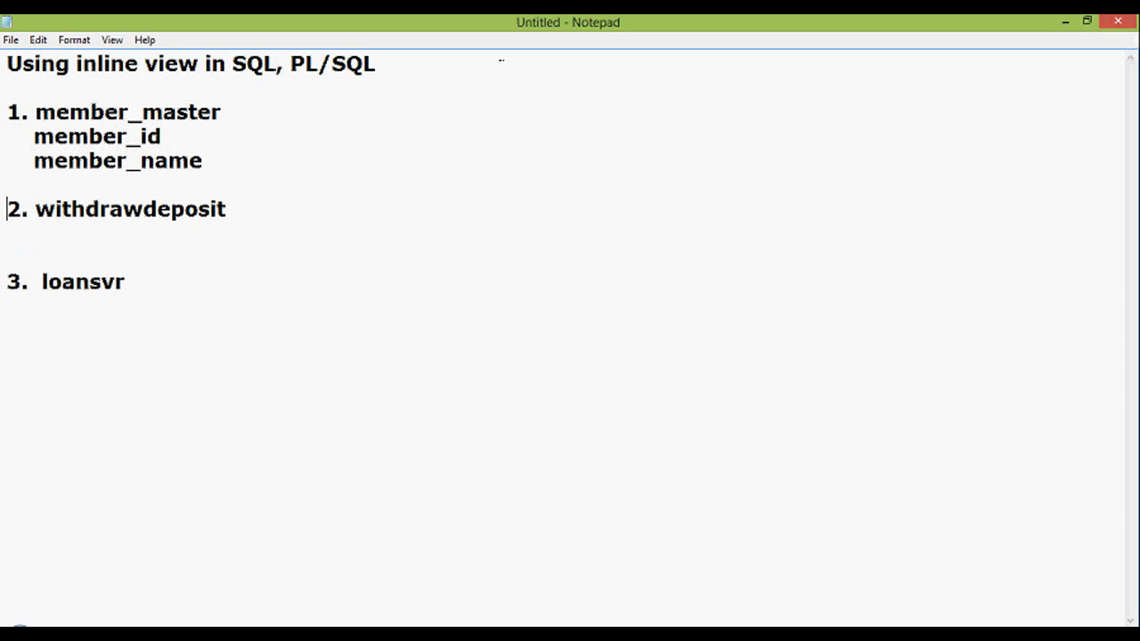
Step: Mark member_id as p_k, correcting the mistyped plus sign
left_click(162, 136)
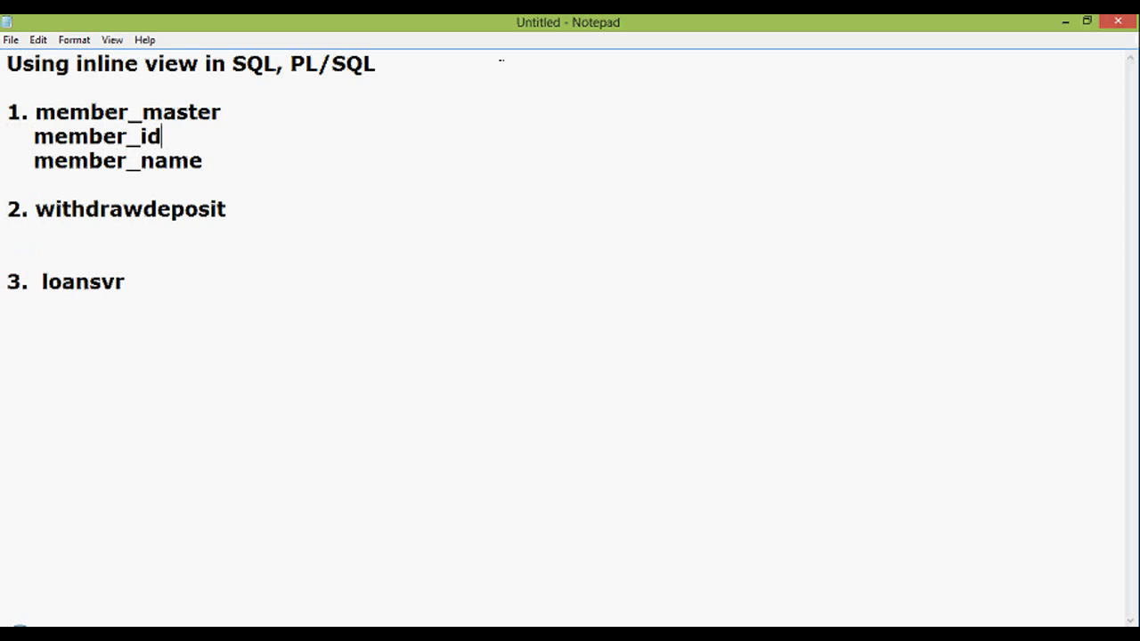
type("p+")
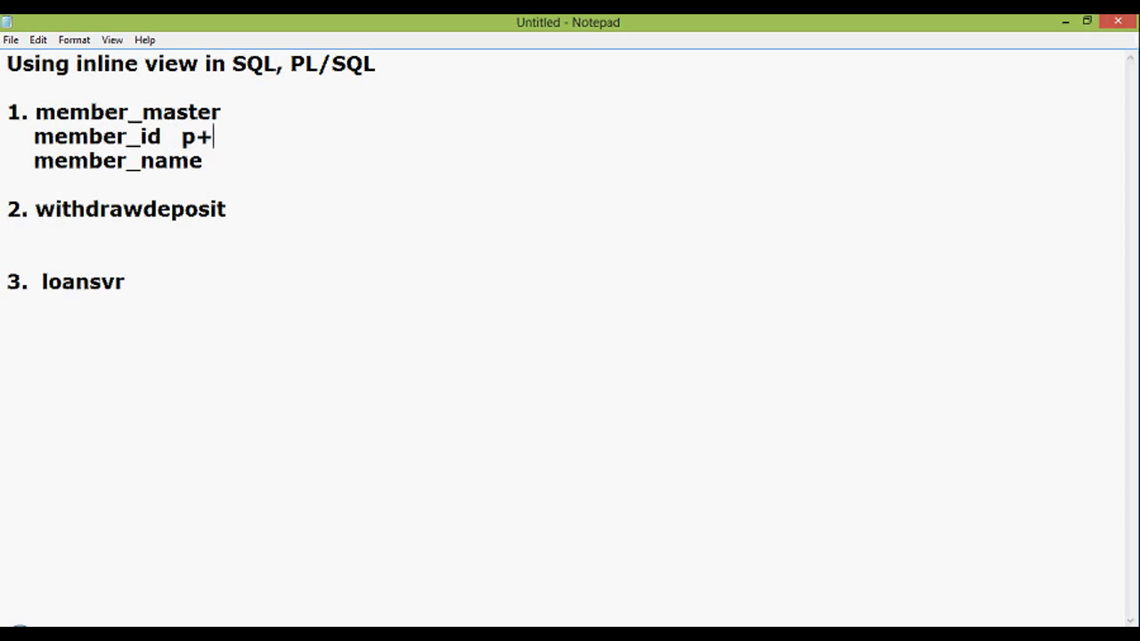
key("Backspace")
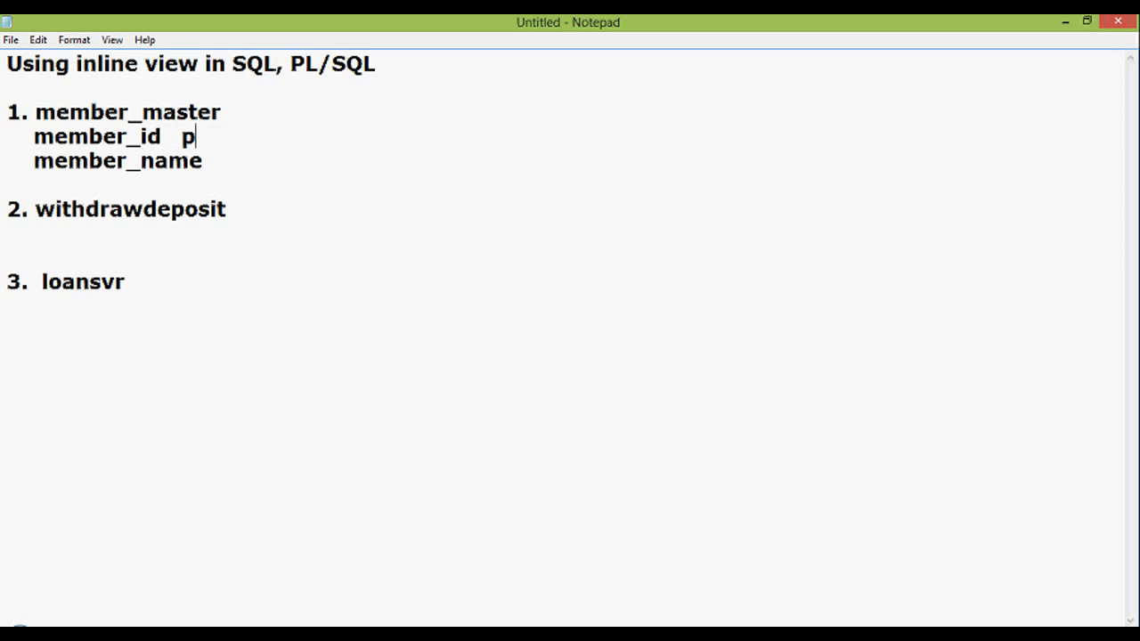
type("_k")
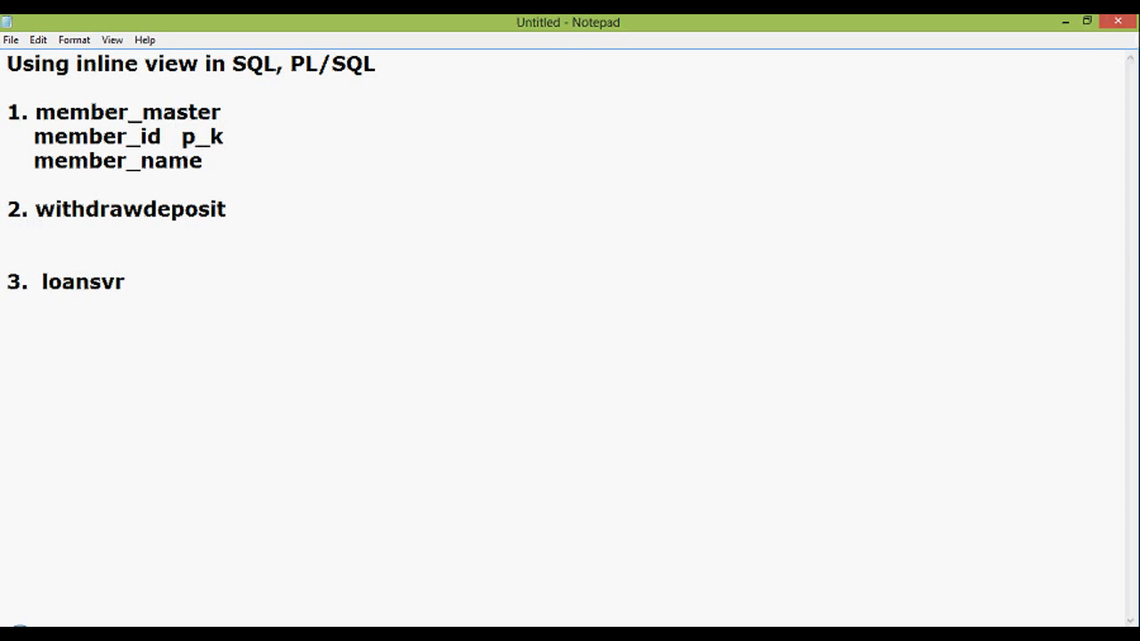
Step: List member_id and amount as the first withdrawdeposit columns
type("mem")
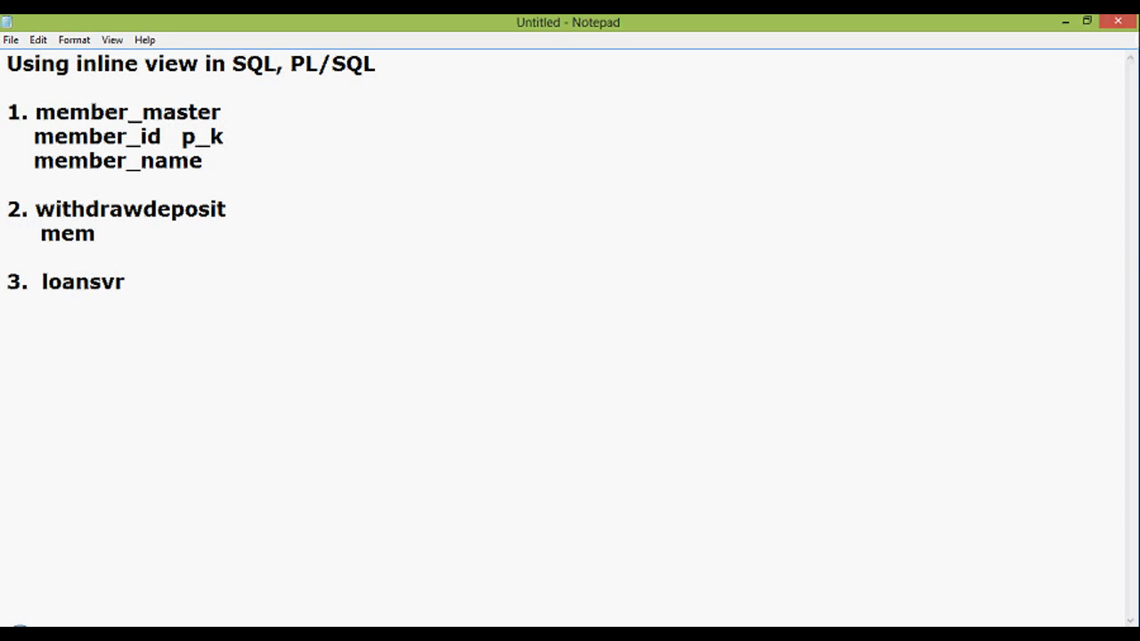
type("ber_")
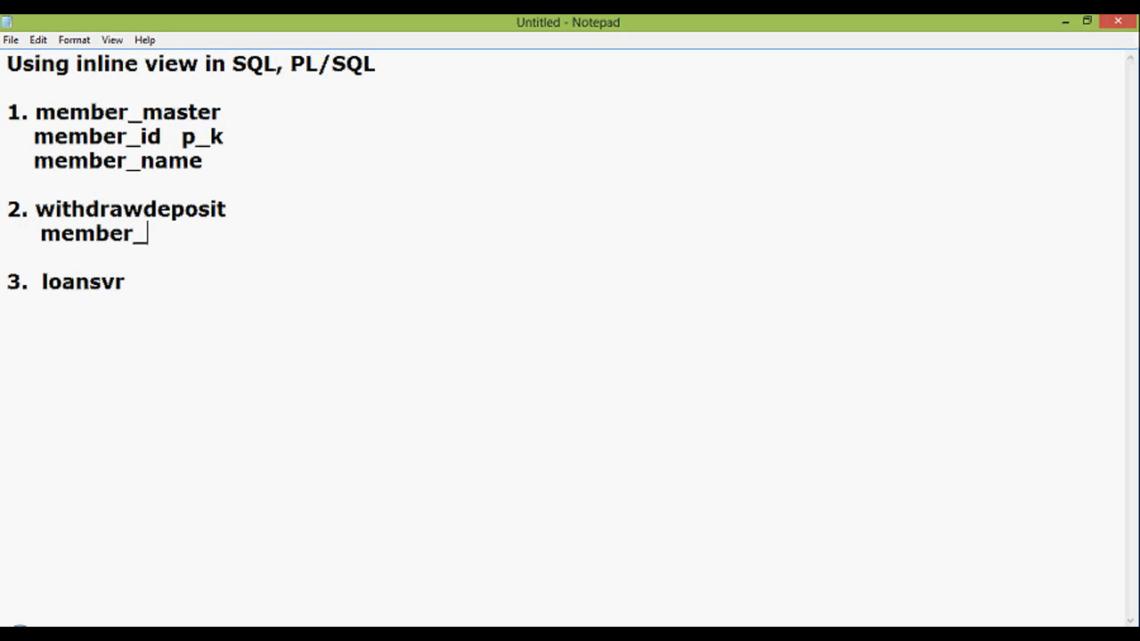
type("id")
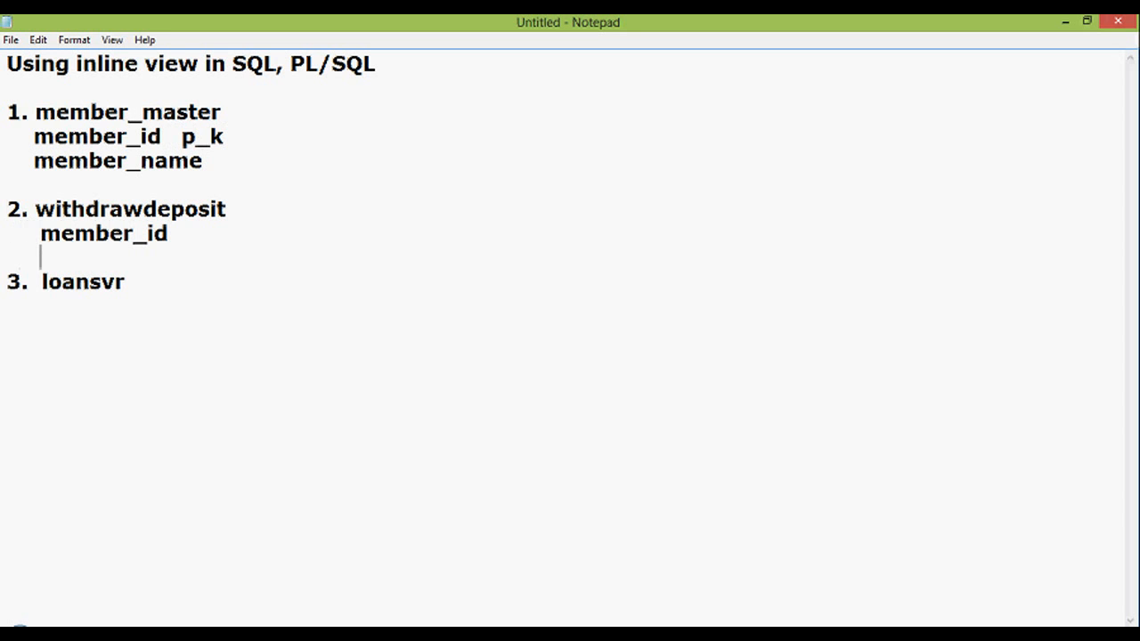
type("amoun")
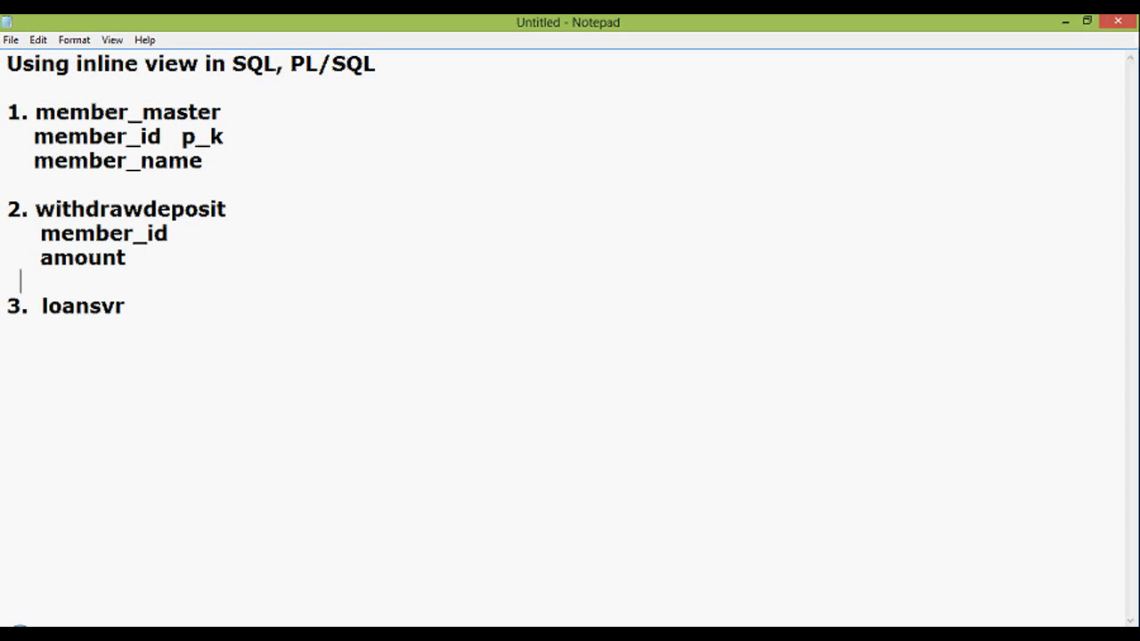
Step: Add transaction_date and transaction_type, then select the column block for copying
type("tran")
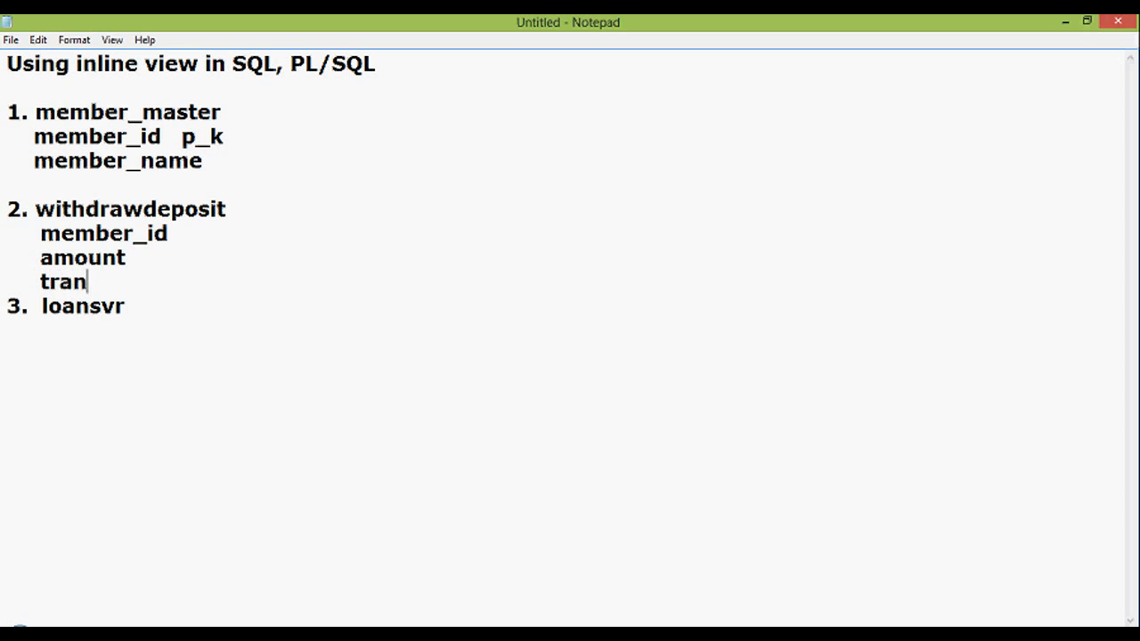
type("sac")
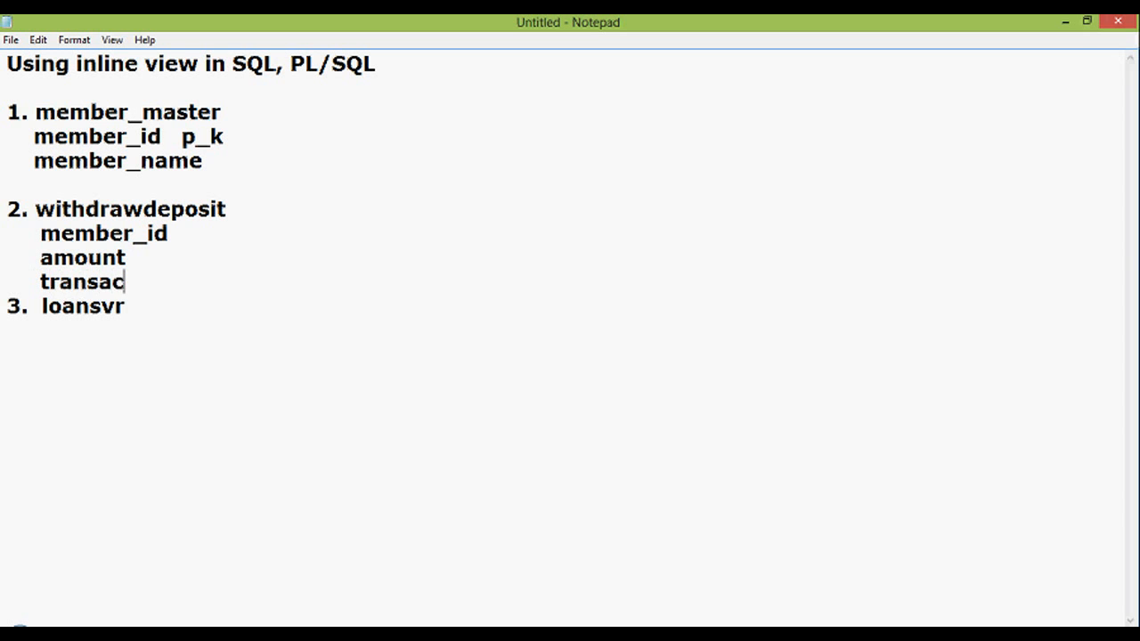
type("tion_date")
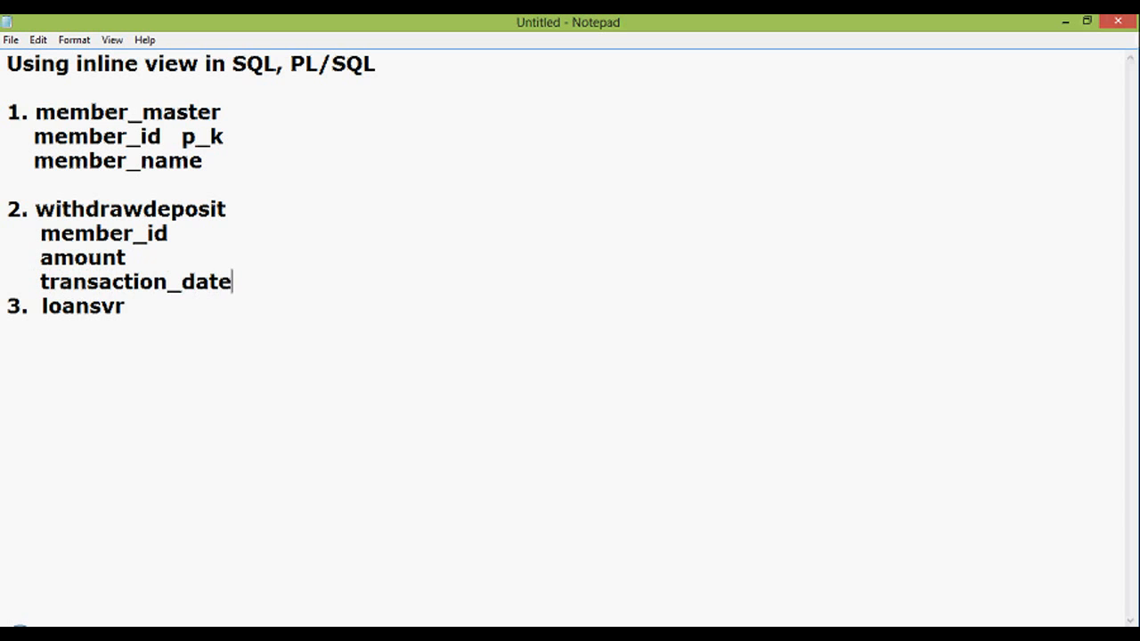
key("Enter")
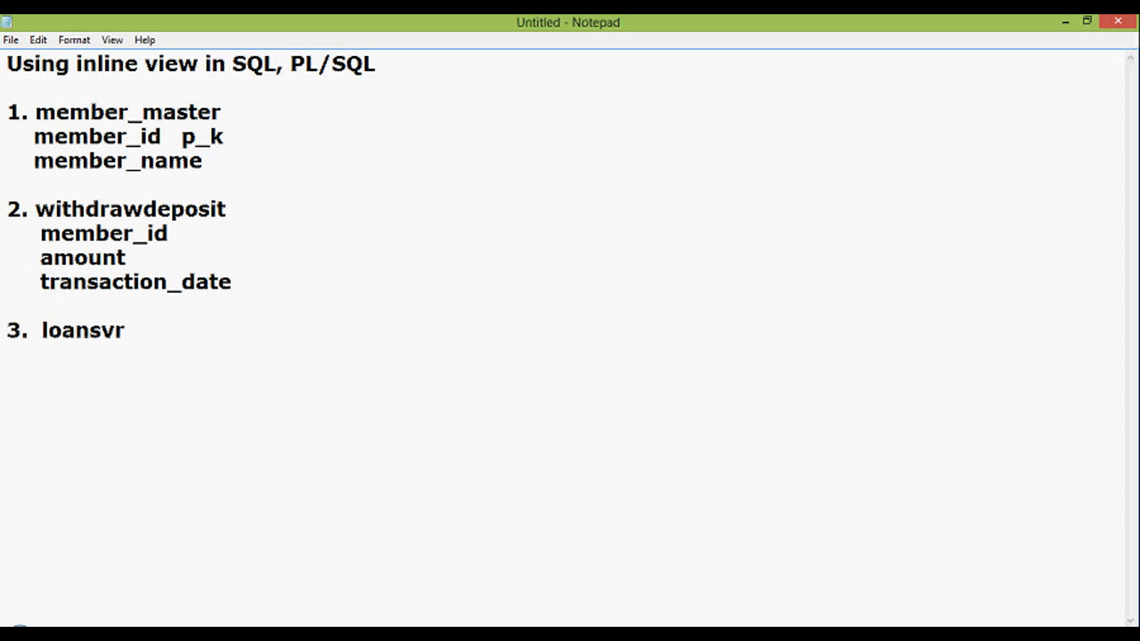
type("transac")
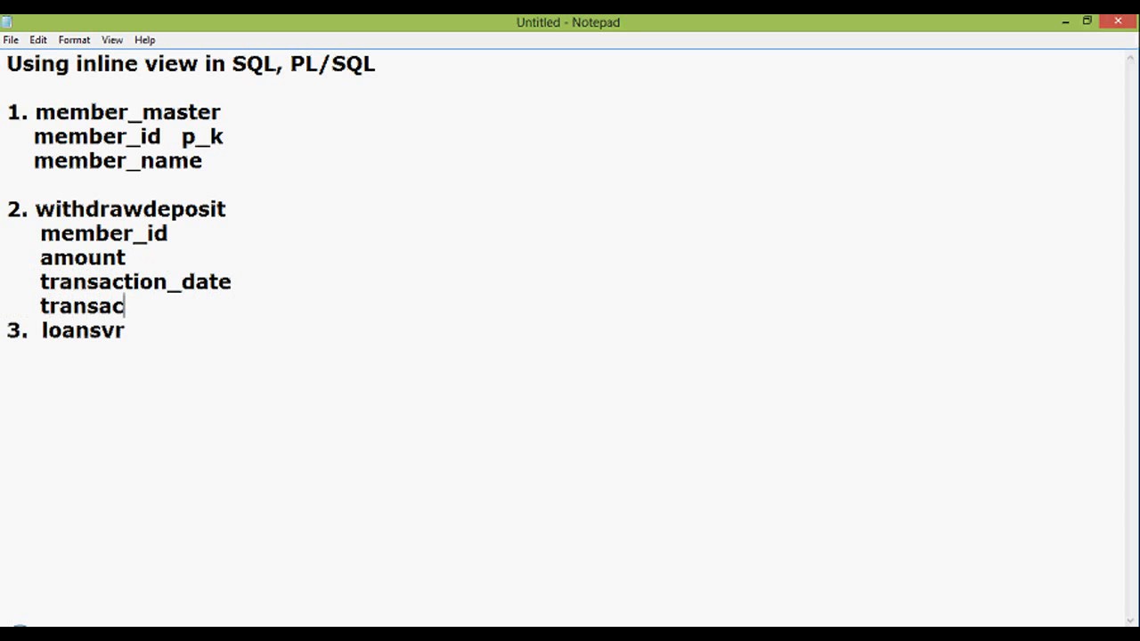
type("tion_t")
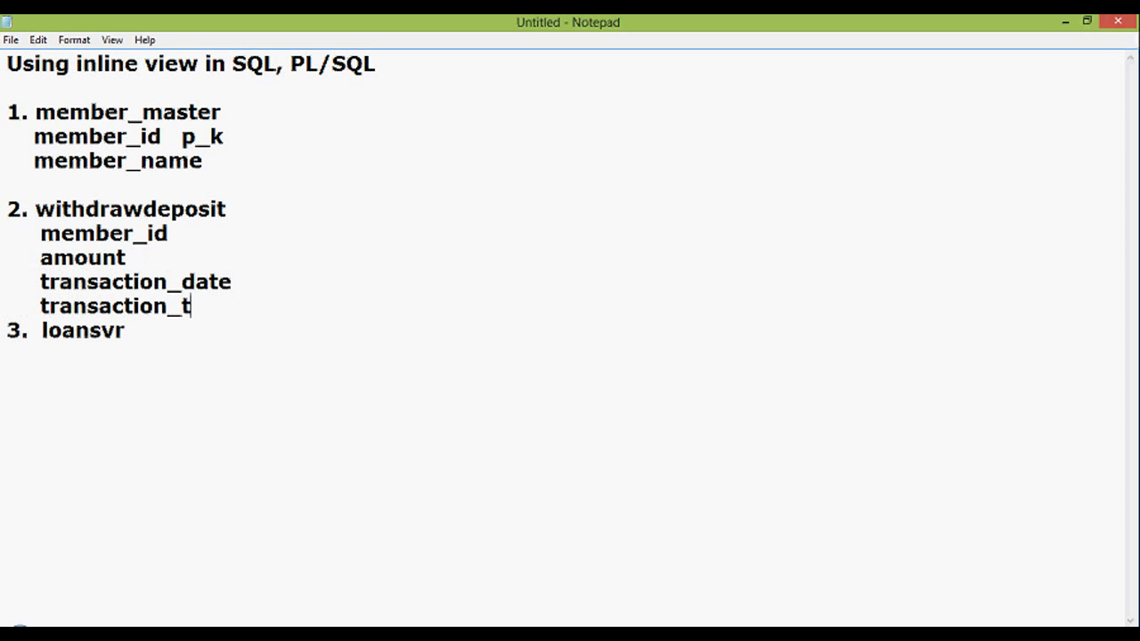
type("ype")
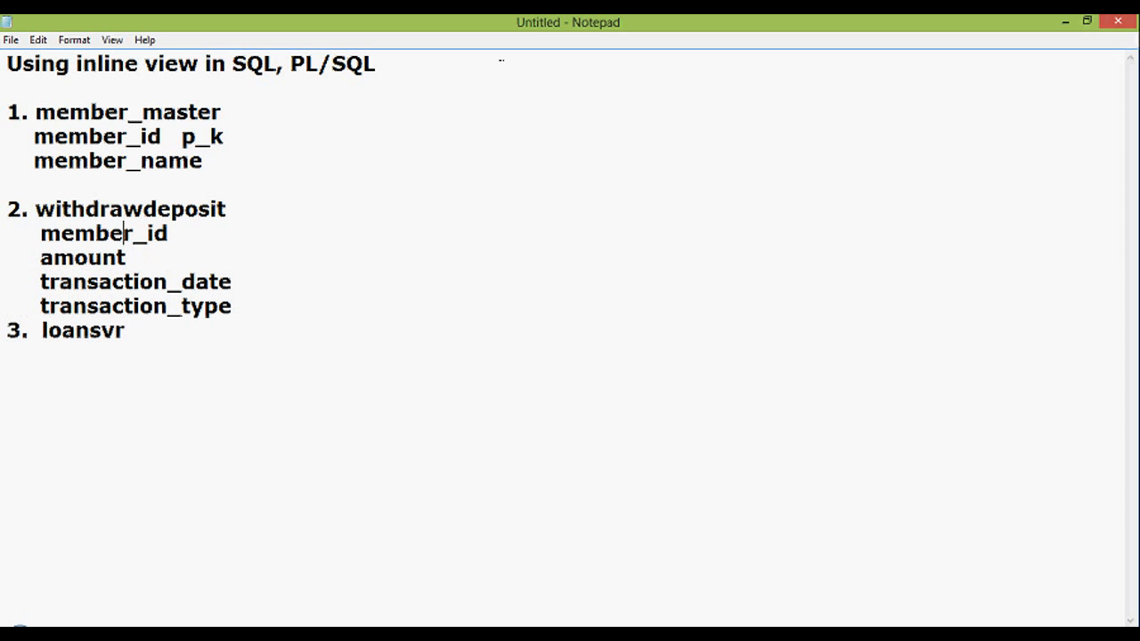
left_click_drag(39, 231, 231, 307)
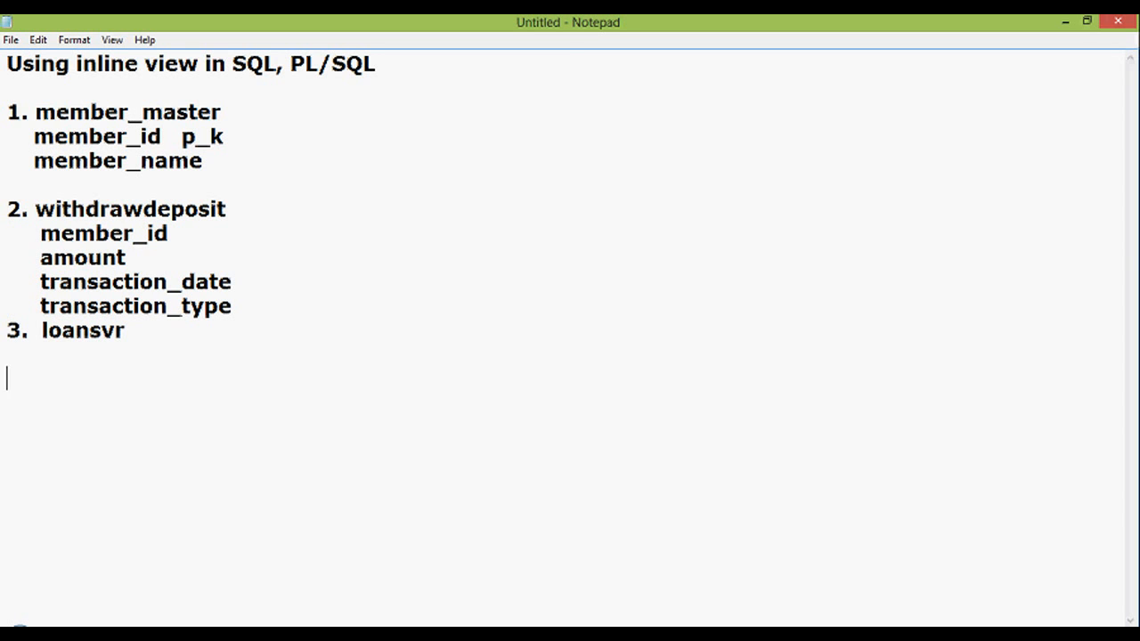
Step: Give loansvr the copied columns and note 'W', 'D' after withdrawdeposit's transaction_type
type("member_id")
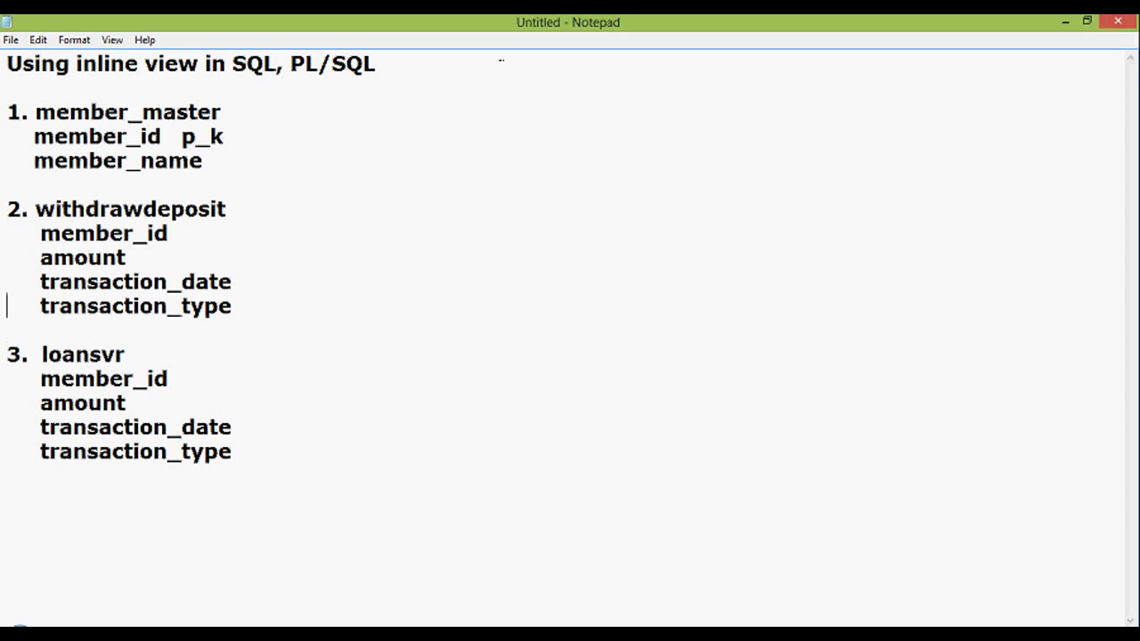
left_click(232, 306)
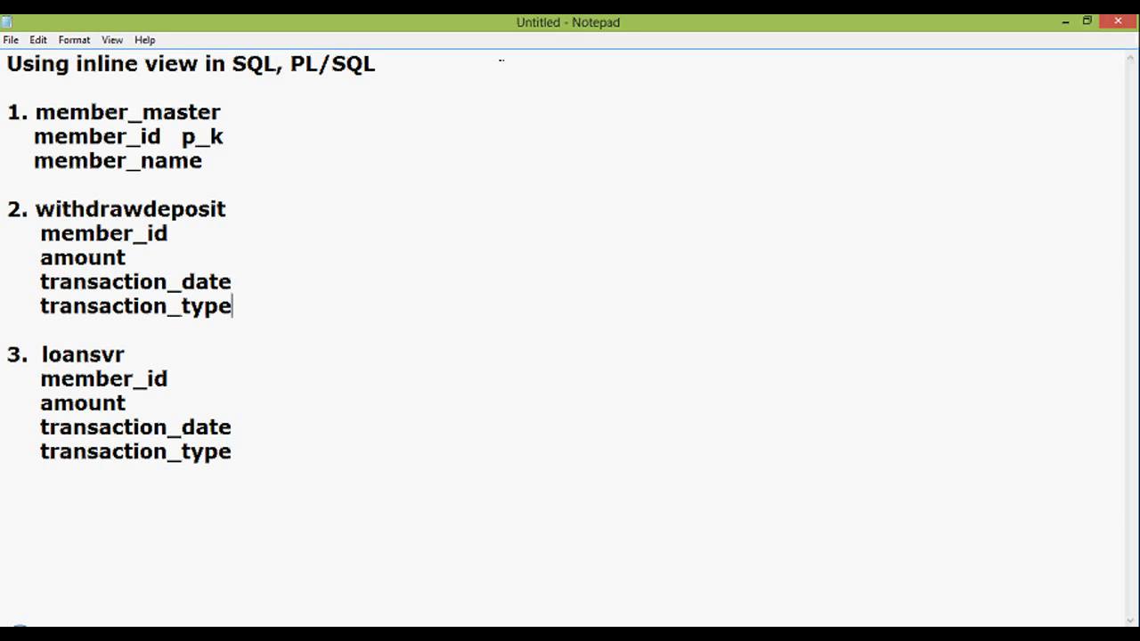
type("'")
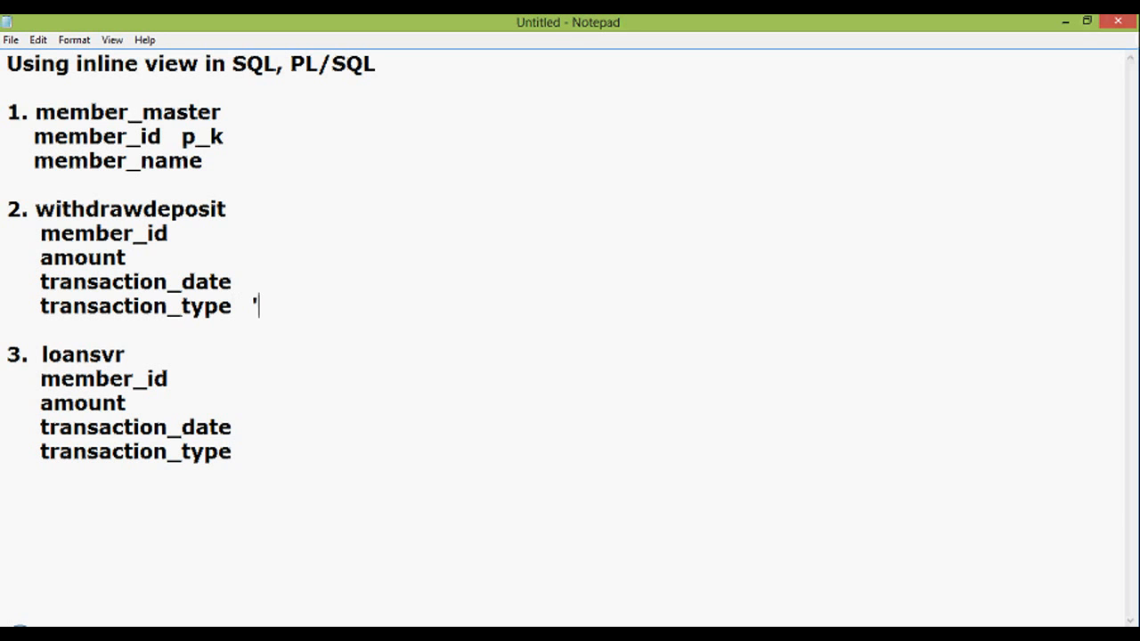
type("W'")
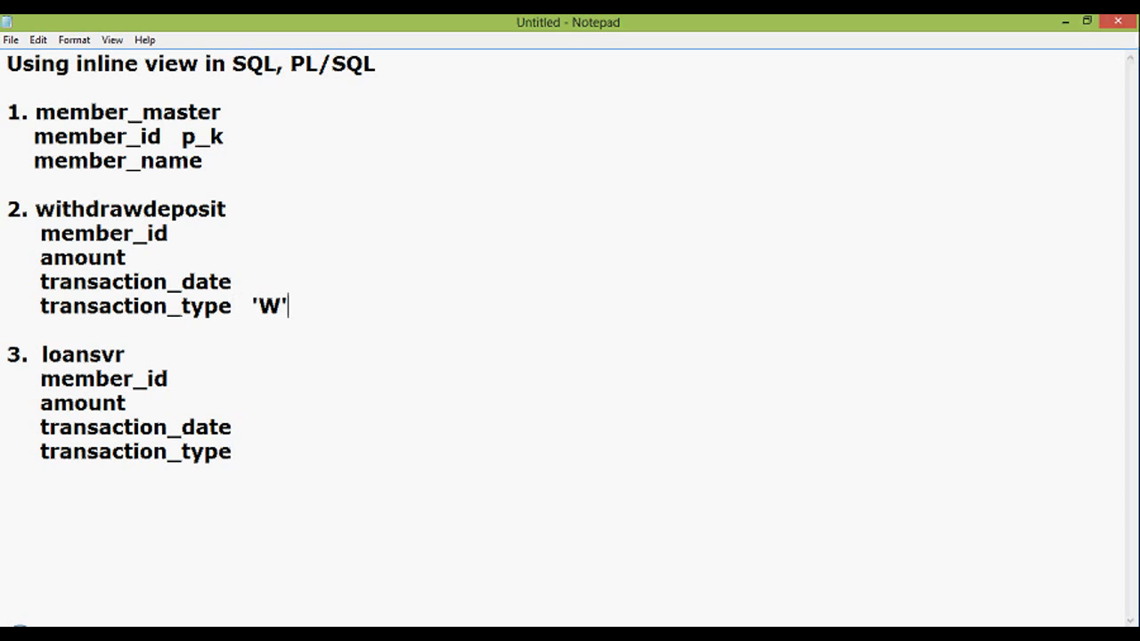
type(", 'D'")
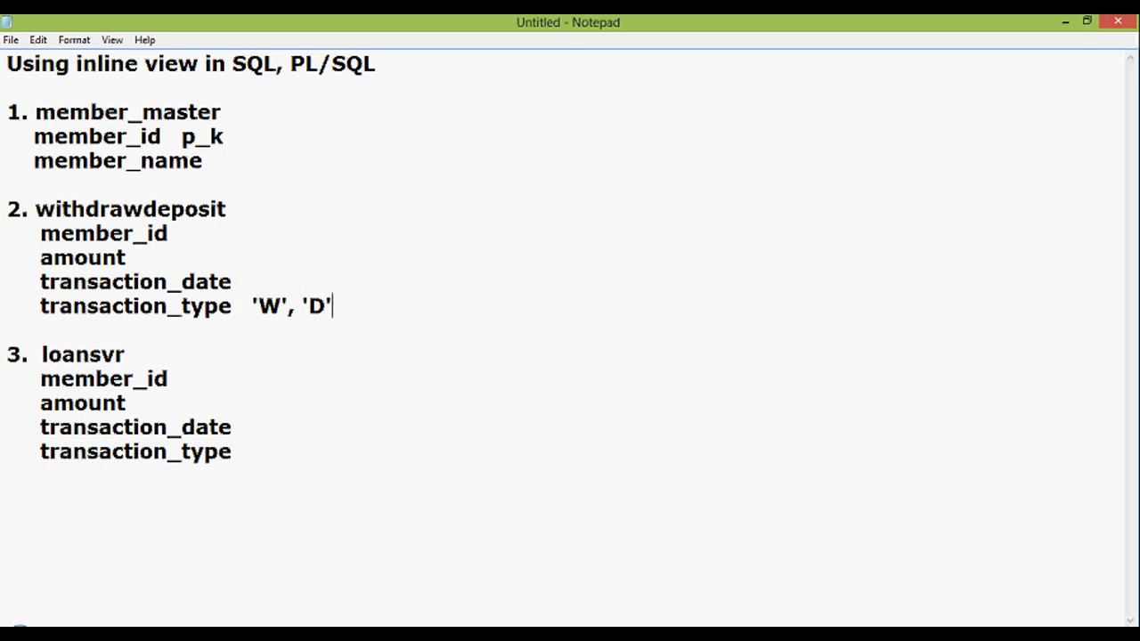
Step: Add the same 'W', 'D' values after loansvr's transaction_type
left_click_drag(335, 306, 253, 306)
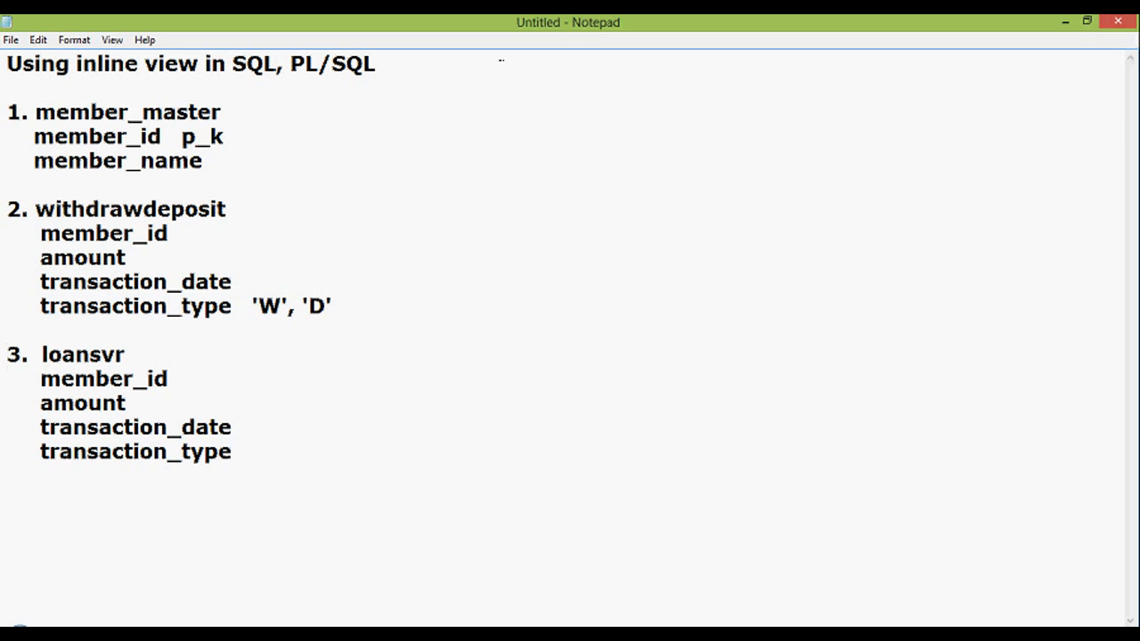
left_click(244, 452)
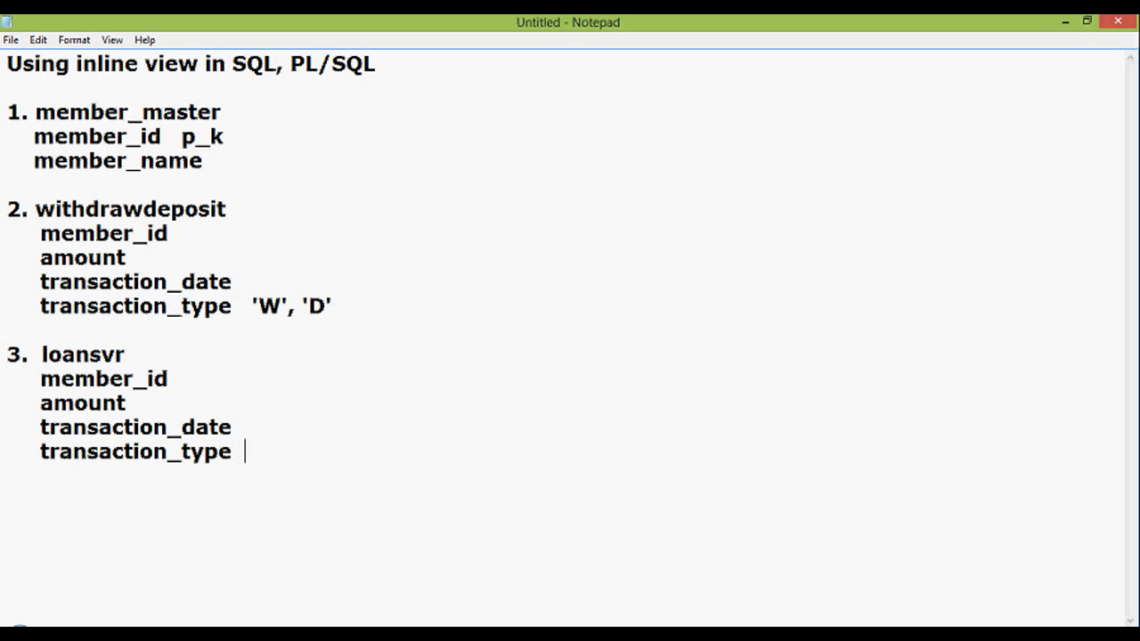
type("'W', 'D'")
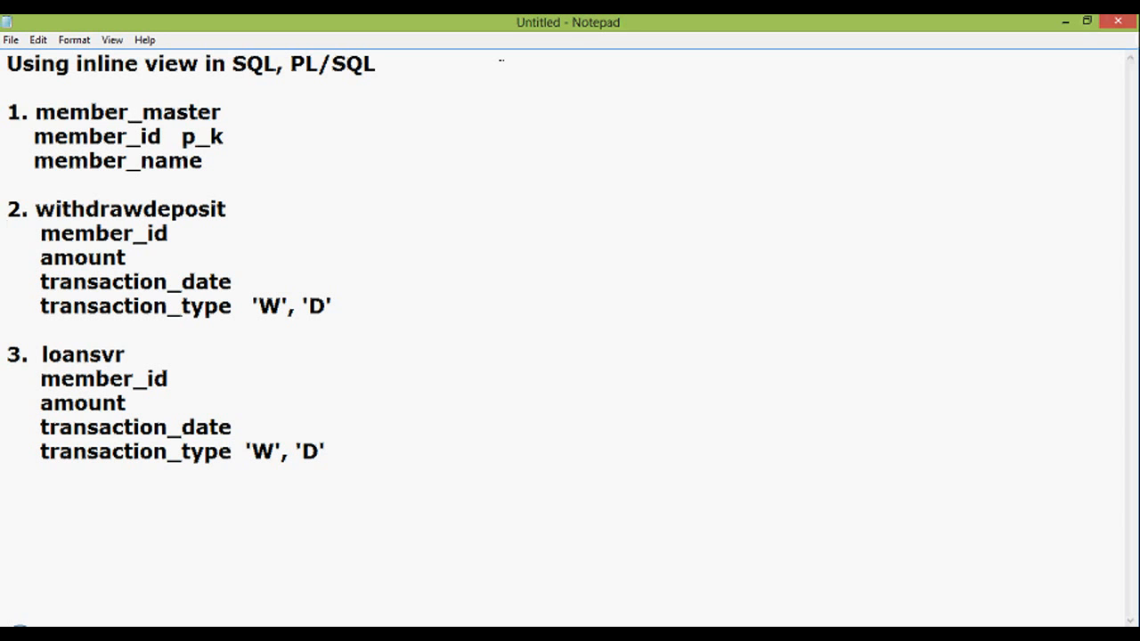
left_click(7, 233)
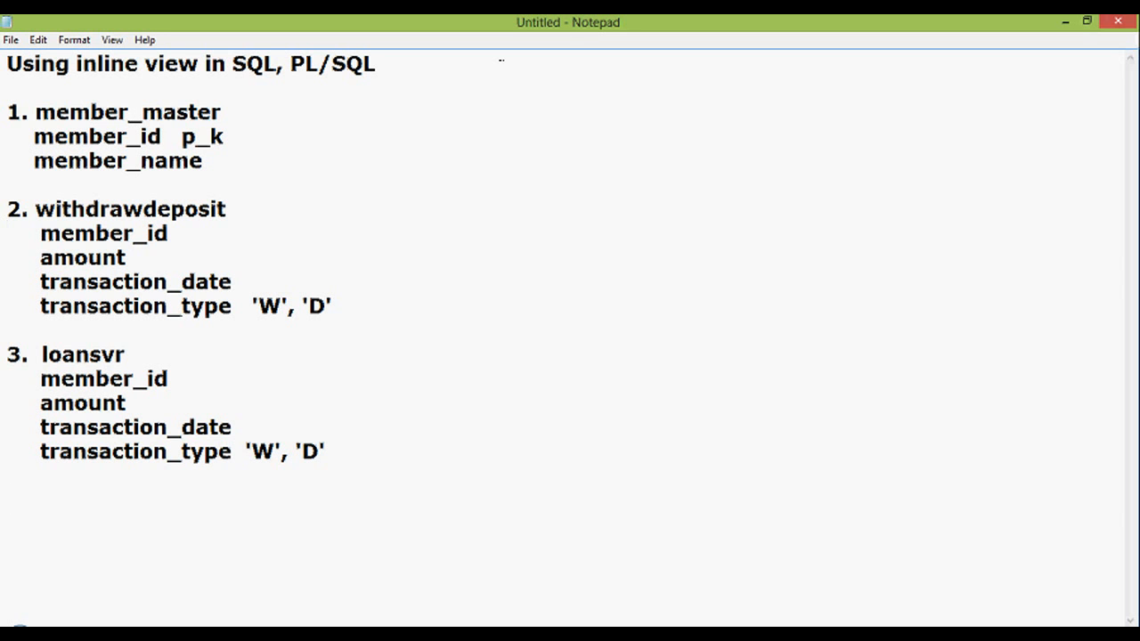
Step: Begin the outer query with 'select tbl_all.member_id,'
type("s")
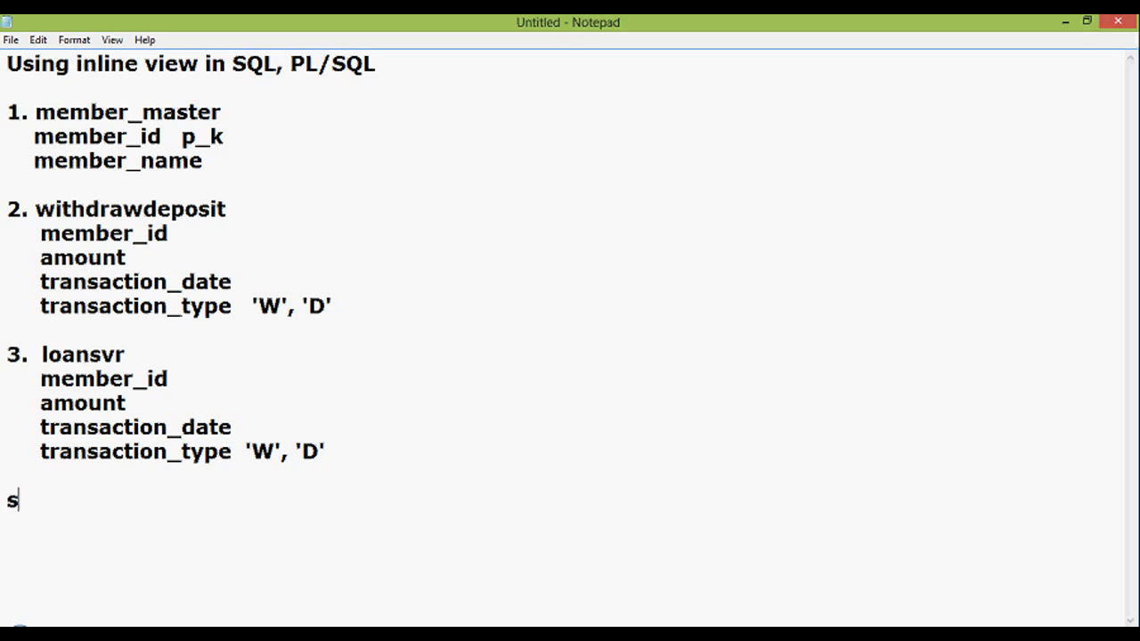
type("l")
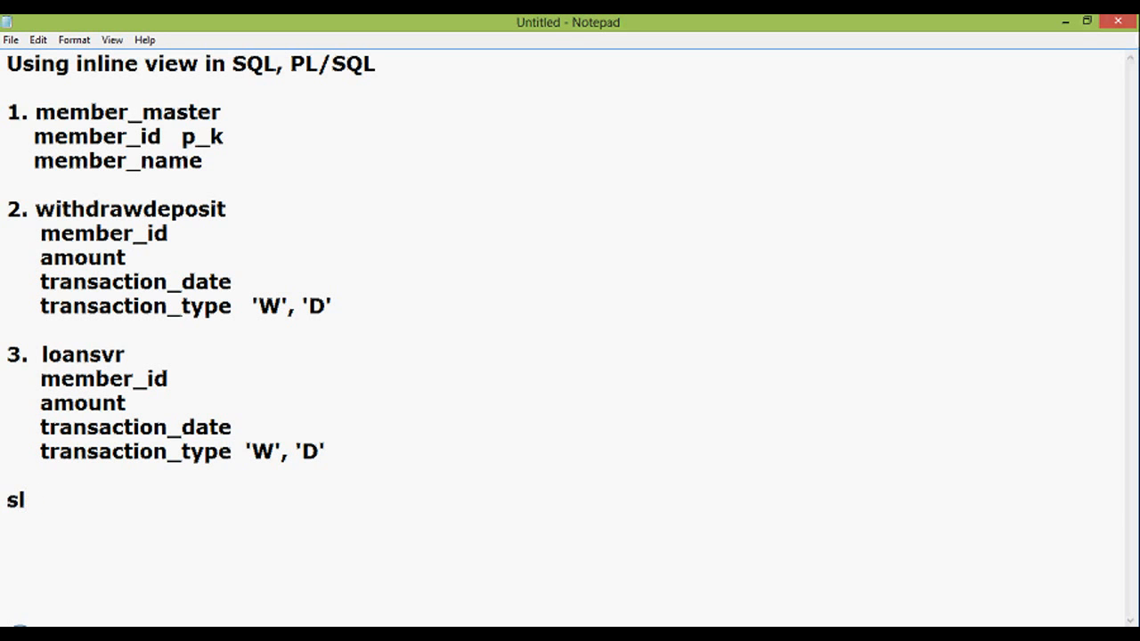
type("elect")
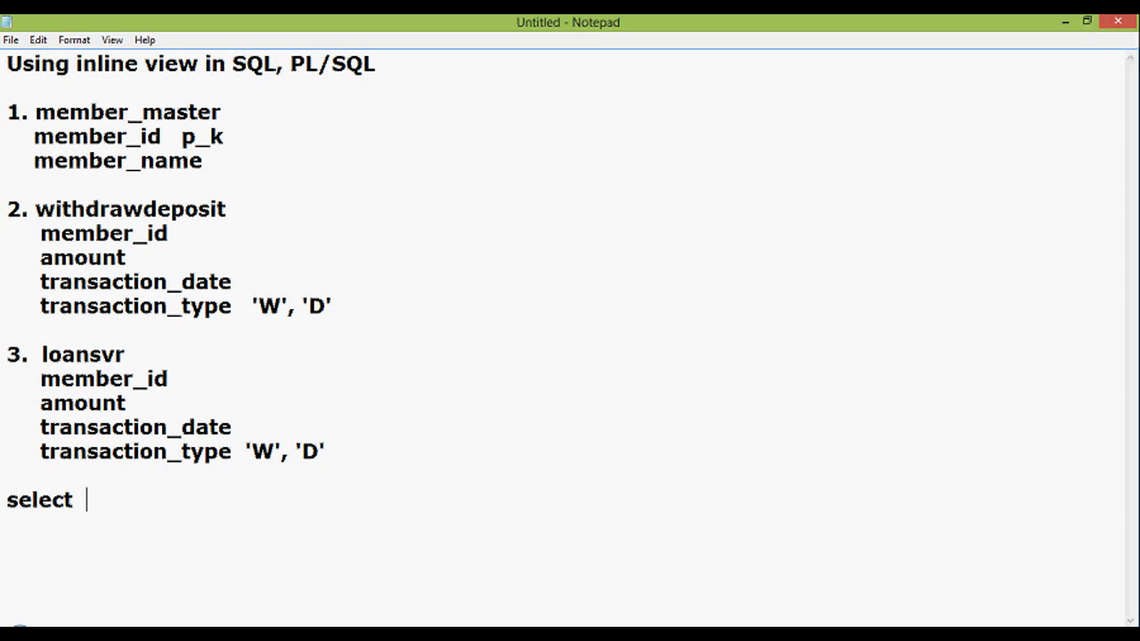
type("tbl")
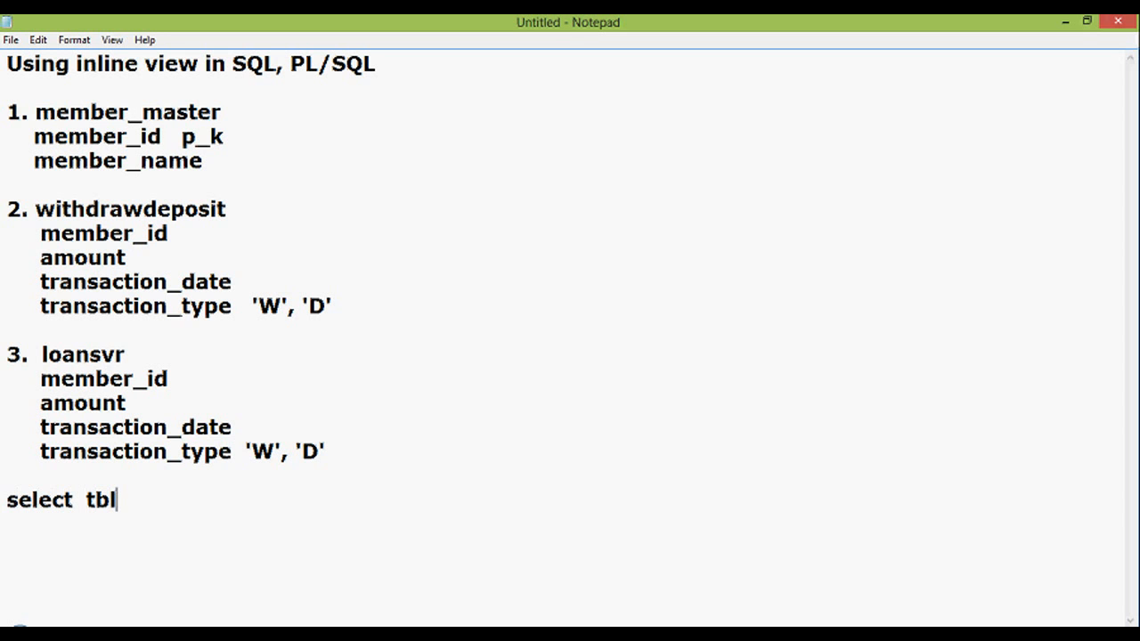
type("_a")
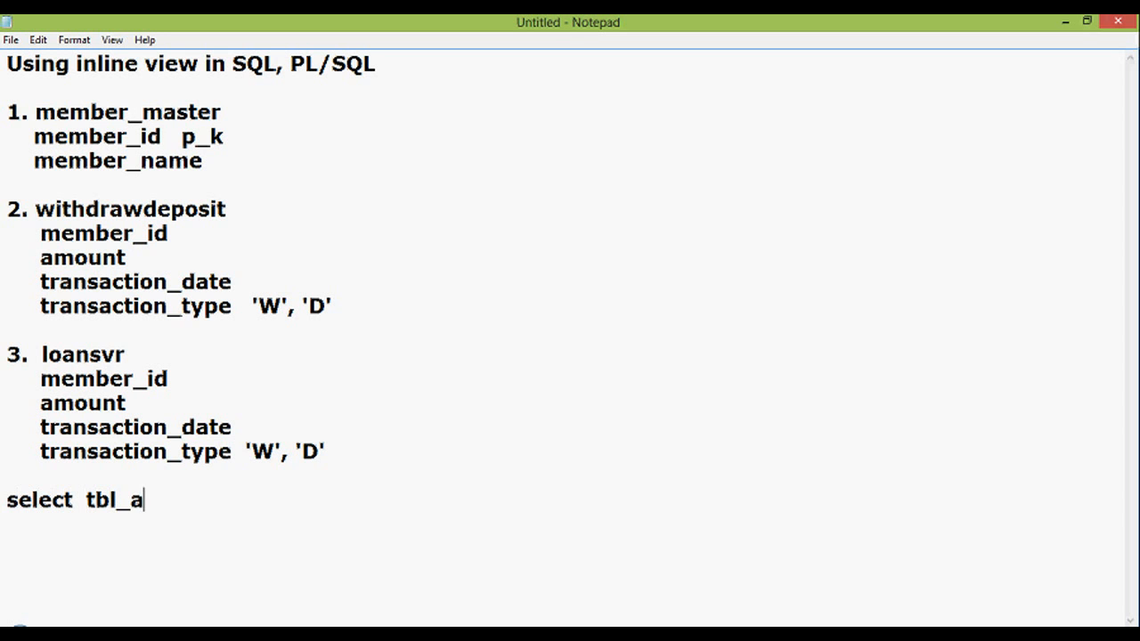
type("ll.")
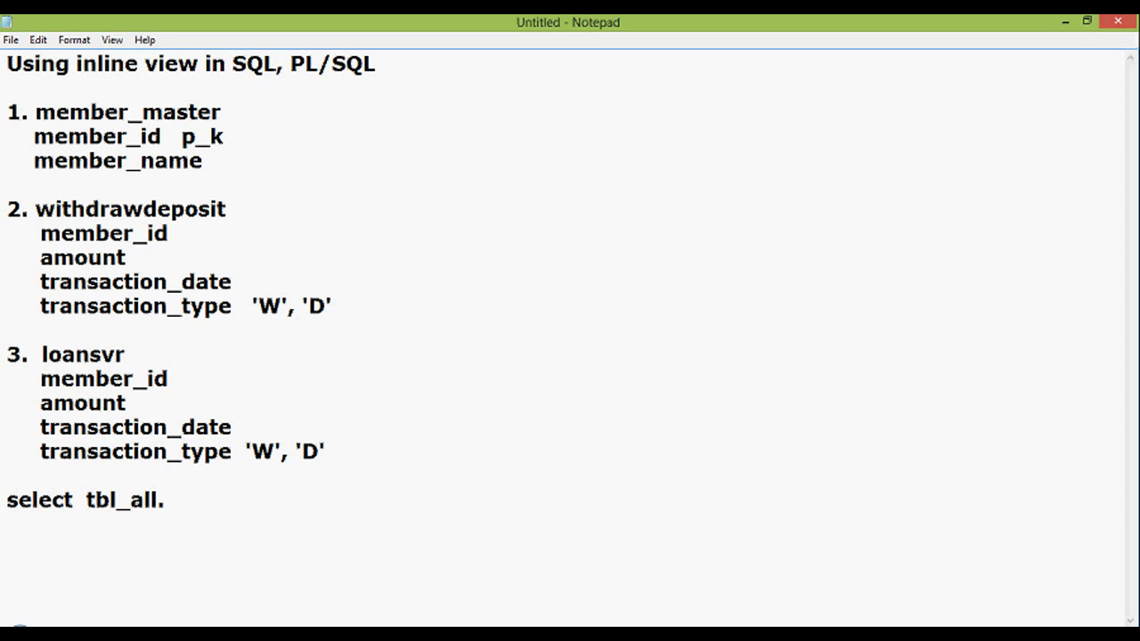
type("member_")
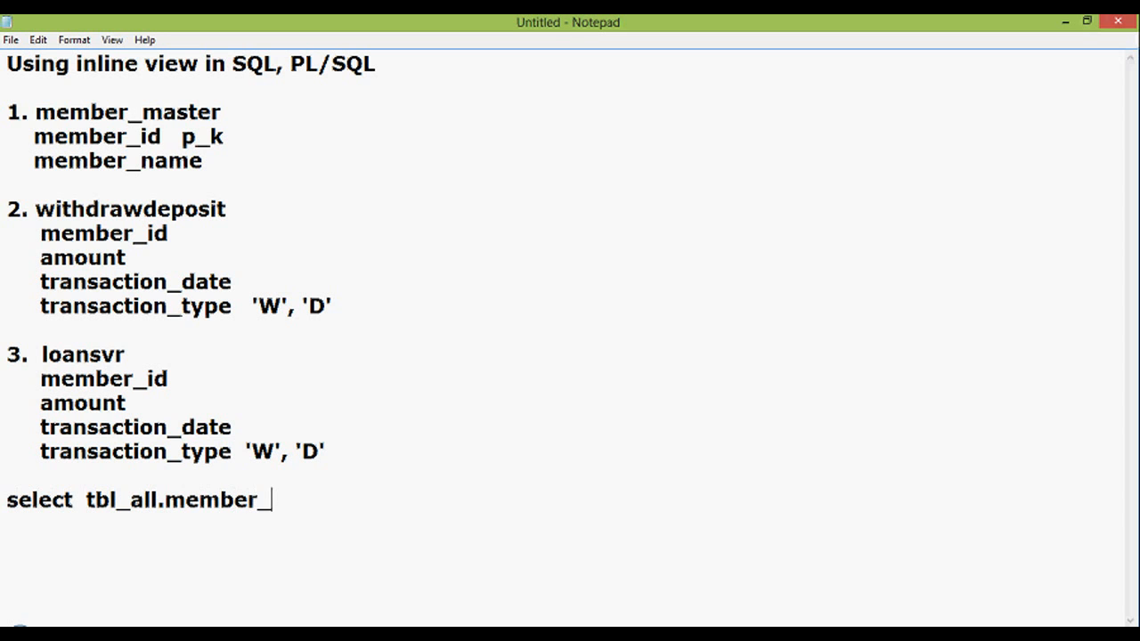
type("id,")
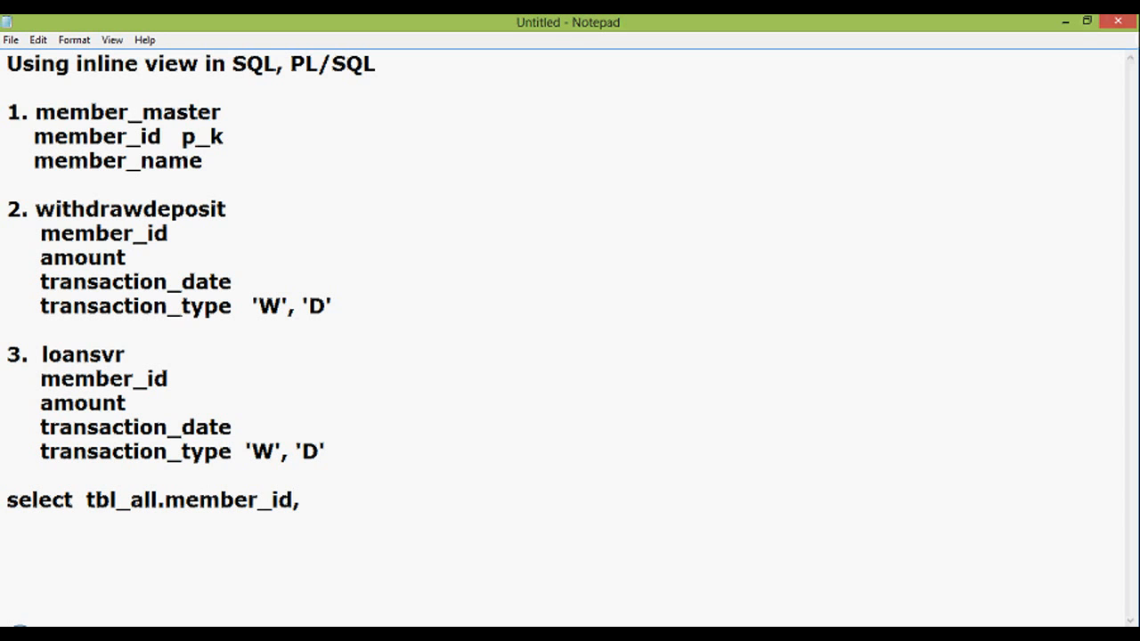
Step: Add tbl_all.member_name to the select list and start the from clause
type(",tbl_al")
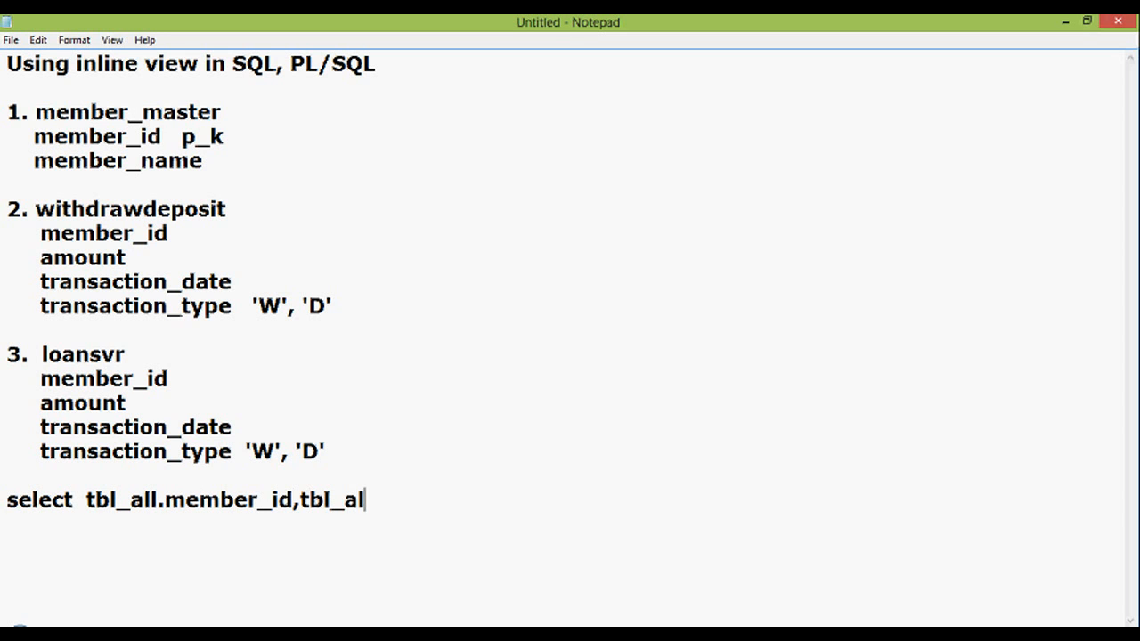
type("l.")
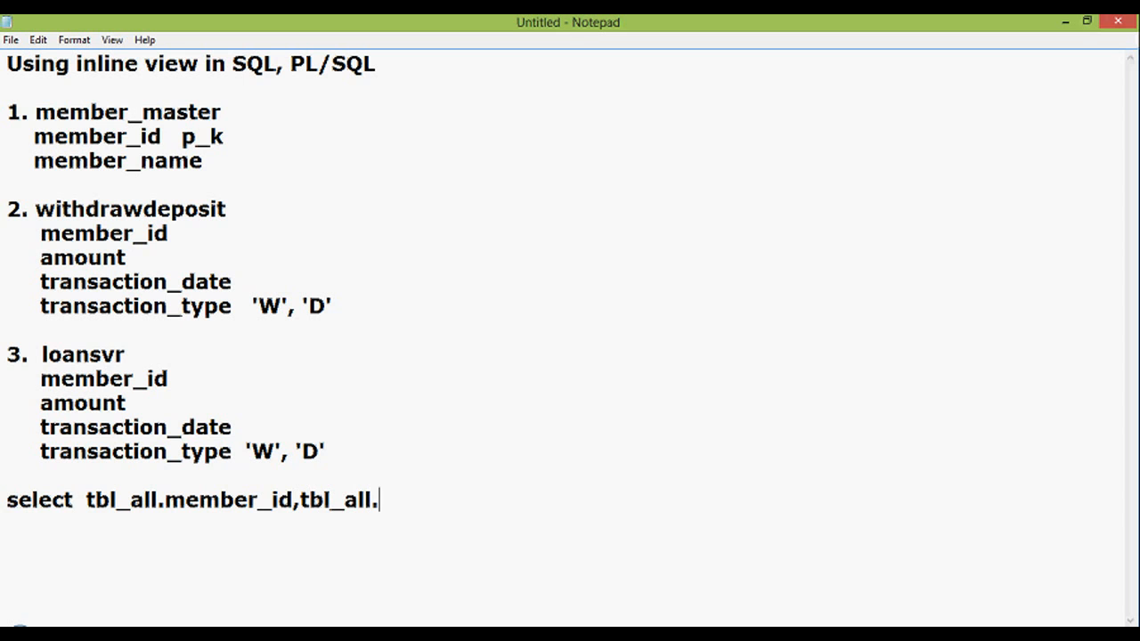
type("member")
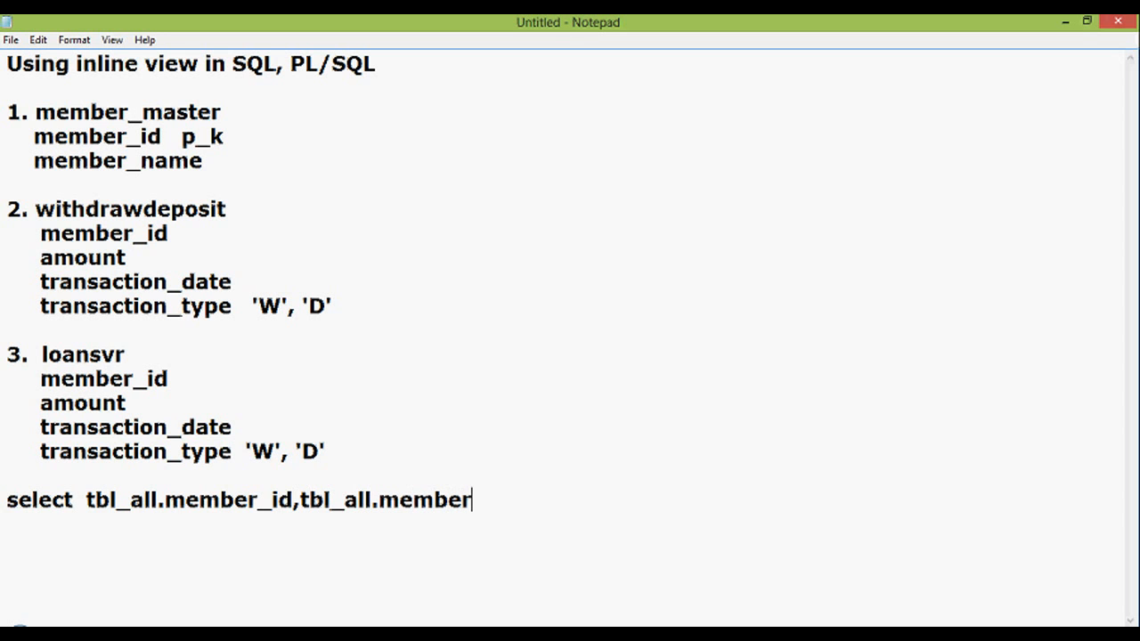
type("_name")
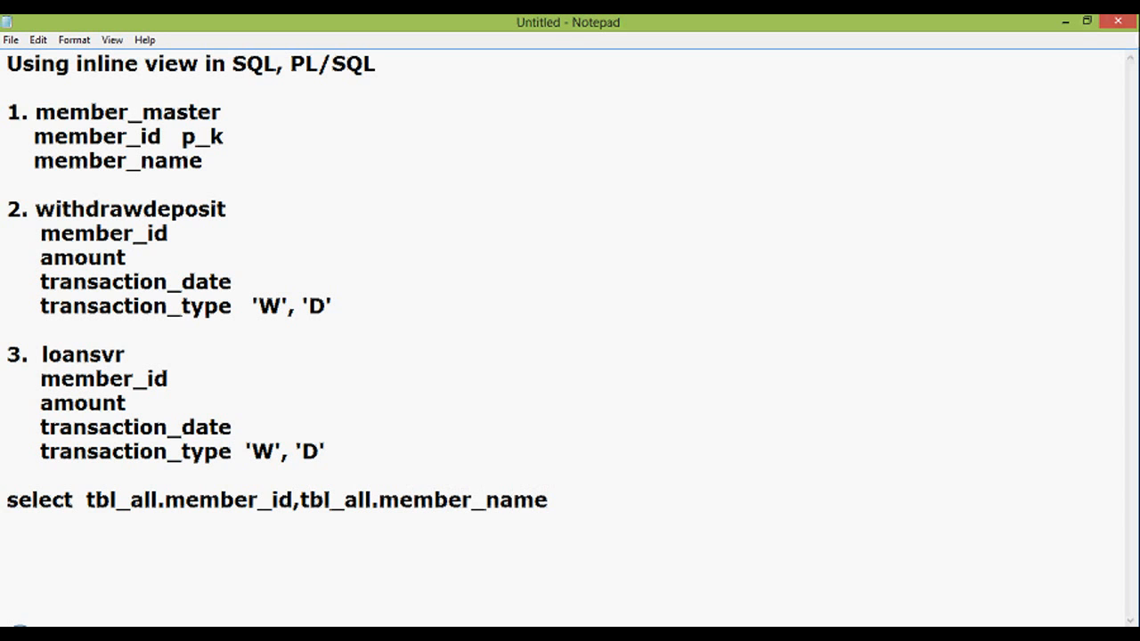
left_click(554, 499)
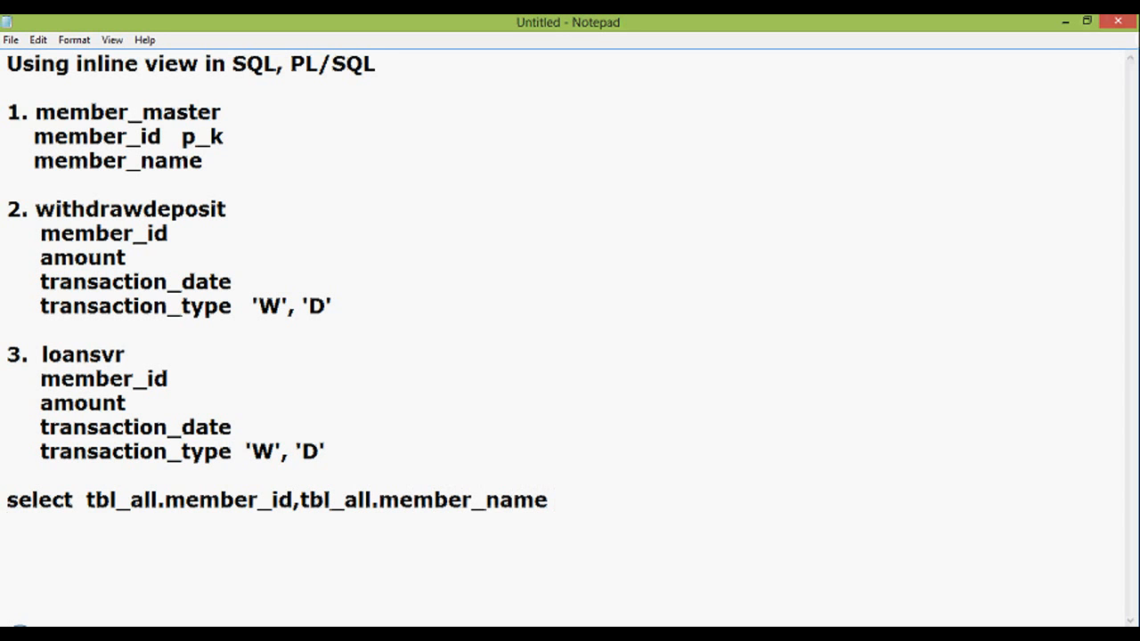
type("from")
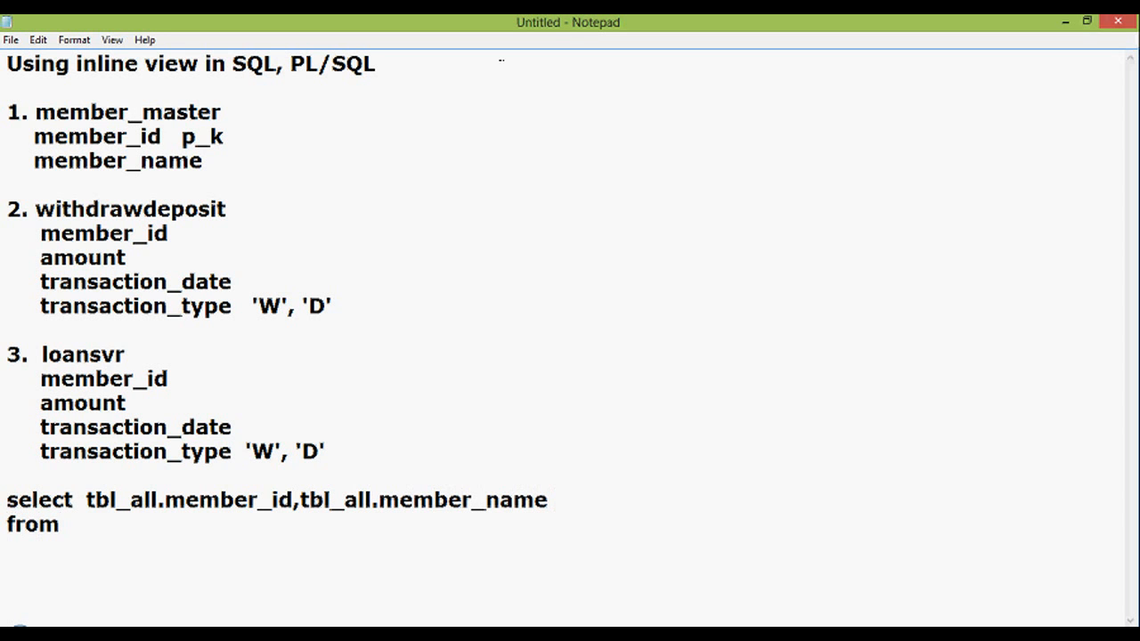
Step: Open the inline view and select member_id, member_name in the subquery
type("(")
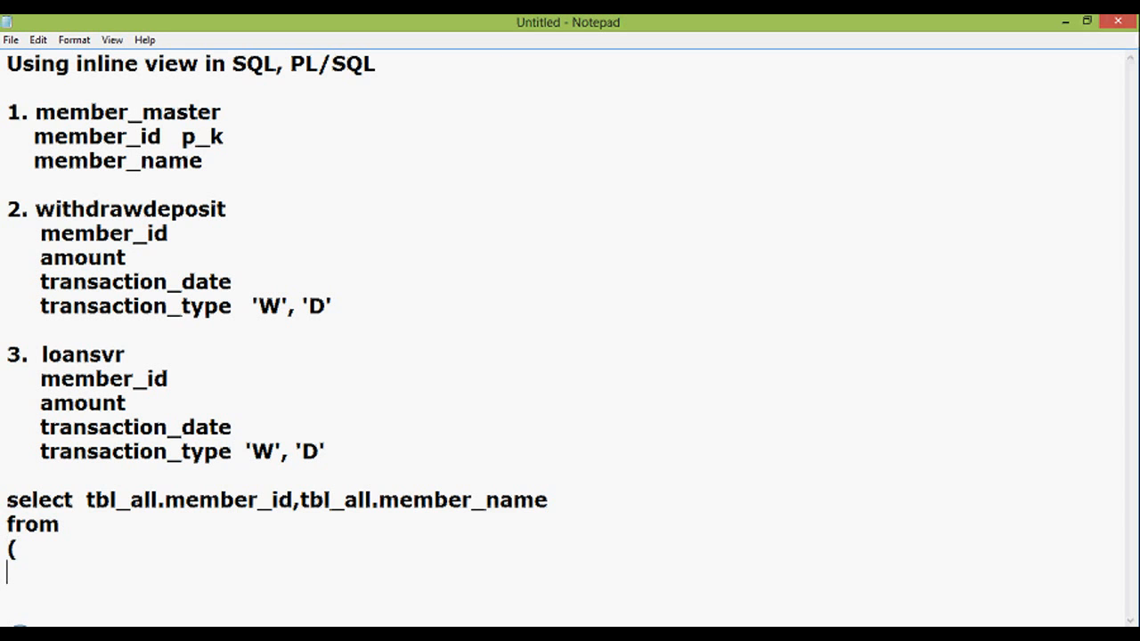
scroll("down", 3)
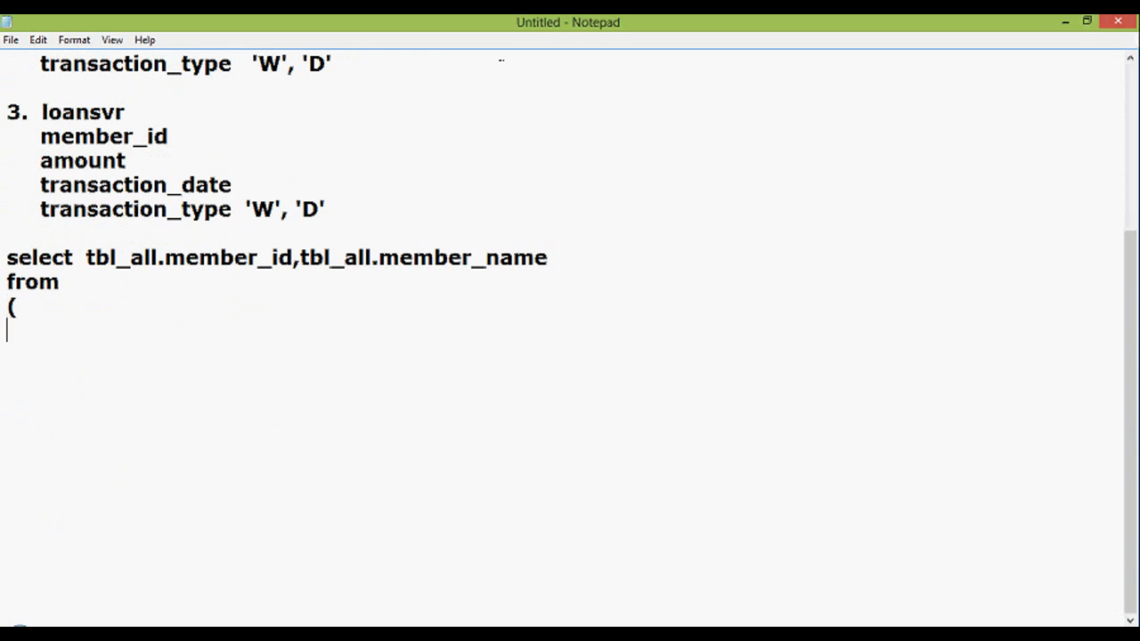
type("sleect")
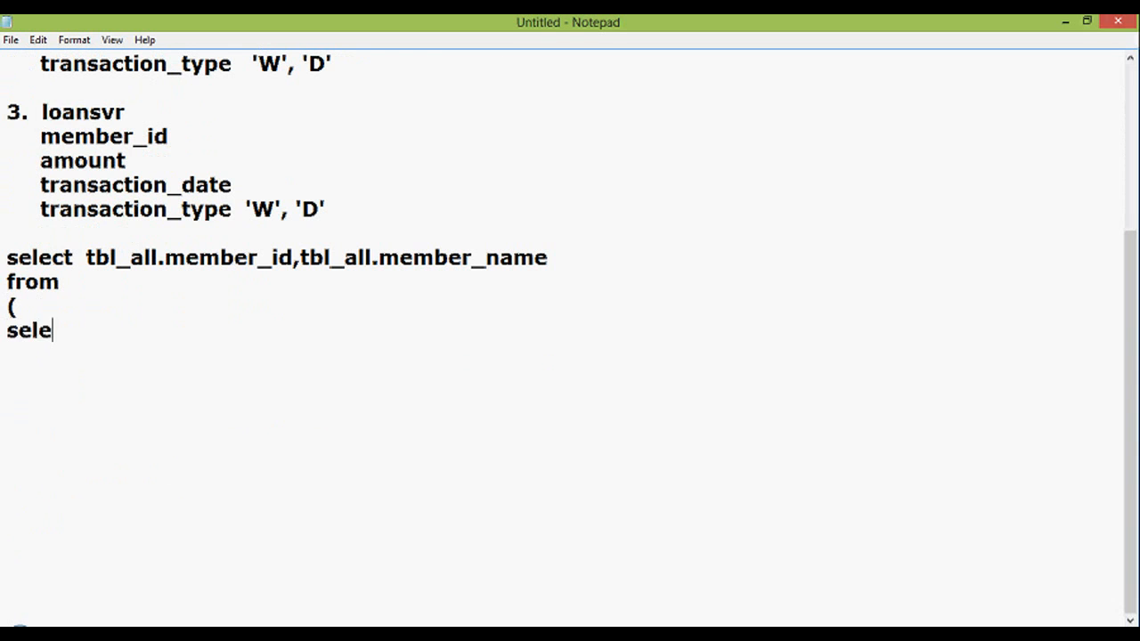
type("ct me")
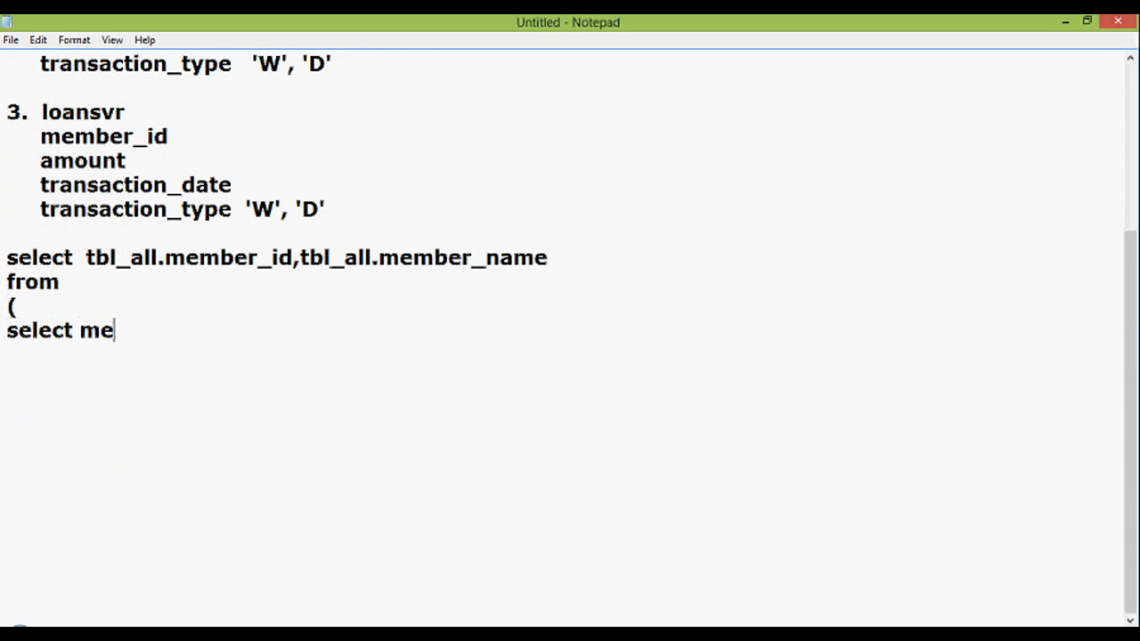
type("m")
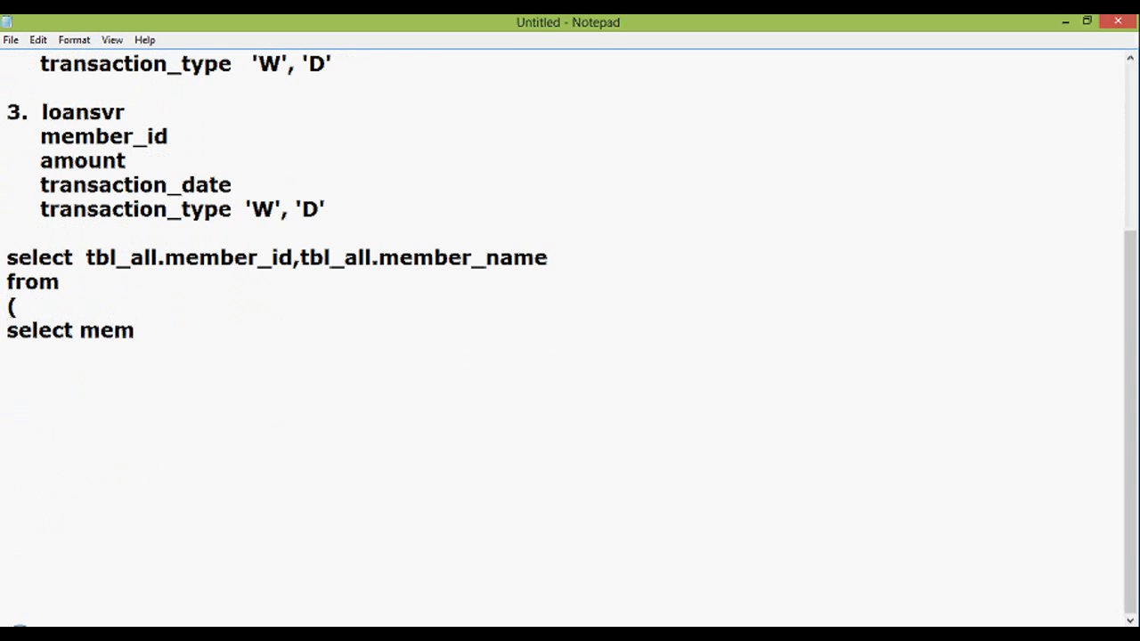
type("ber")
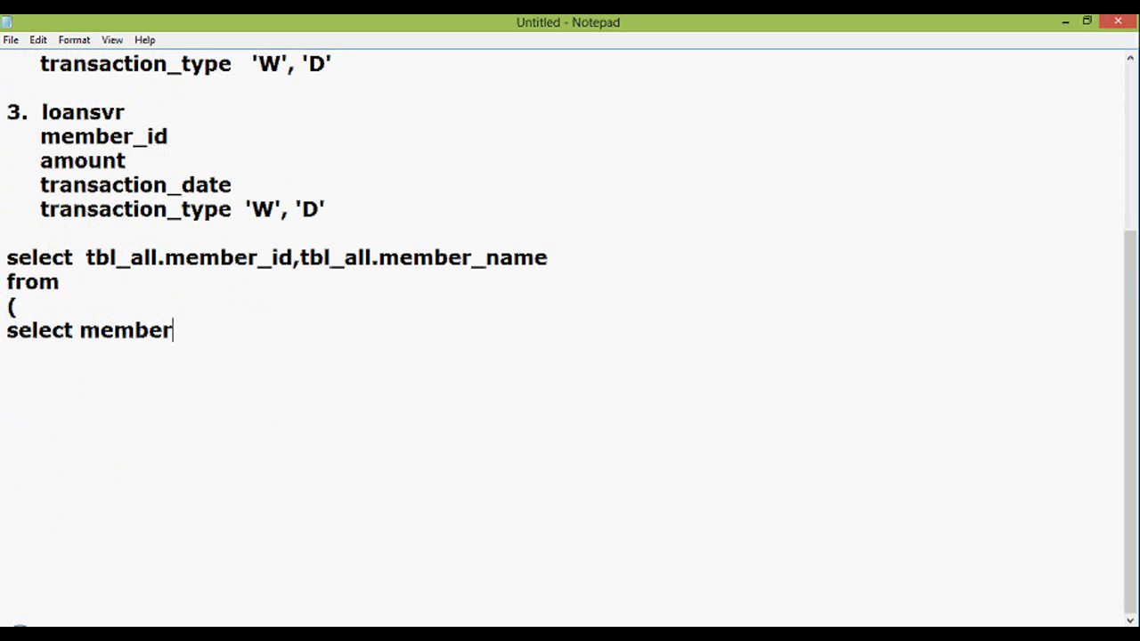
type("_id")
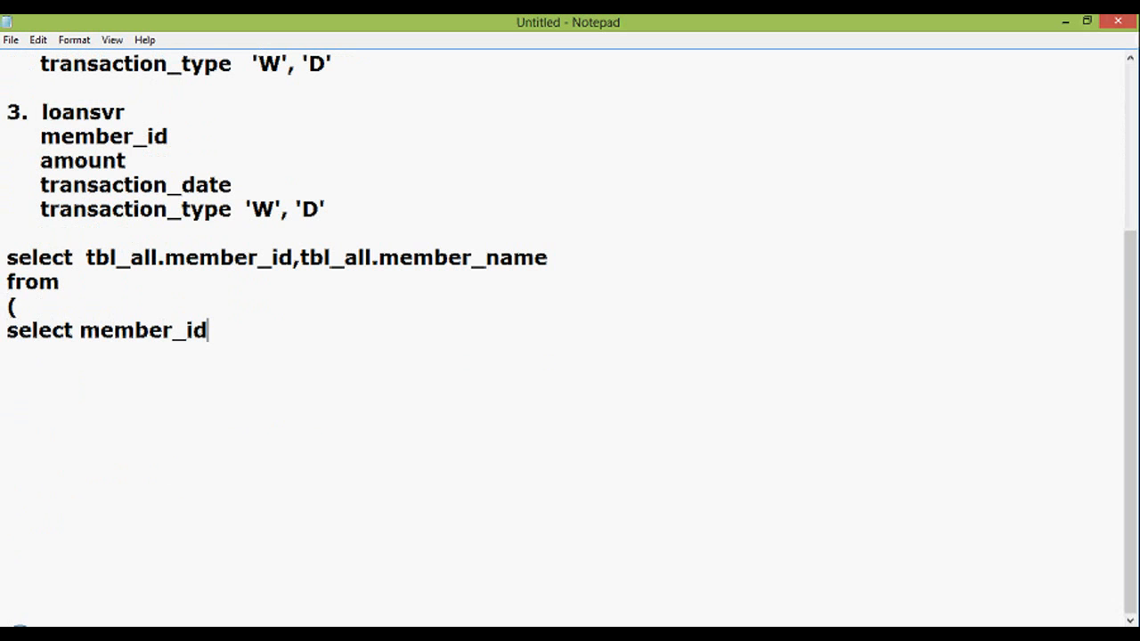
type(",membe")
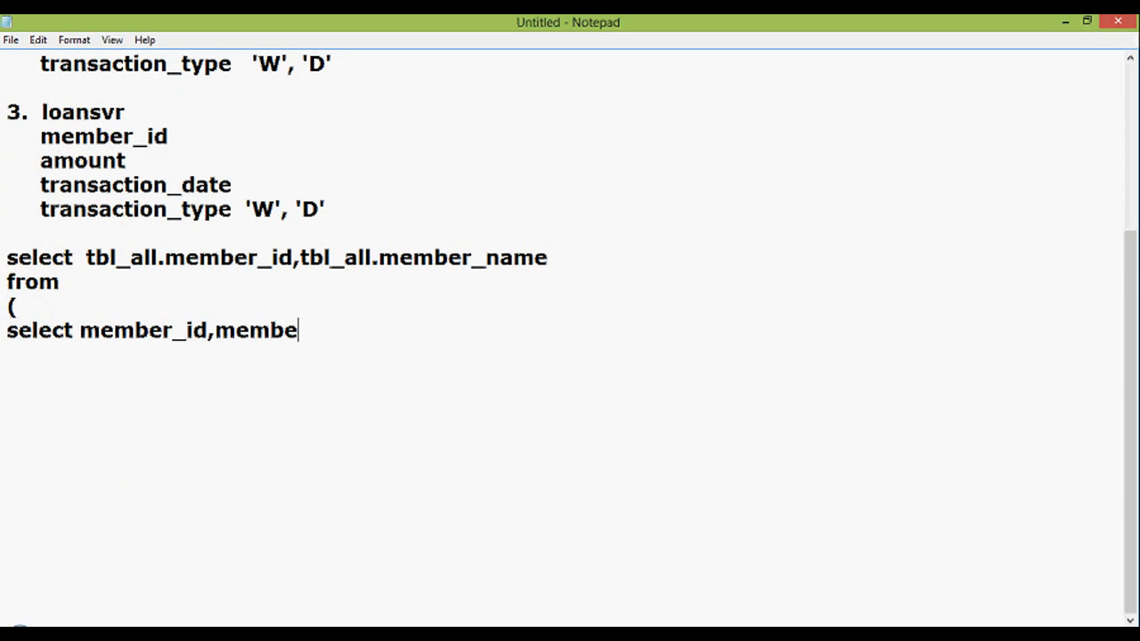
type("r_name")
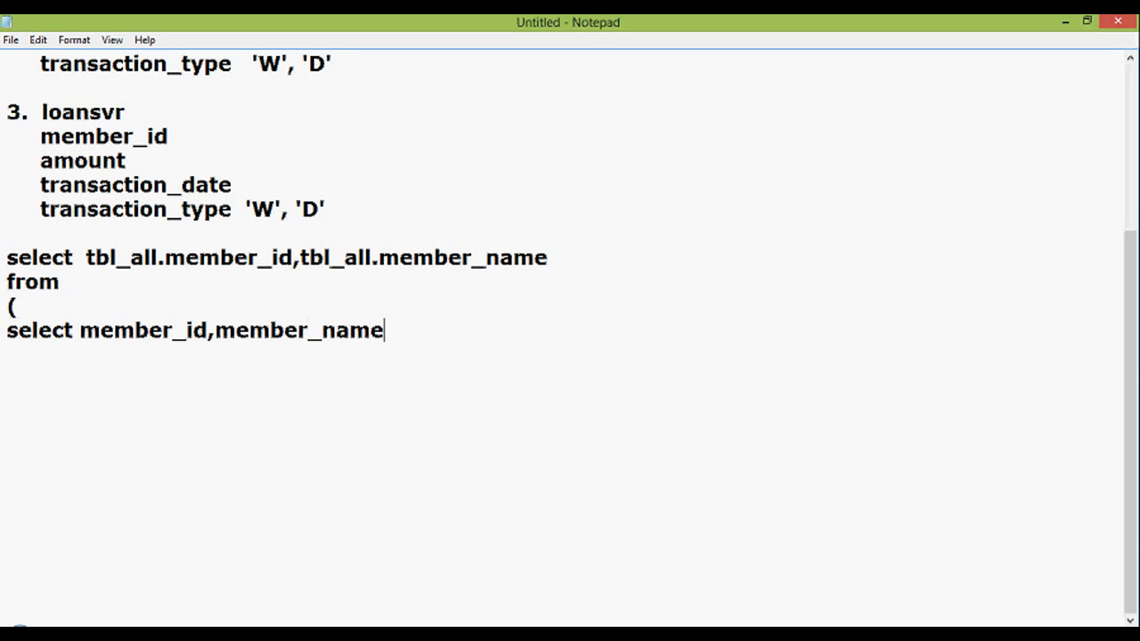
type(",")
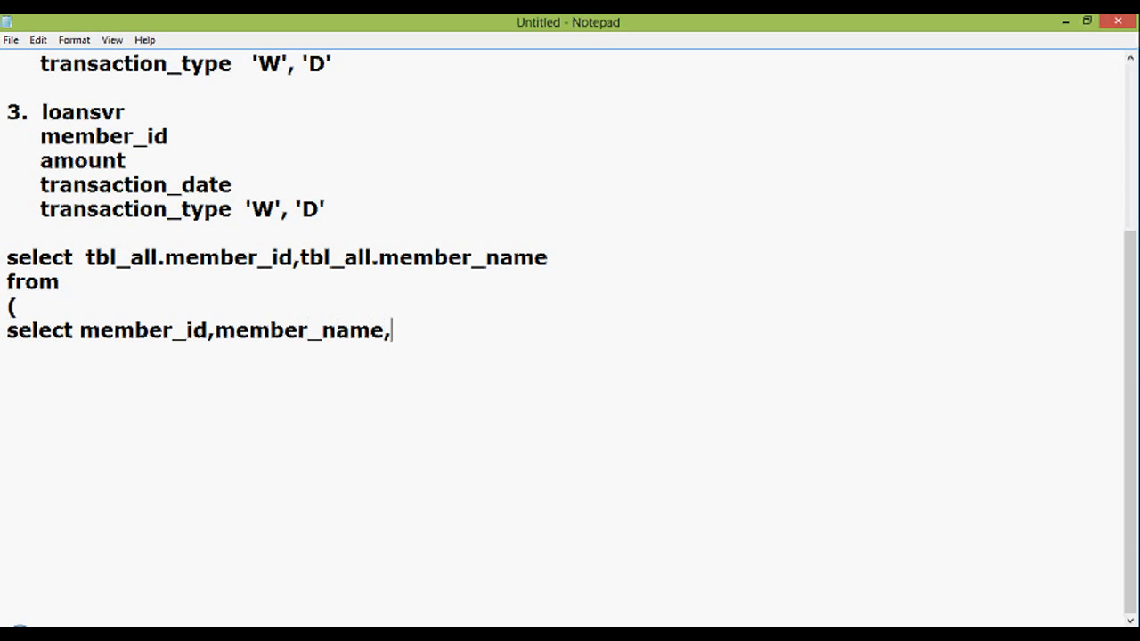
Step: Add nvl(amount,0) amount and 'from withdrawdeposit' to the subquery
type("nvl(")
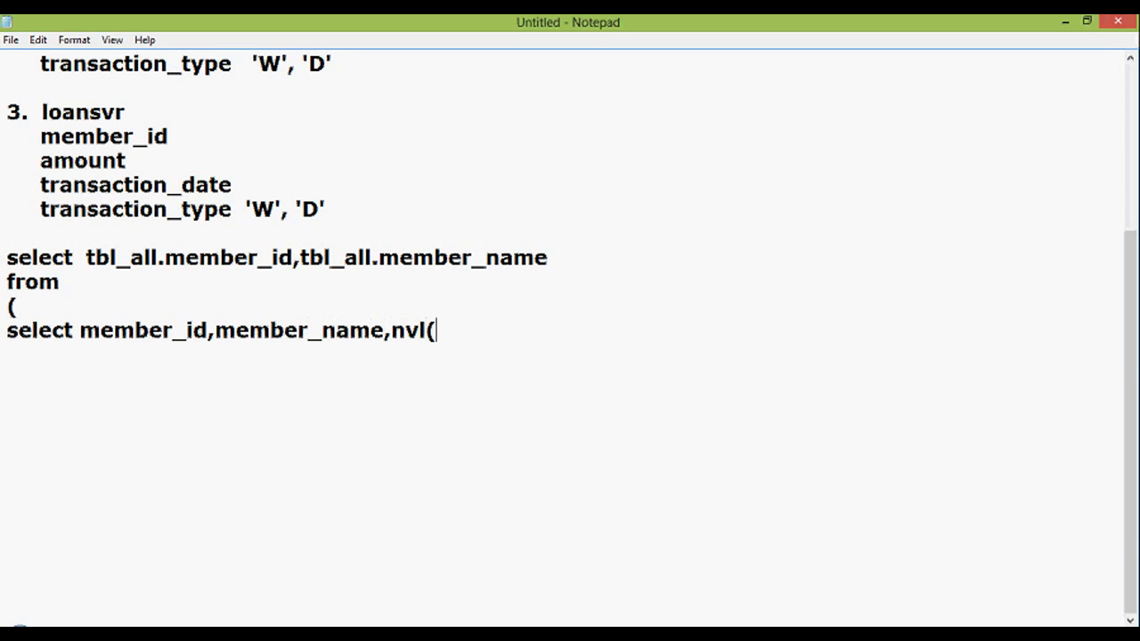
type("amount")
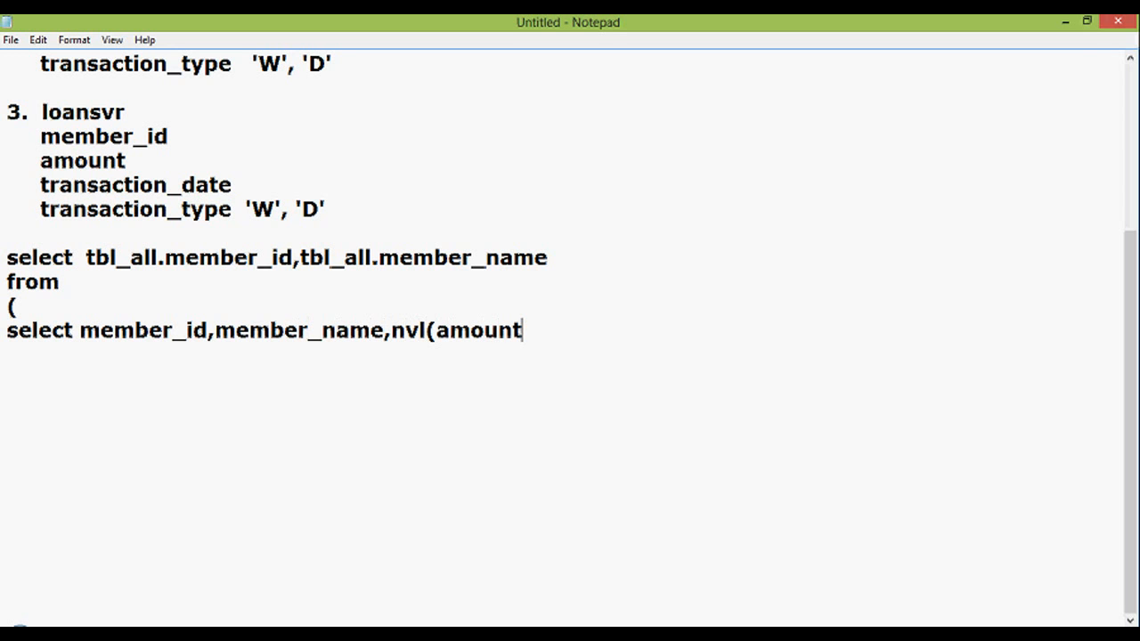
type(",0)")
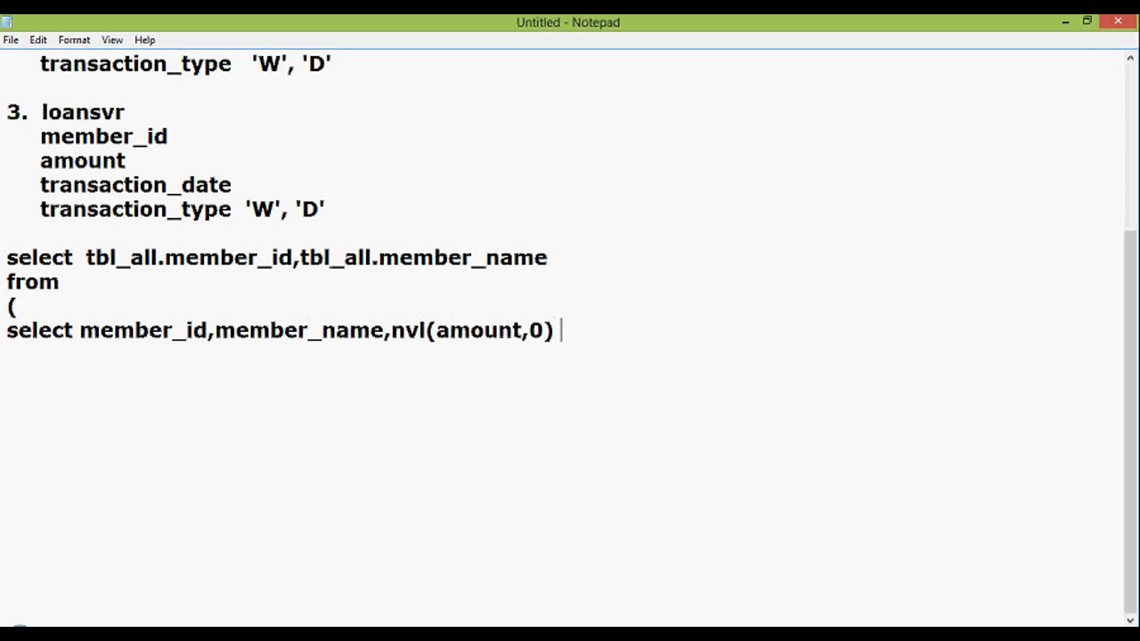
type("amount")
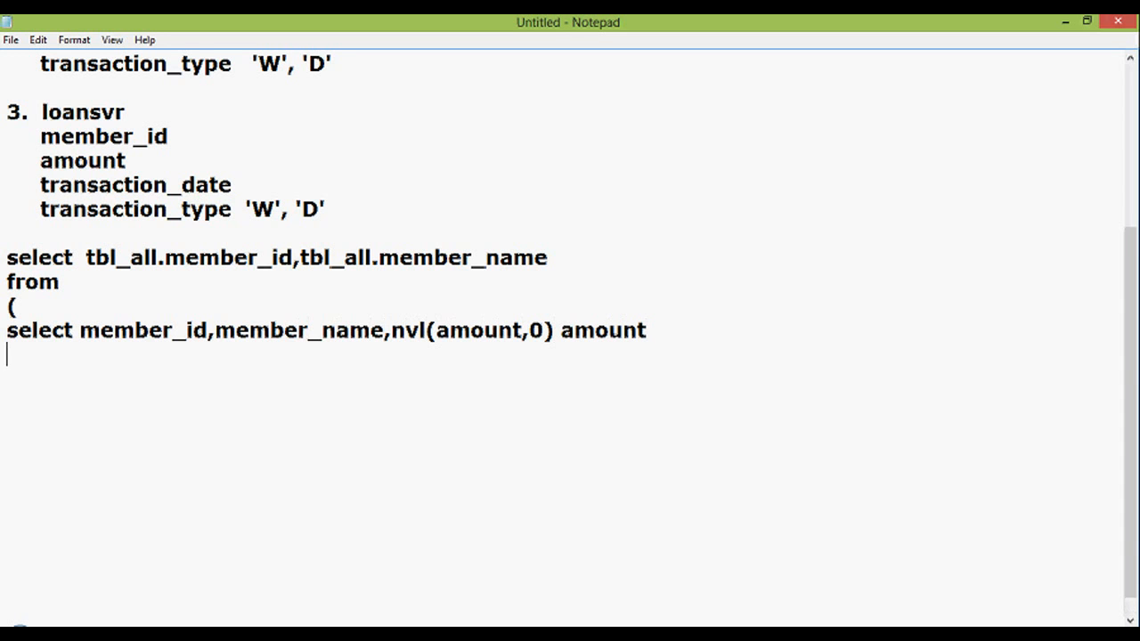
type("from wi")
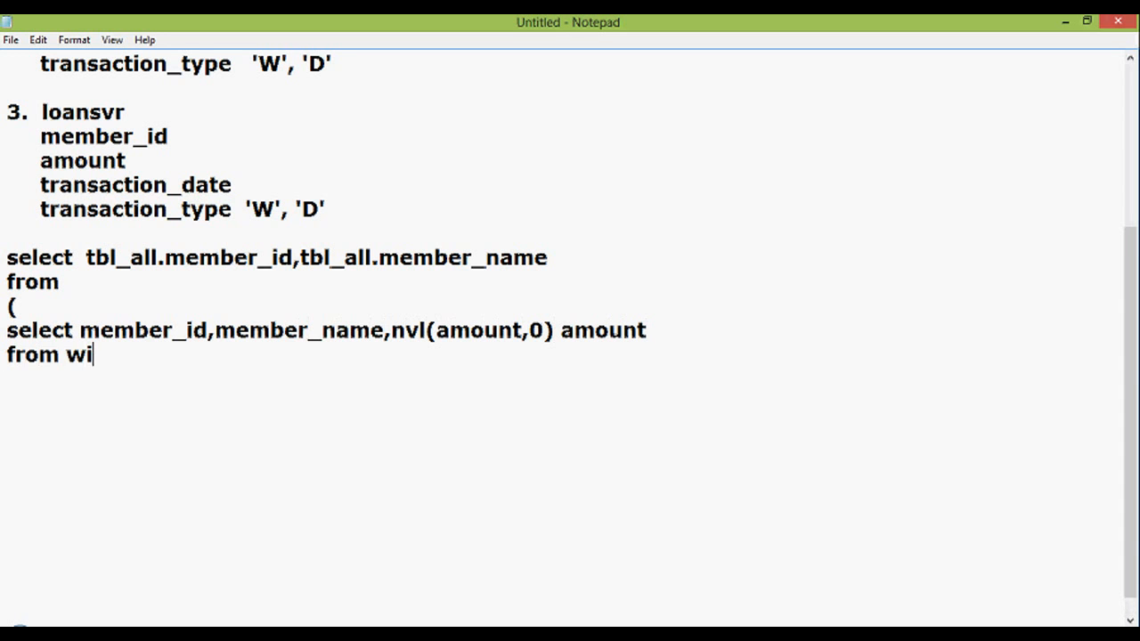
type("thdrawde")
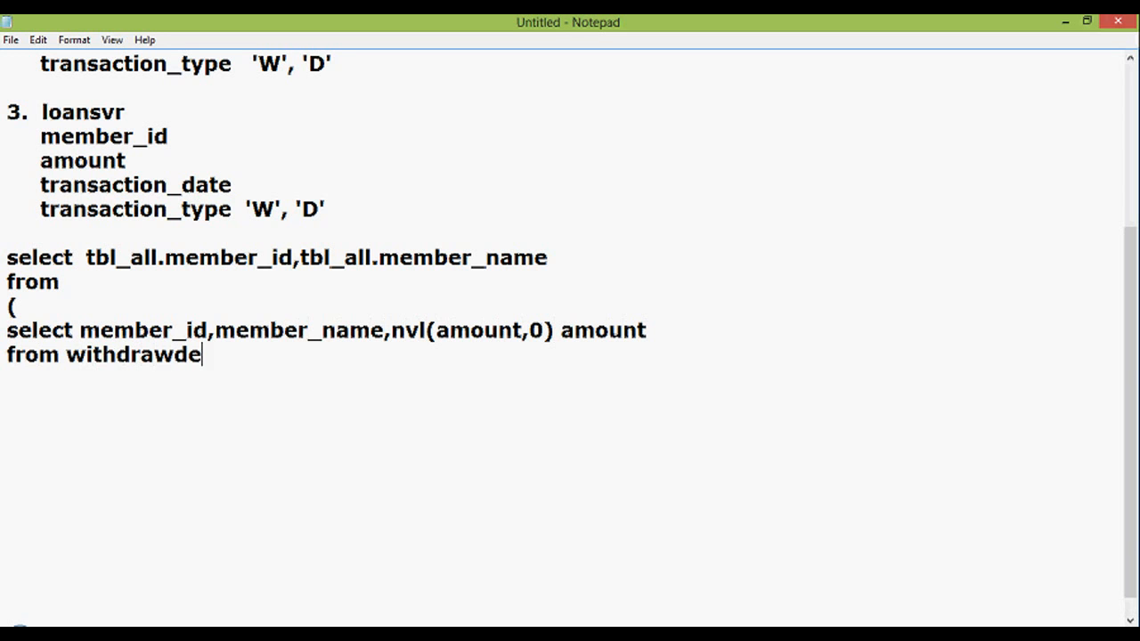
type("posit")
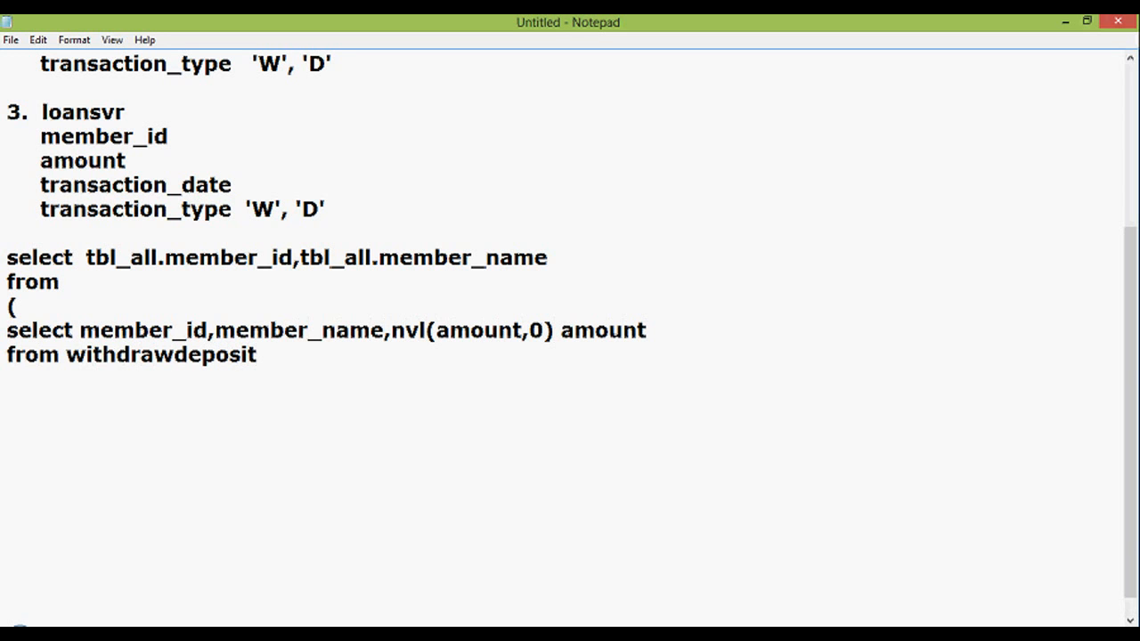
key("enter")
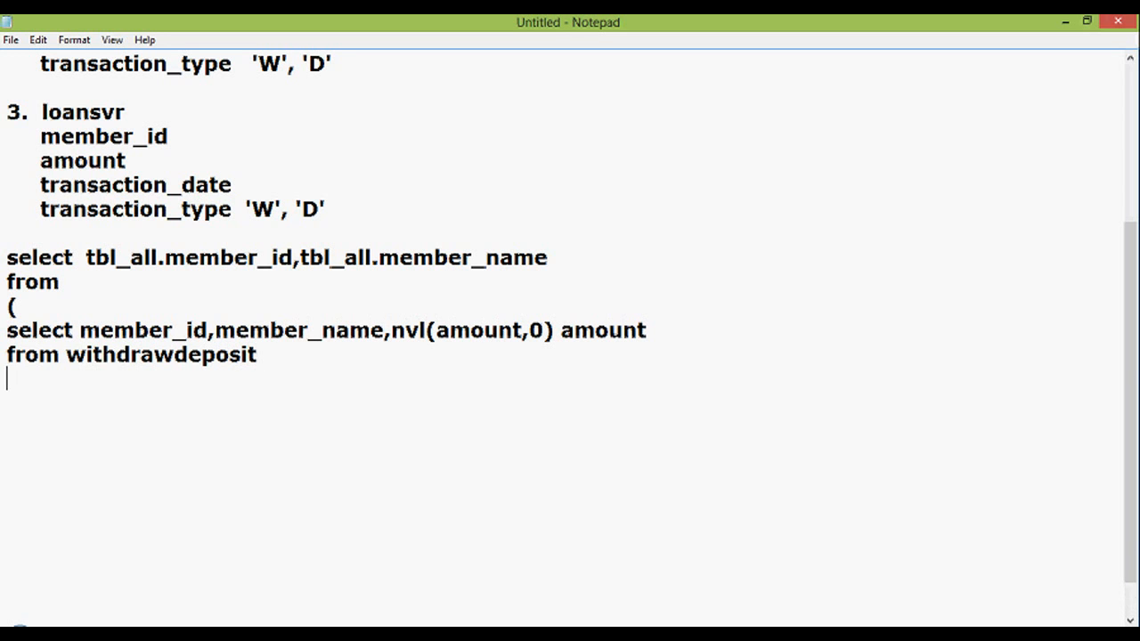
Step: Extend the from clause to 'withdrawdeposit a, member_master b' and start the where clause
type("where")
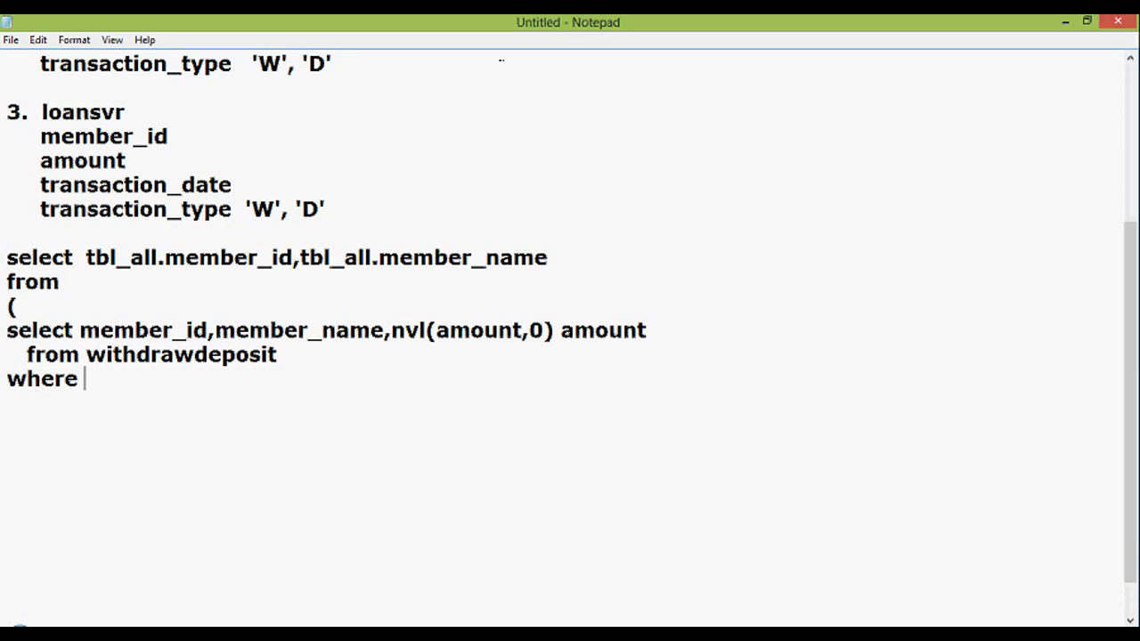
left_click(284, 355)
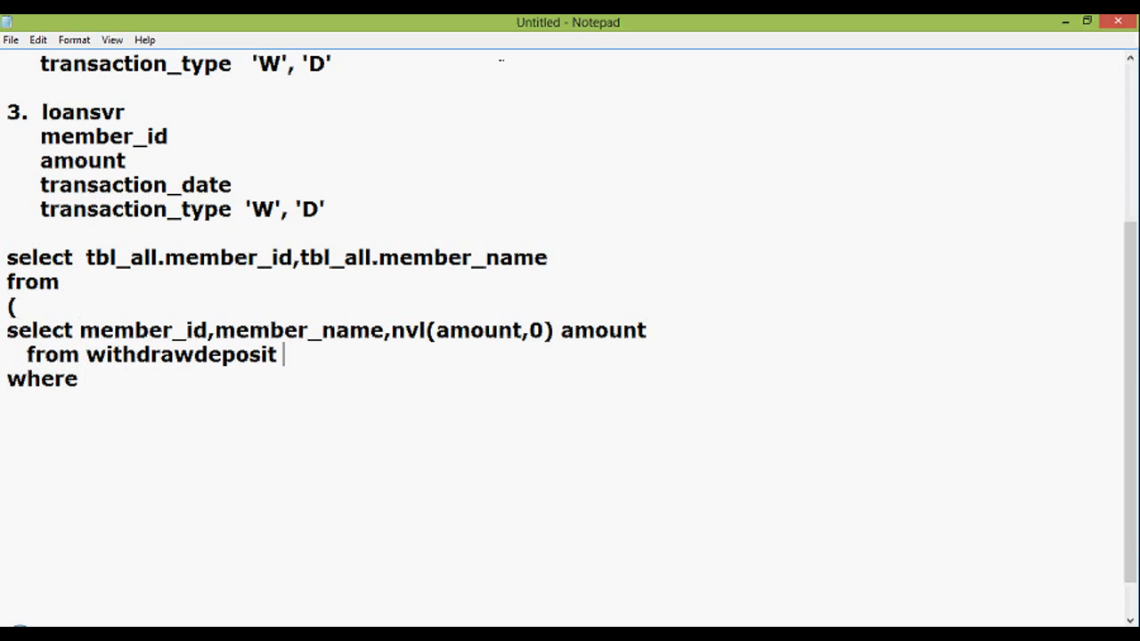
type(",")
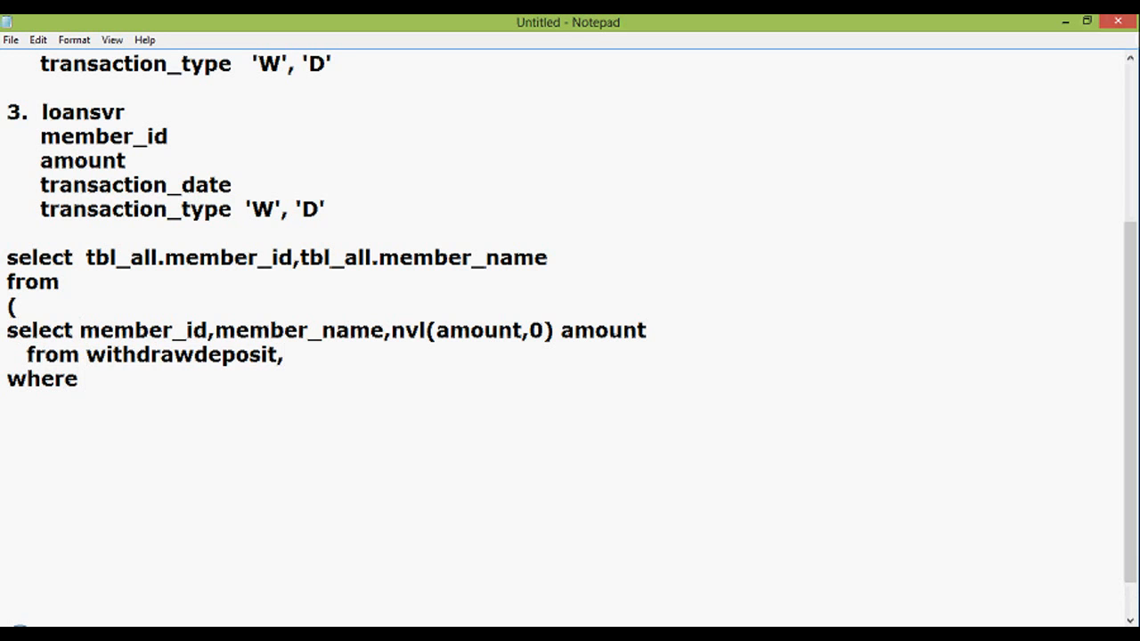
type("member")
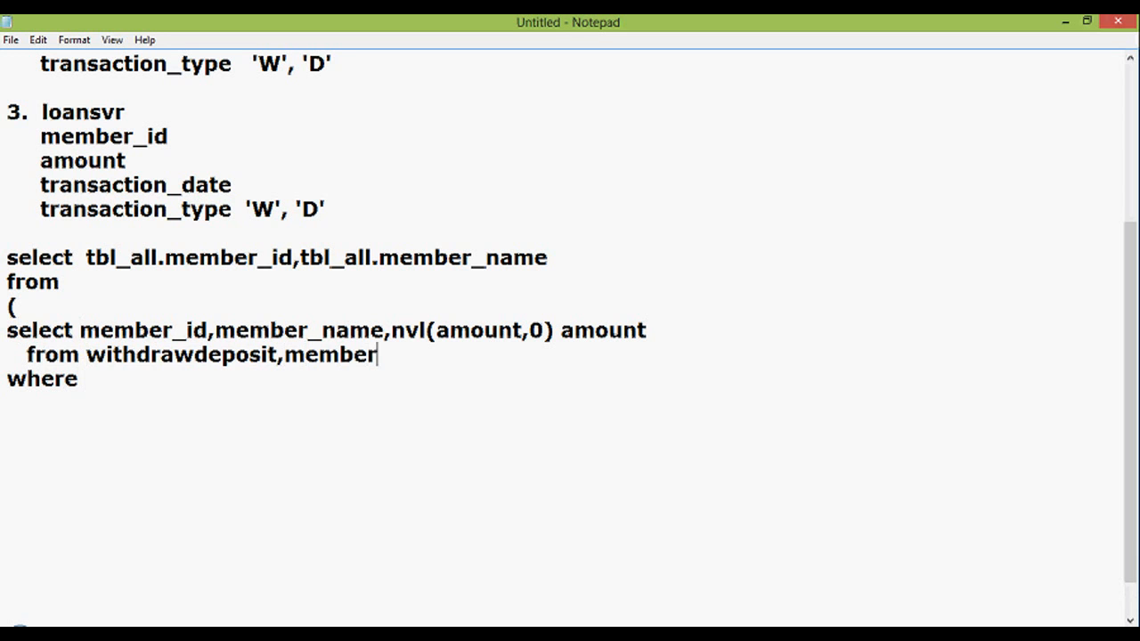
type("_master")
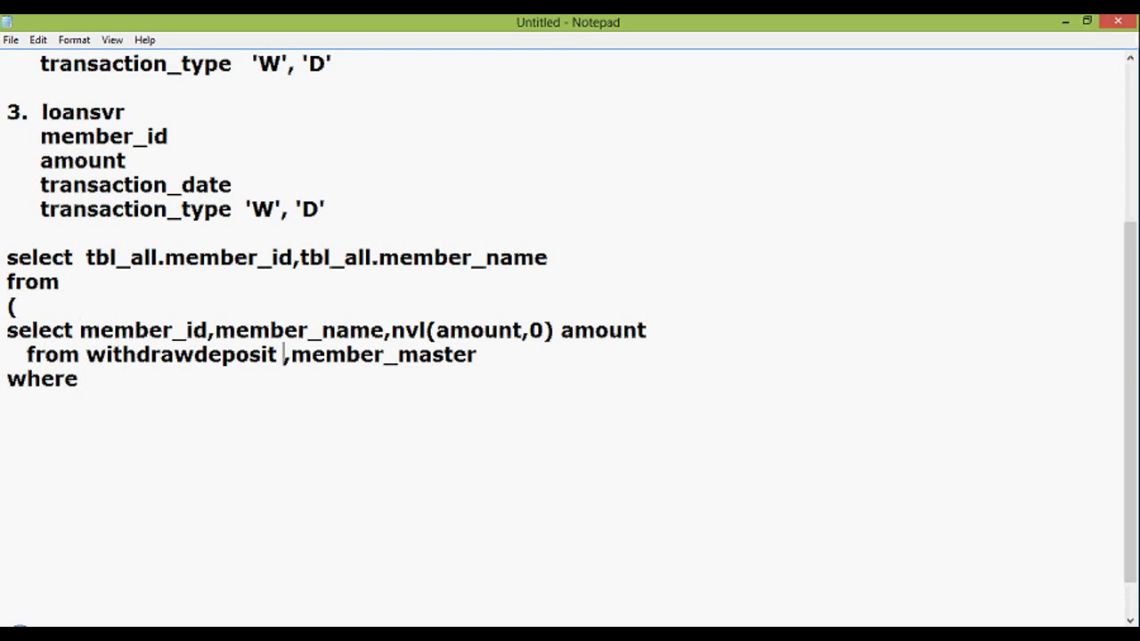
type("a,member_master b")
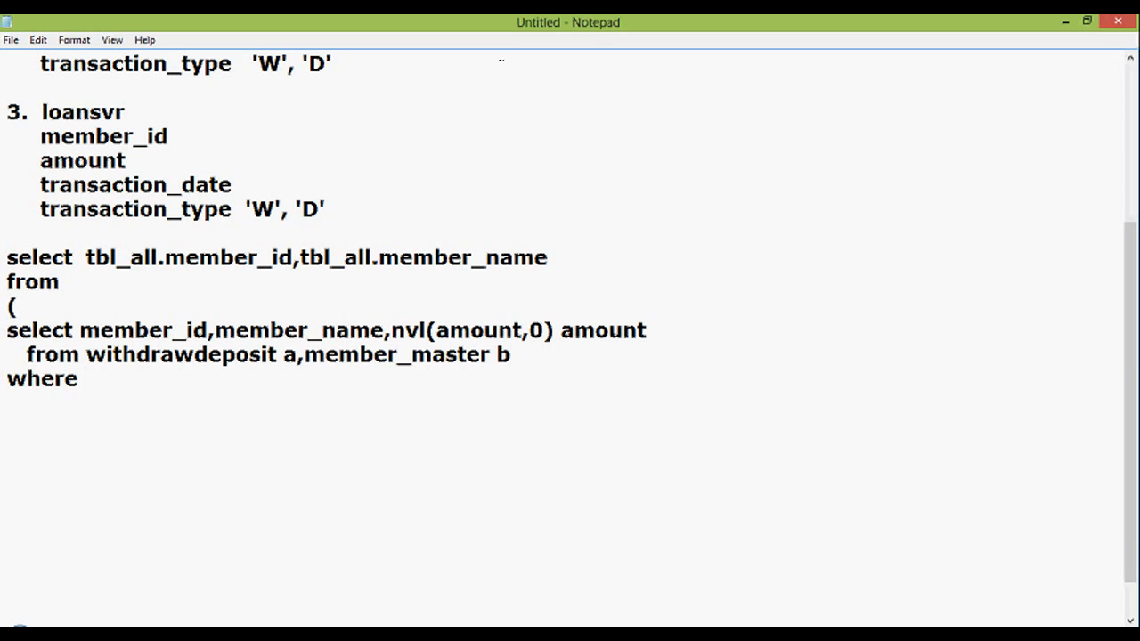
Step: Write the join condition b.member_id = a.member_id
type("b.memb")
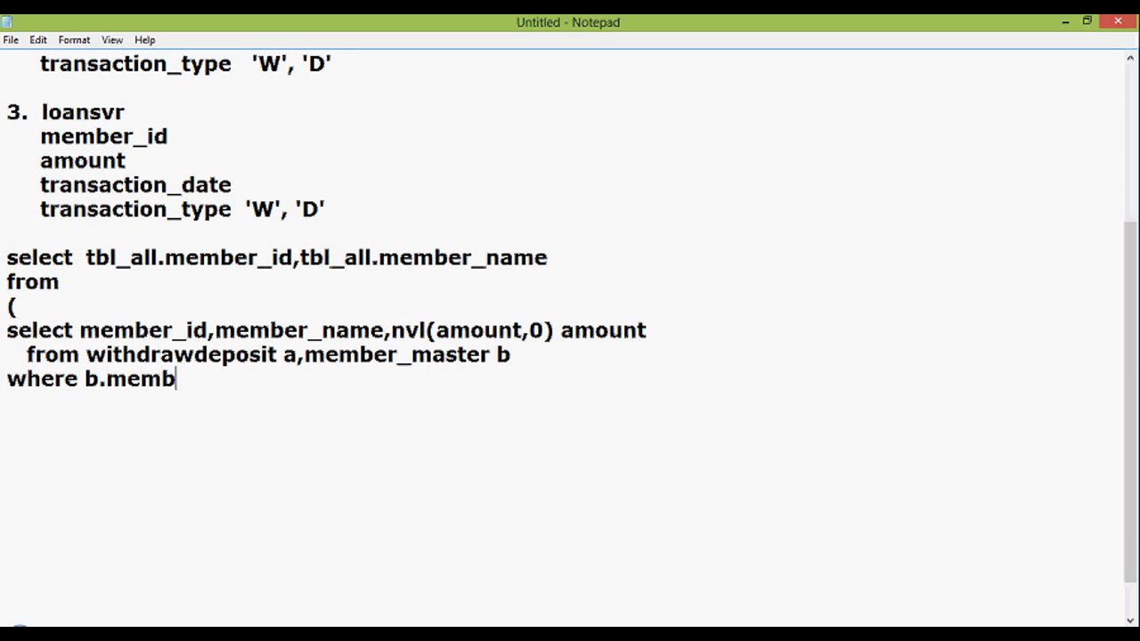
type("er_id =")
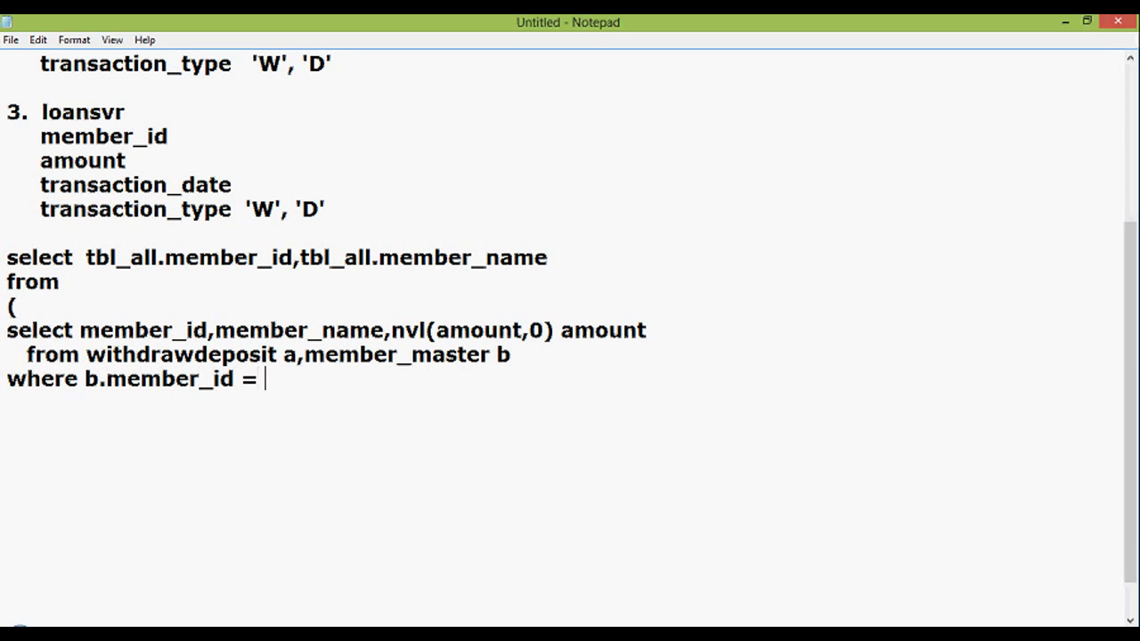
type("a.memb")
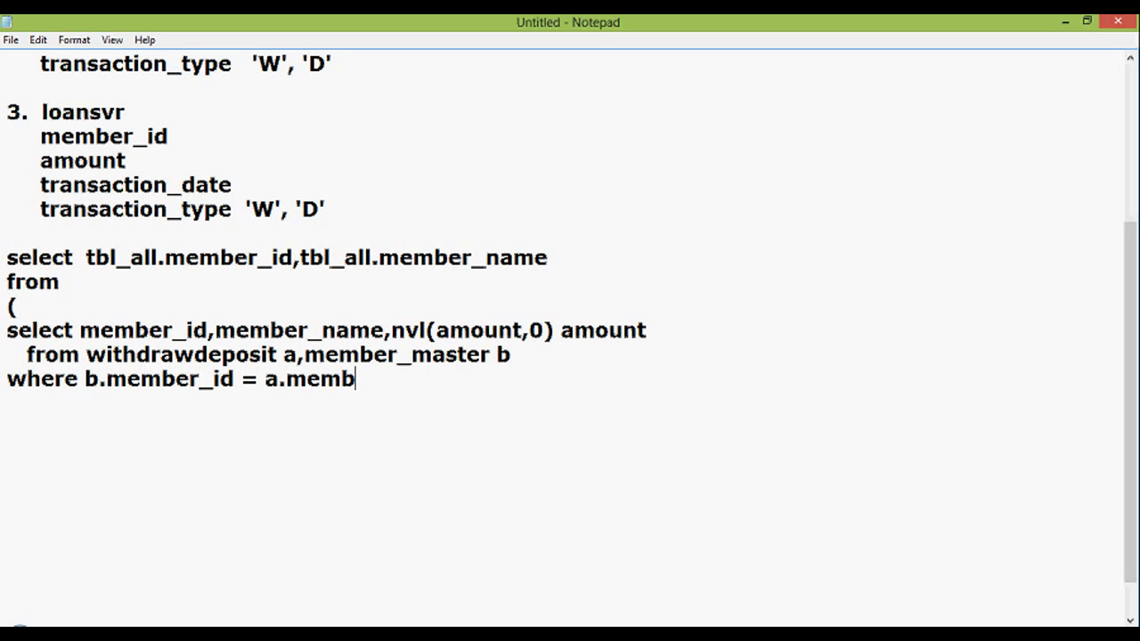
Step: Add the filter and to_char(a.transaction_date,'rrrr') = '2013', fixing the misspelled column
type("er_id")
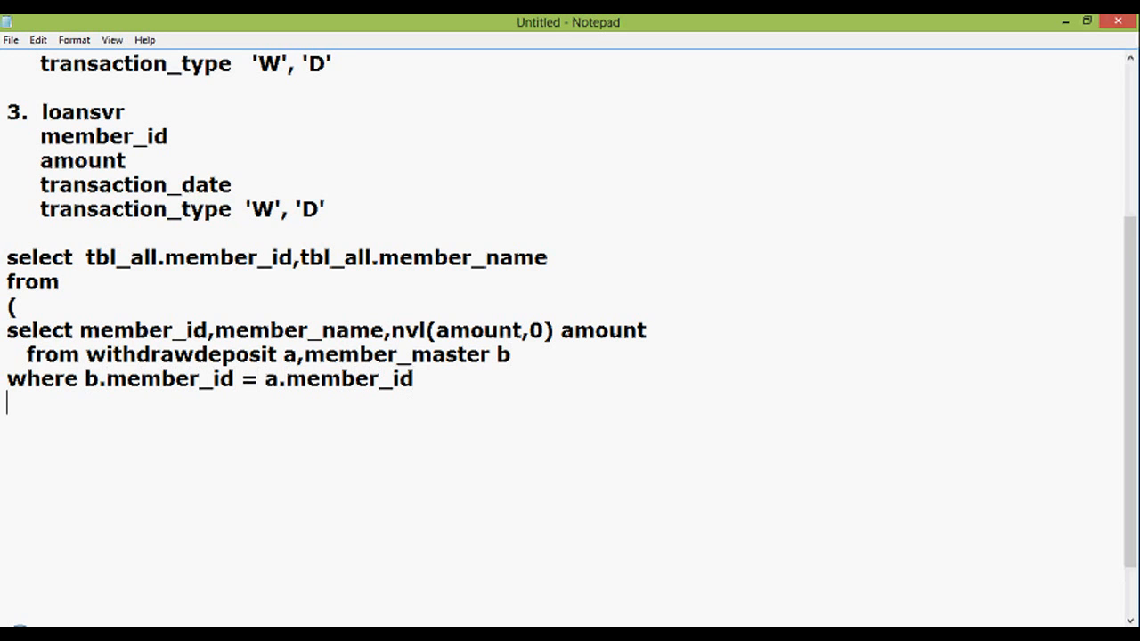
type("and")
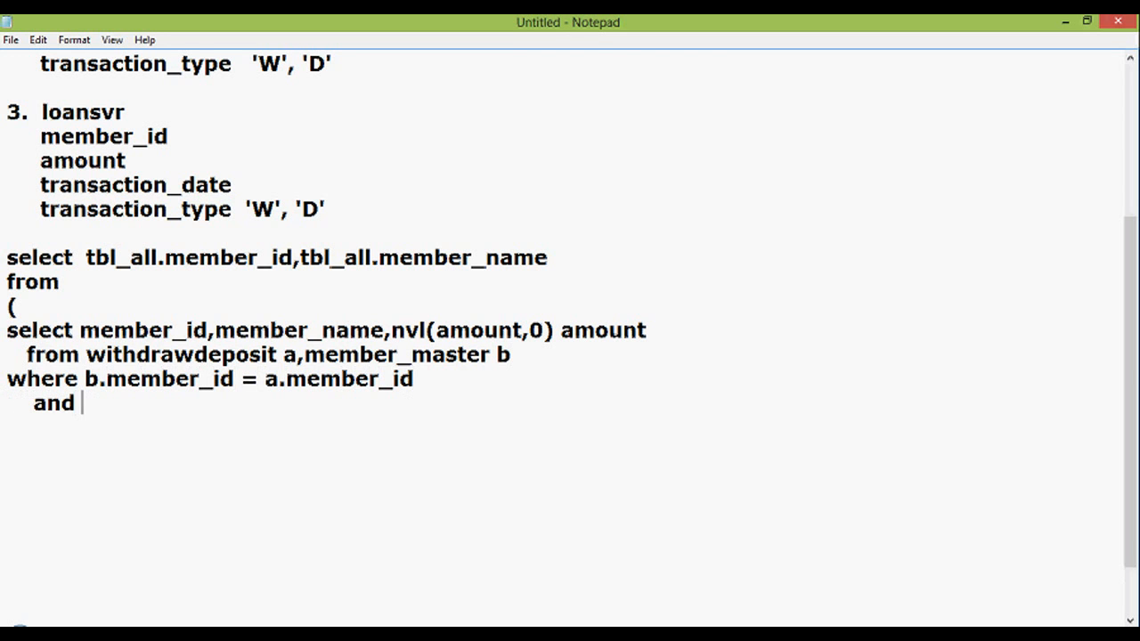
type("a.")
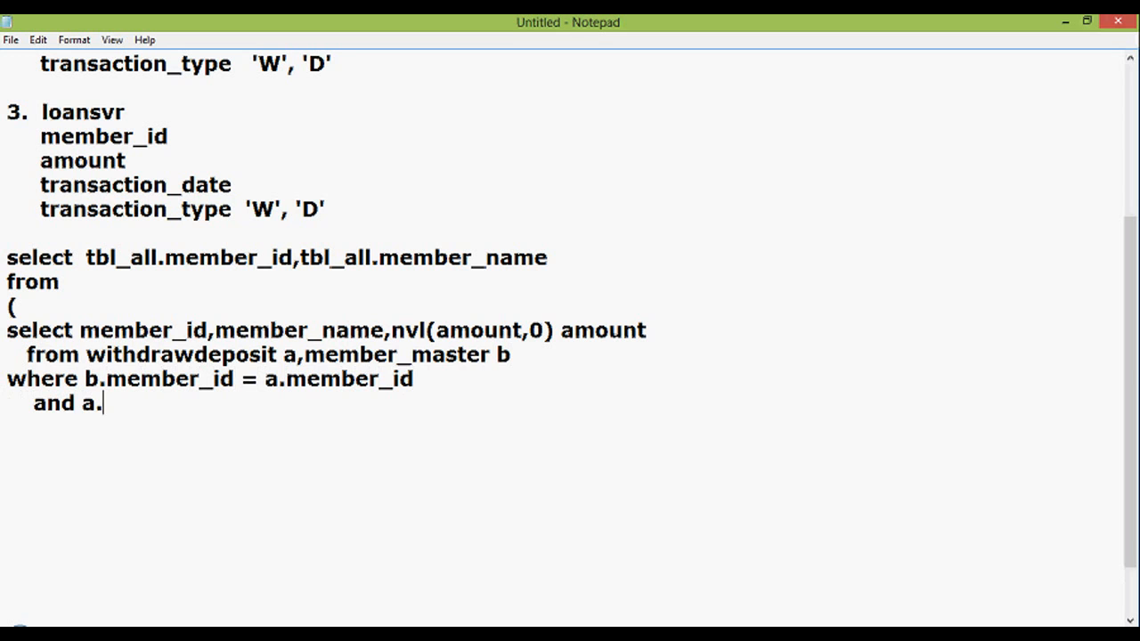
type("trnasa")
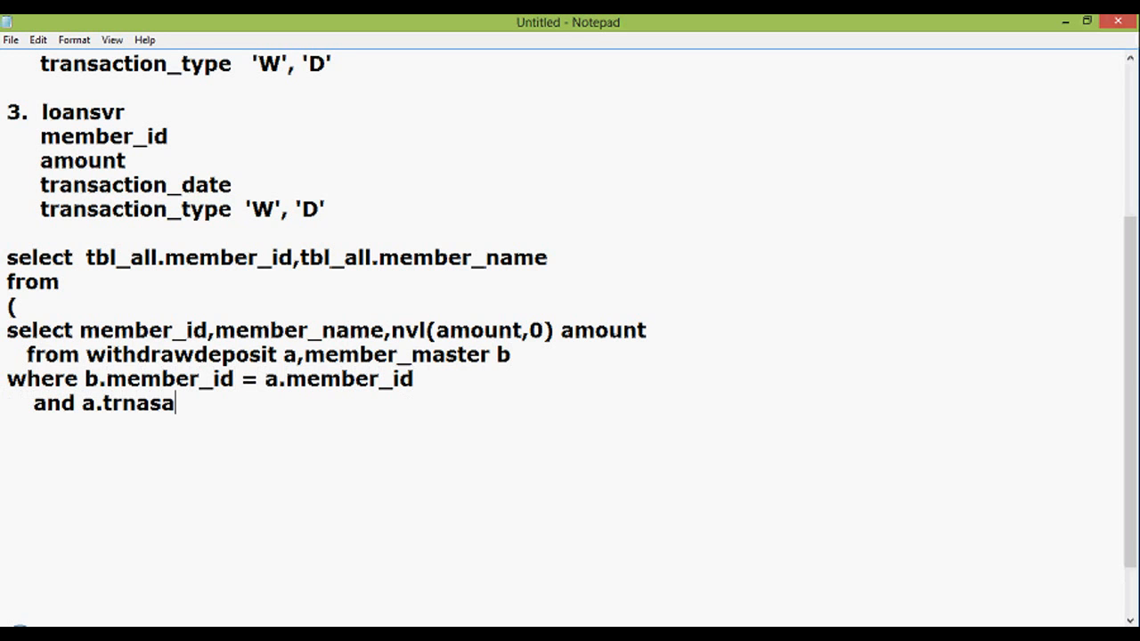
key("BackSpace")
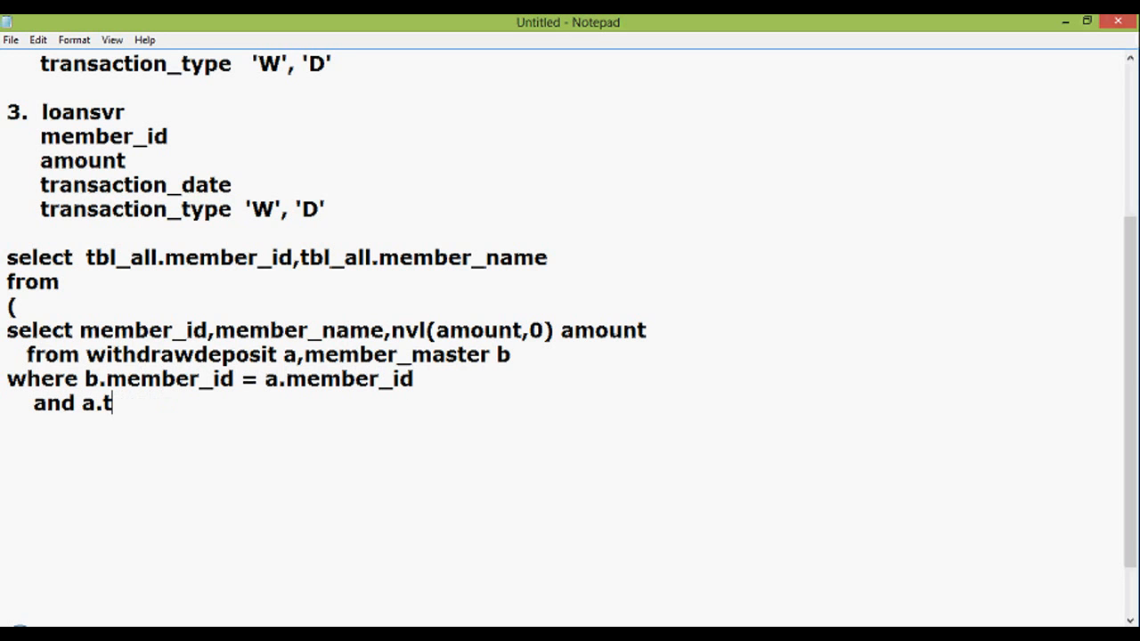
type("ransacti")
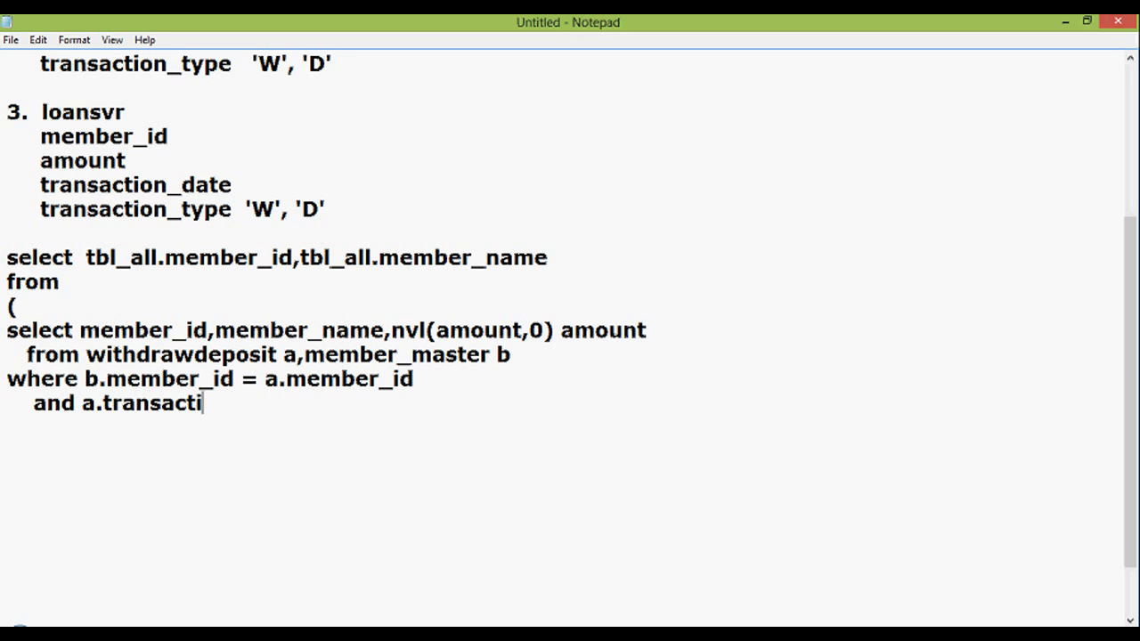
type("on_date")
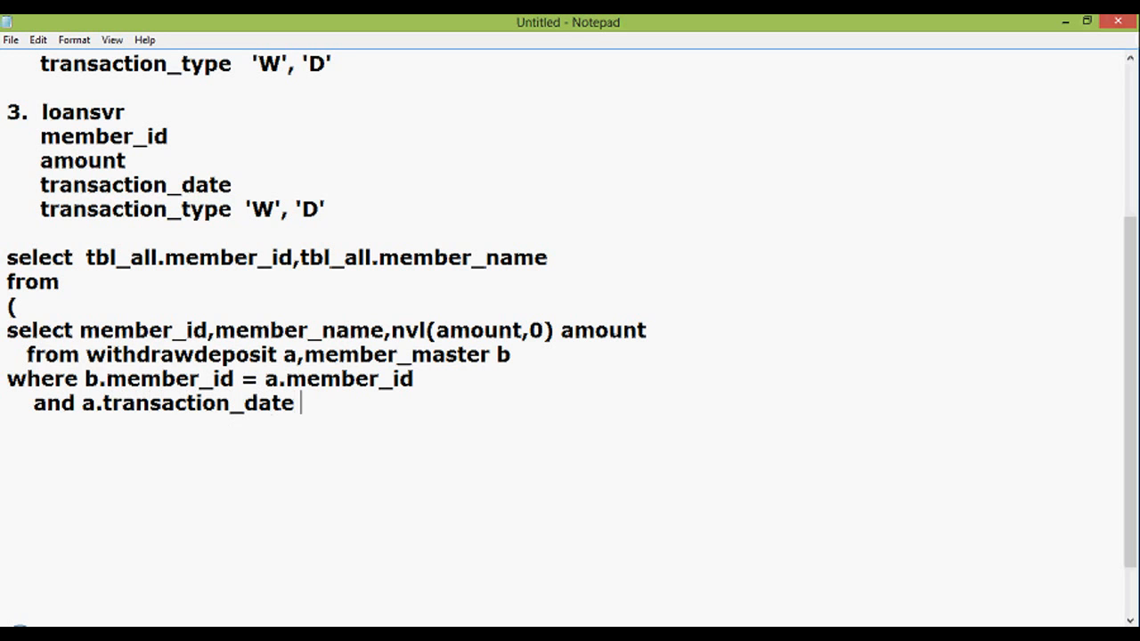
type("between")
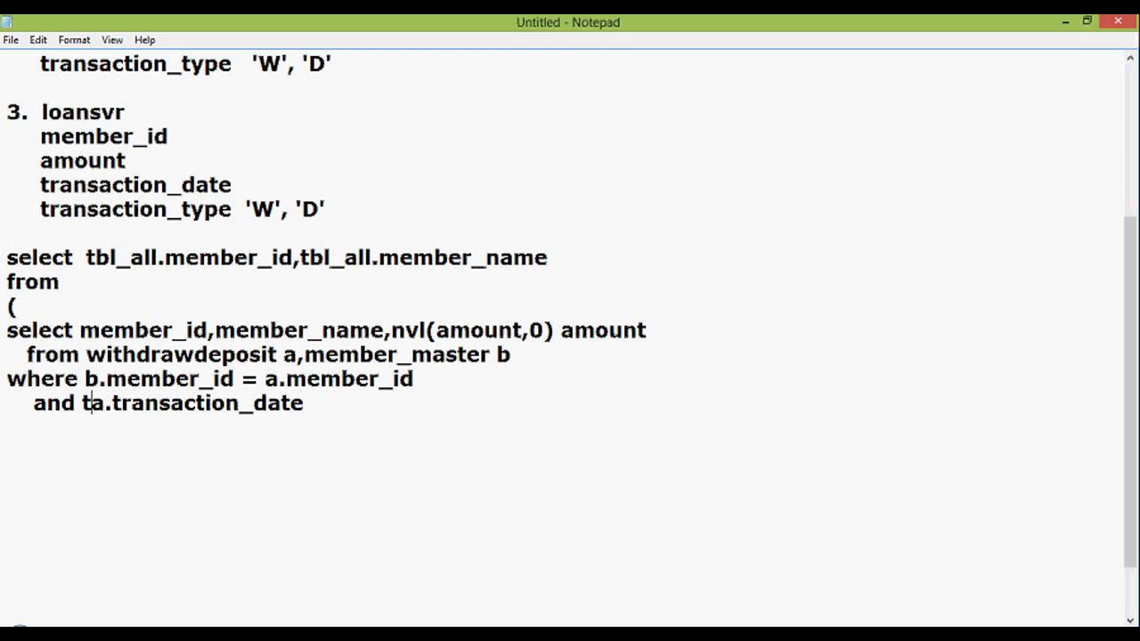
type("to_char(")
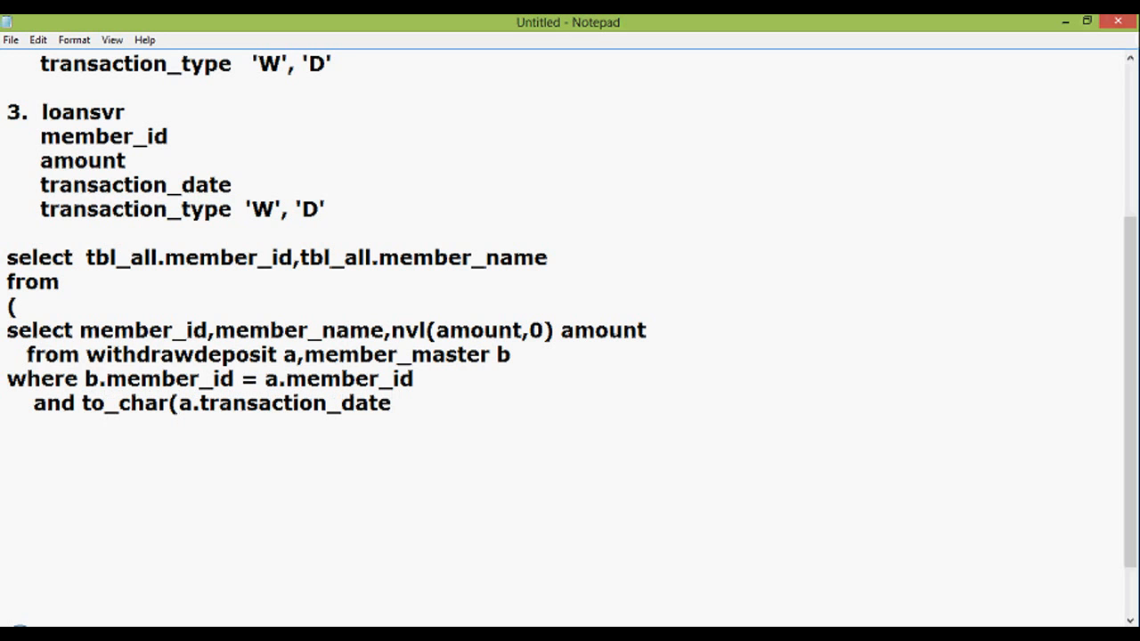
type(",'rrr")
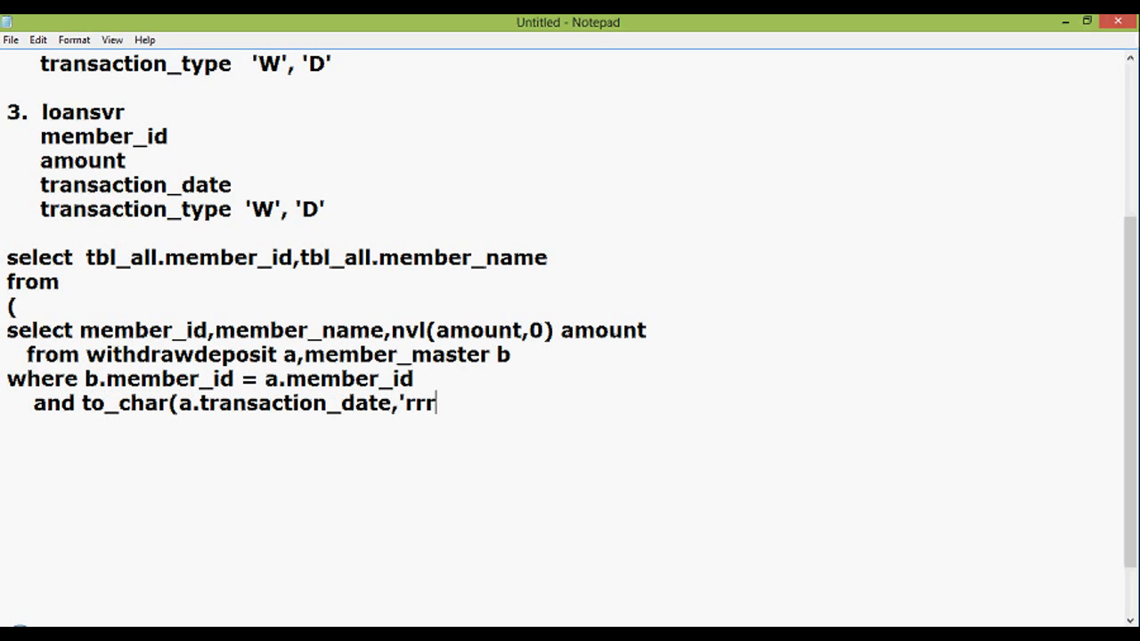
type("r')")
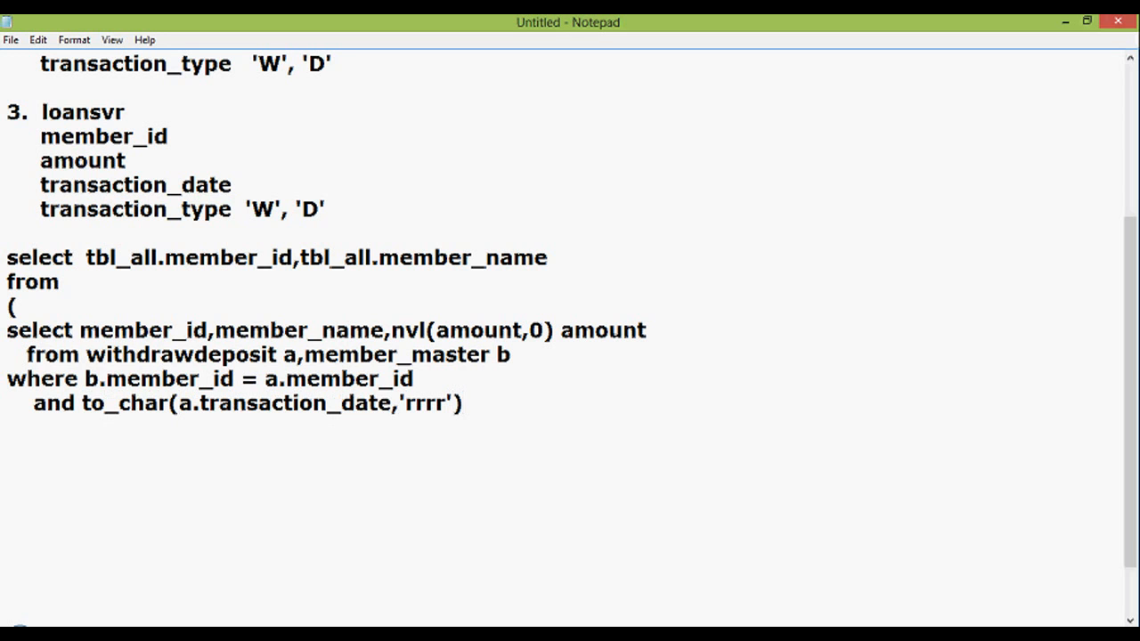
type("= '20")
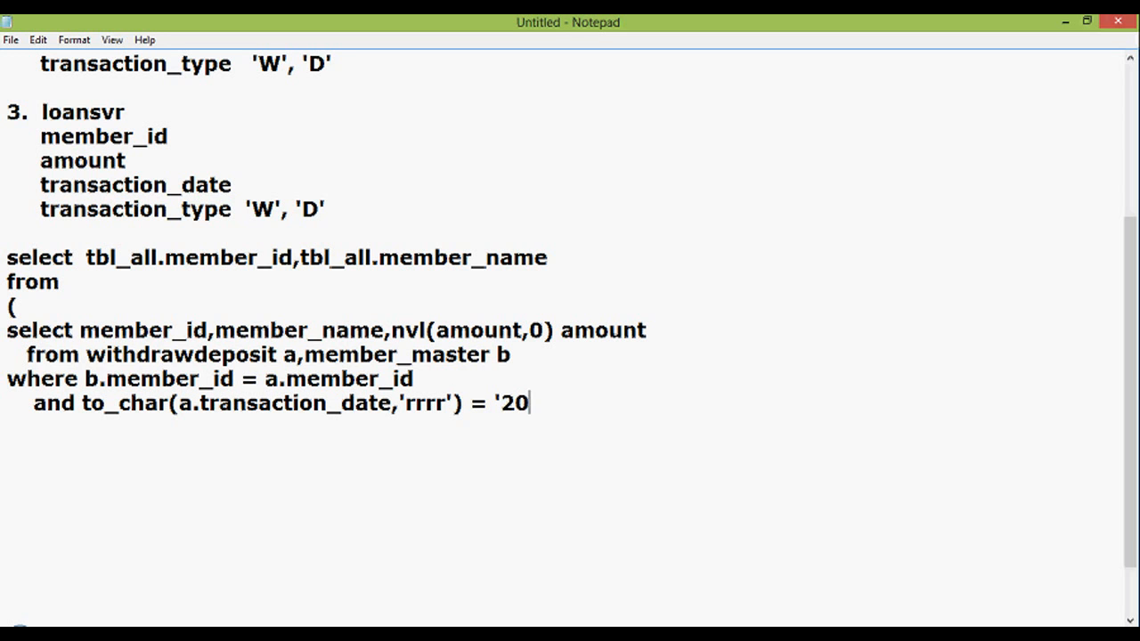
type("13'")
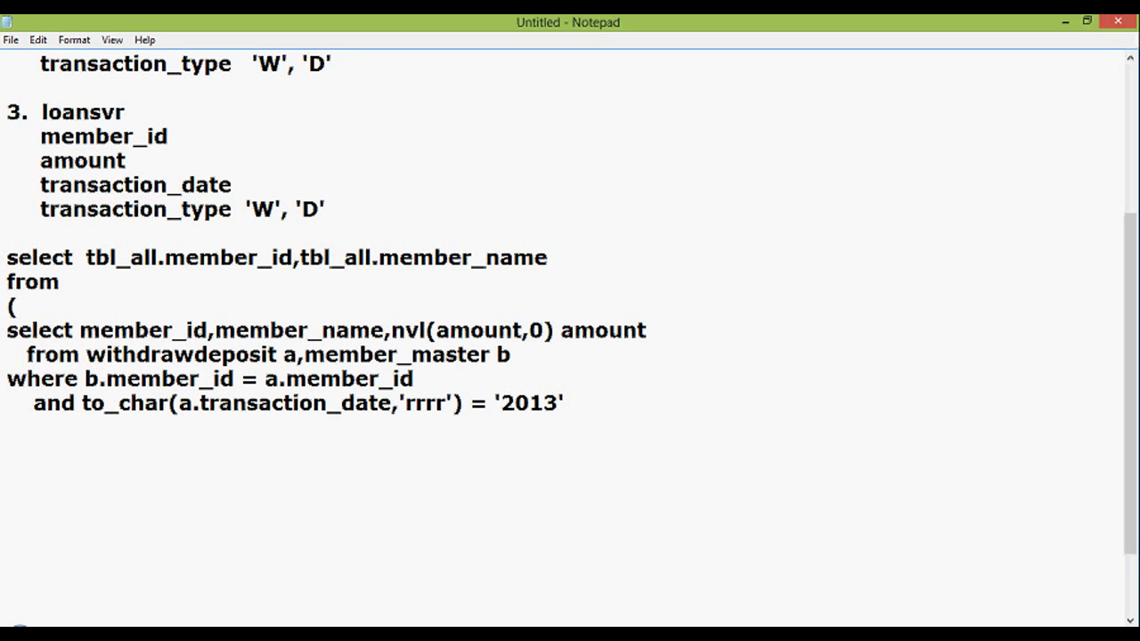
Step: Add the filter and a.transaction_type='D'
type("and tra")
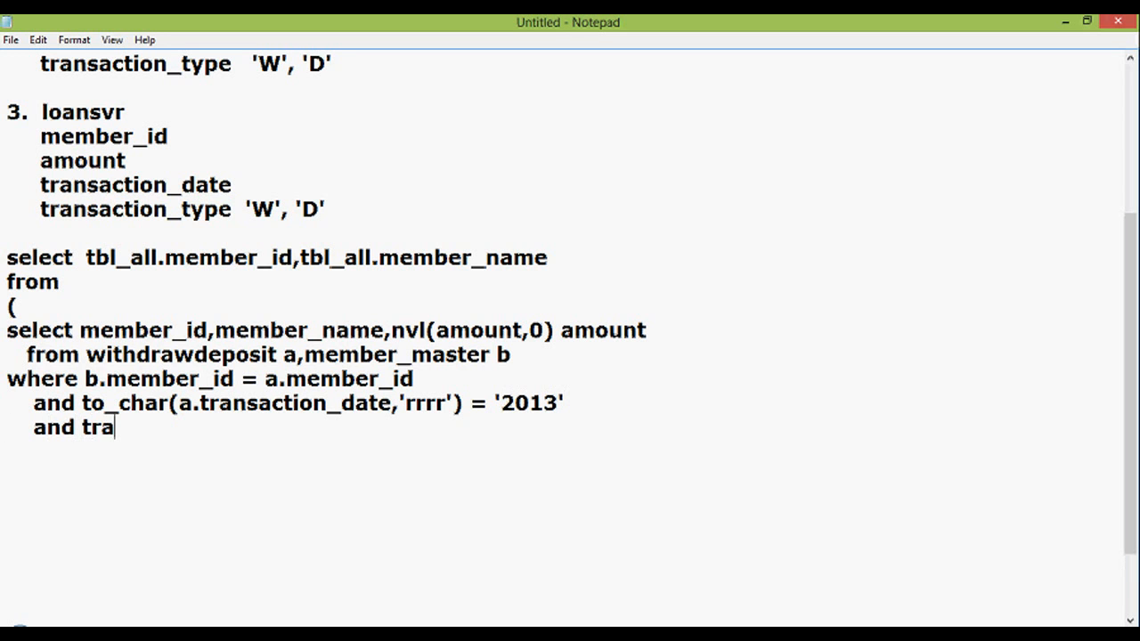
key("Backspace")
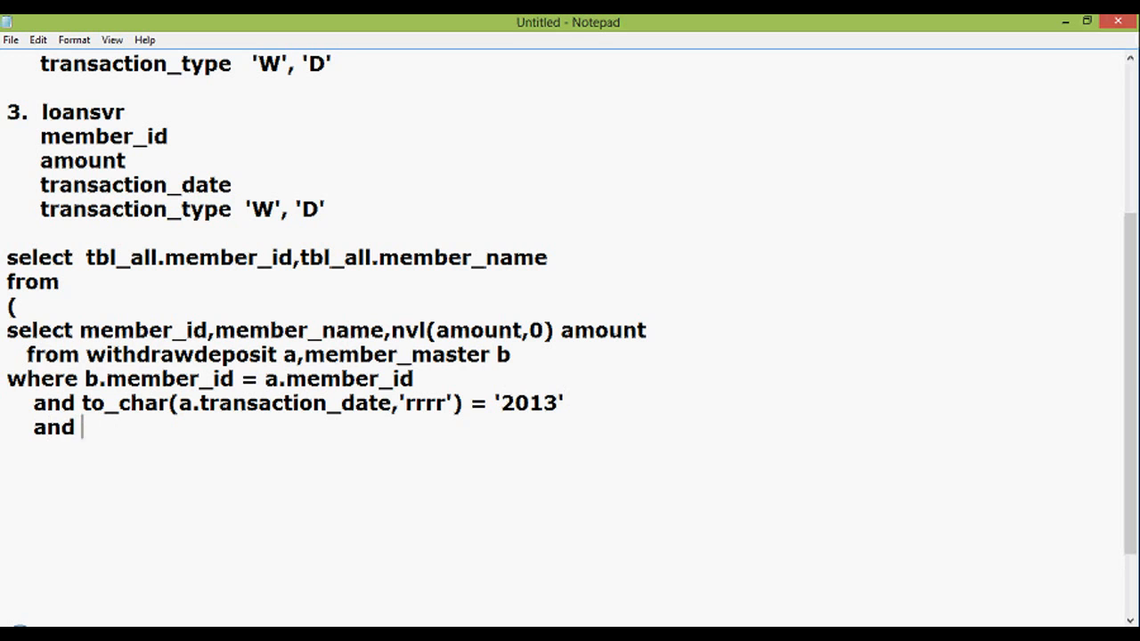
type("a.tran")
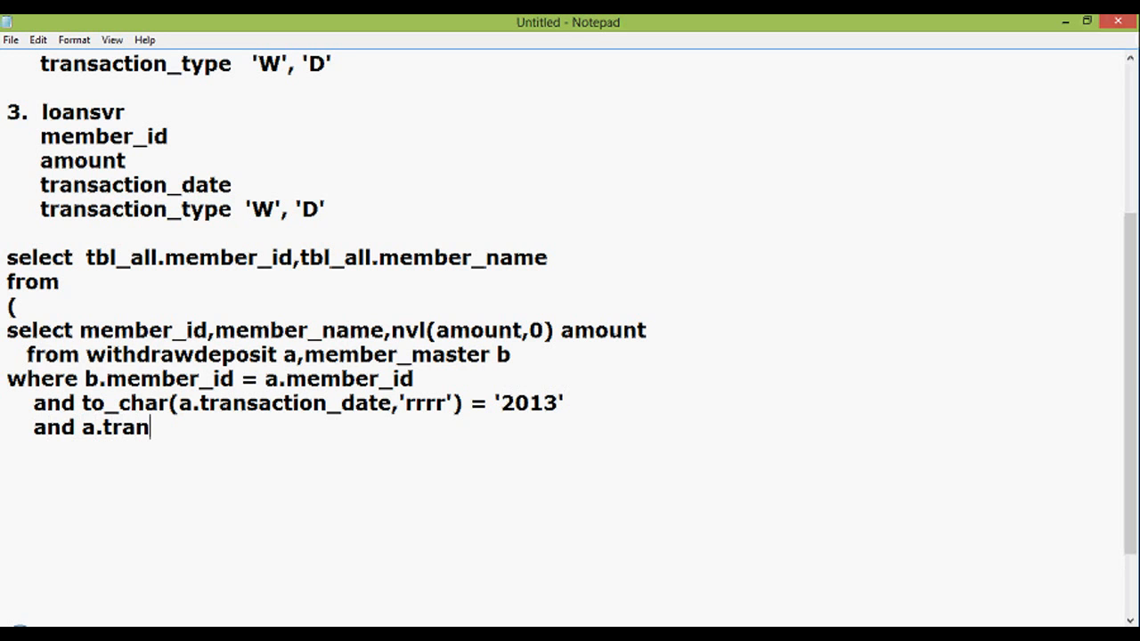
type("sactio")
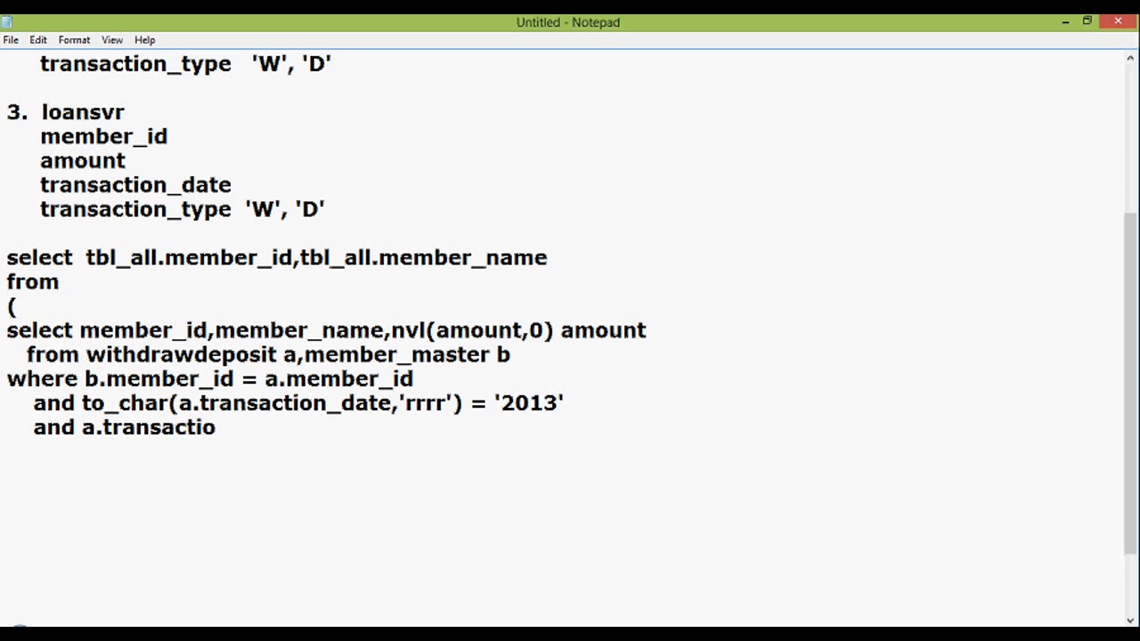
type("n_type")
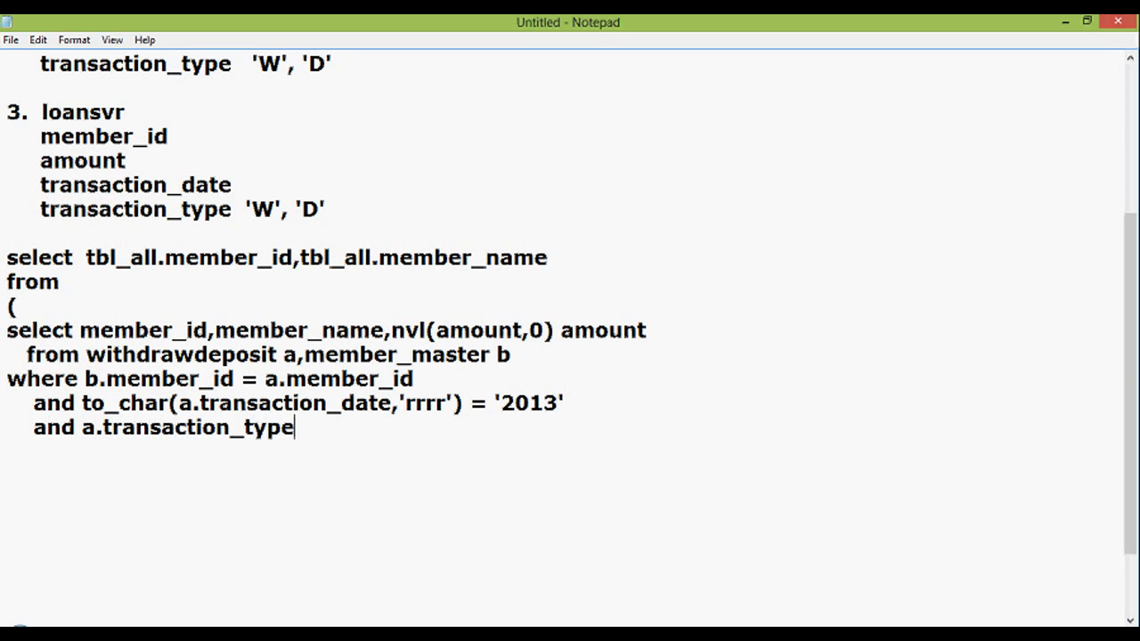
type("='D'")
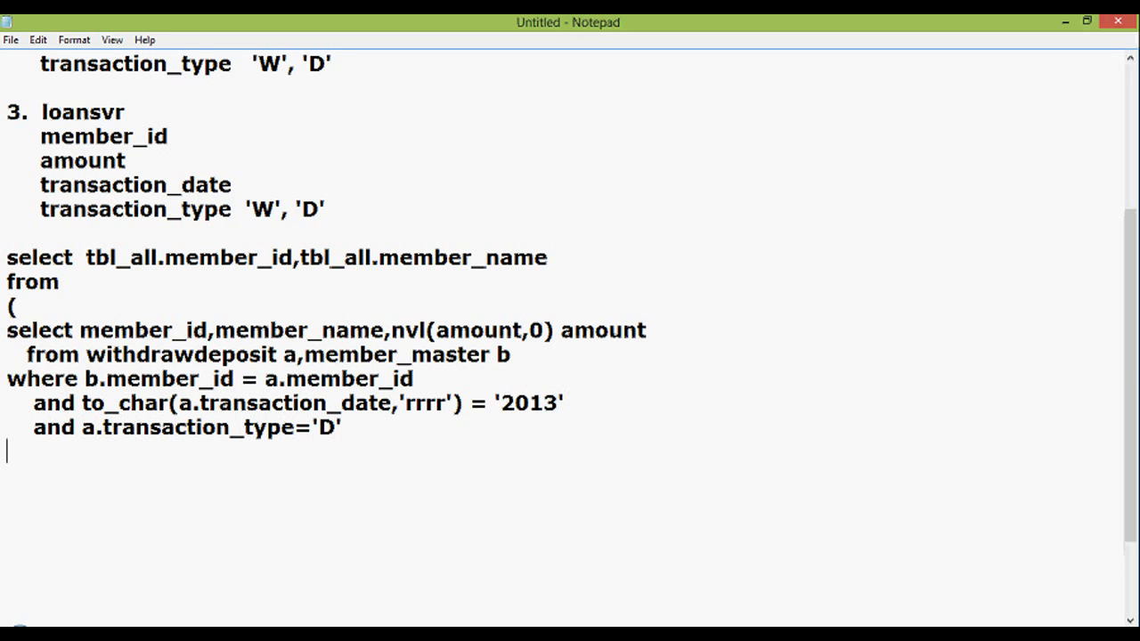
Step: Close the first subquery and write union with parentheses for the second
type(")")
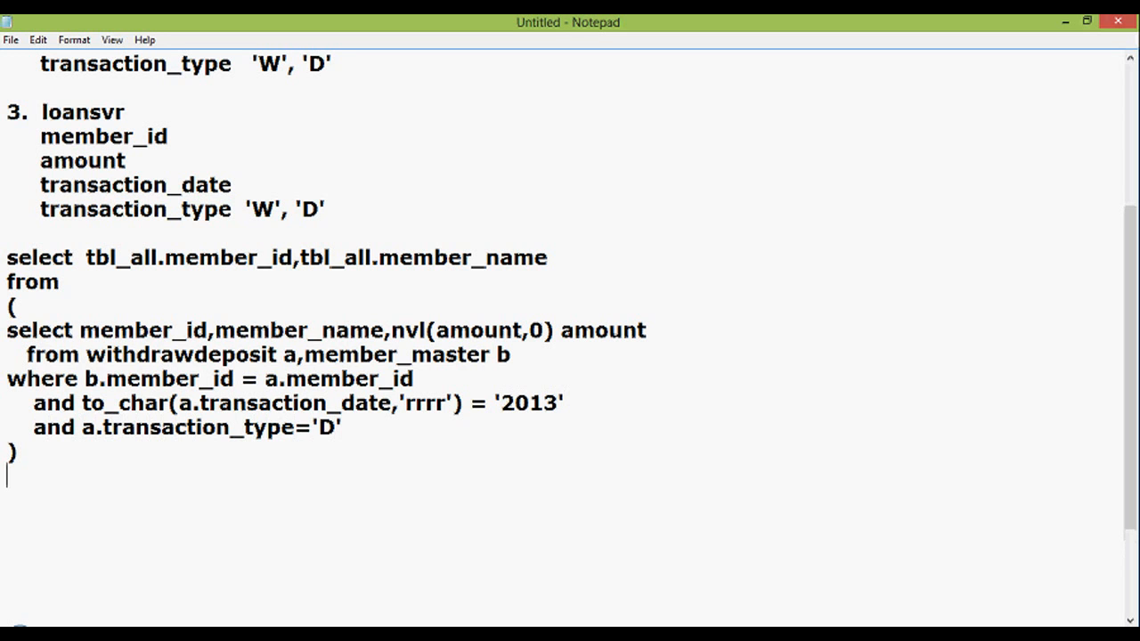
type("union")
type("(")
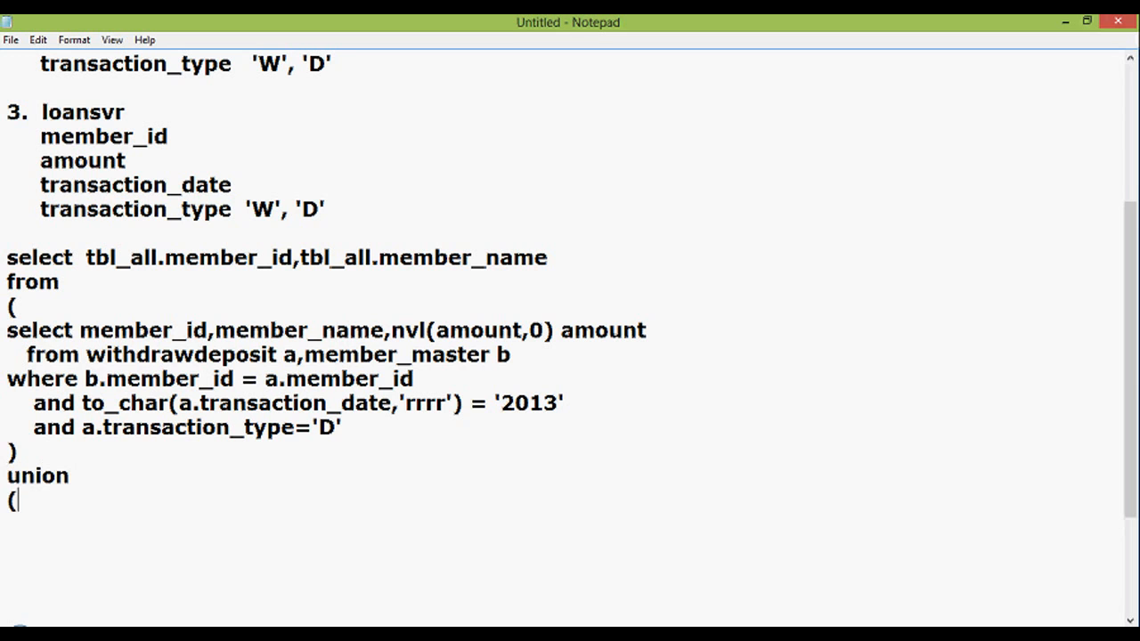
key("Enter")
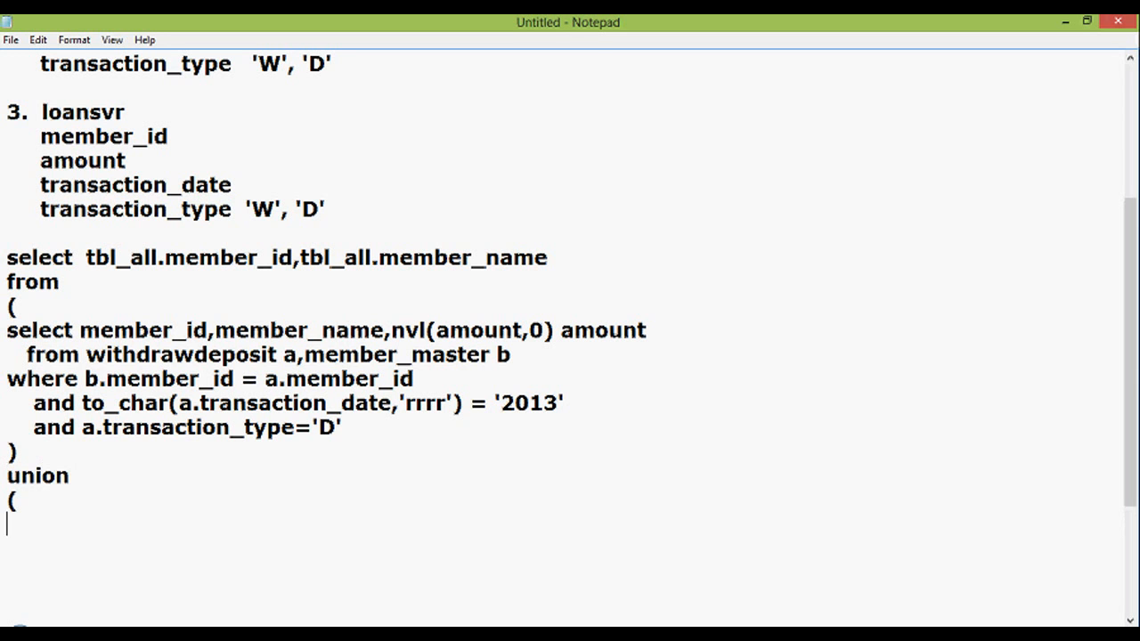
type(")")
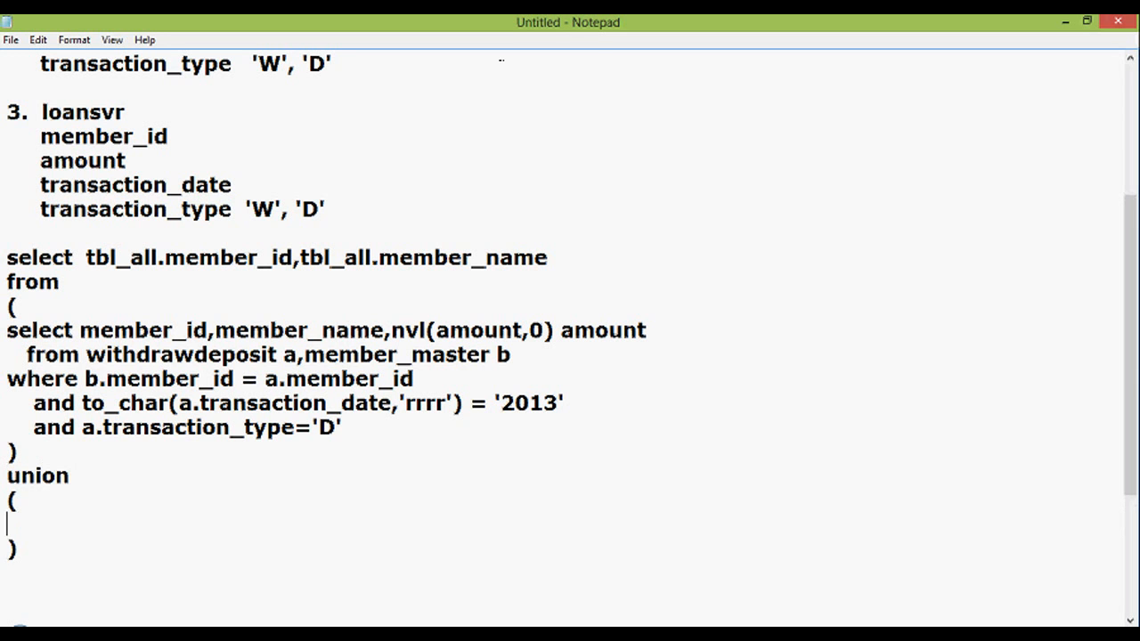
Step: Copy the first subquery into the union as a loansvr query with the same filters
left_click(28, 354)
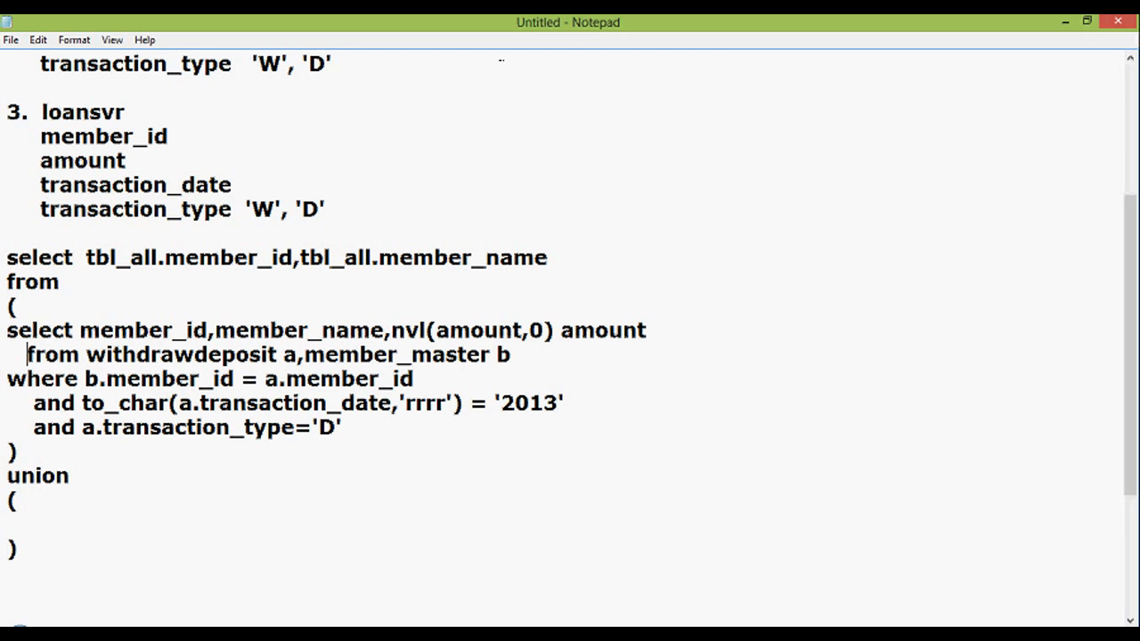
left_click_drag(7, 329, 342, 427)
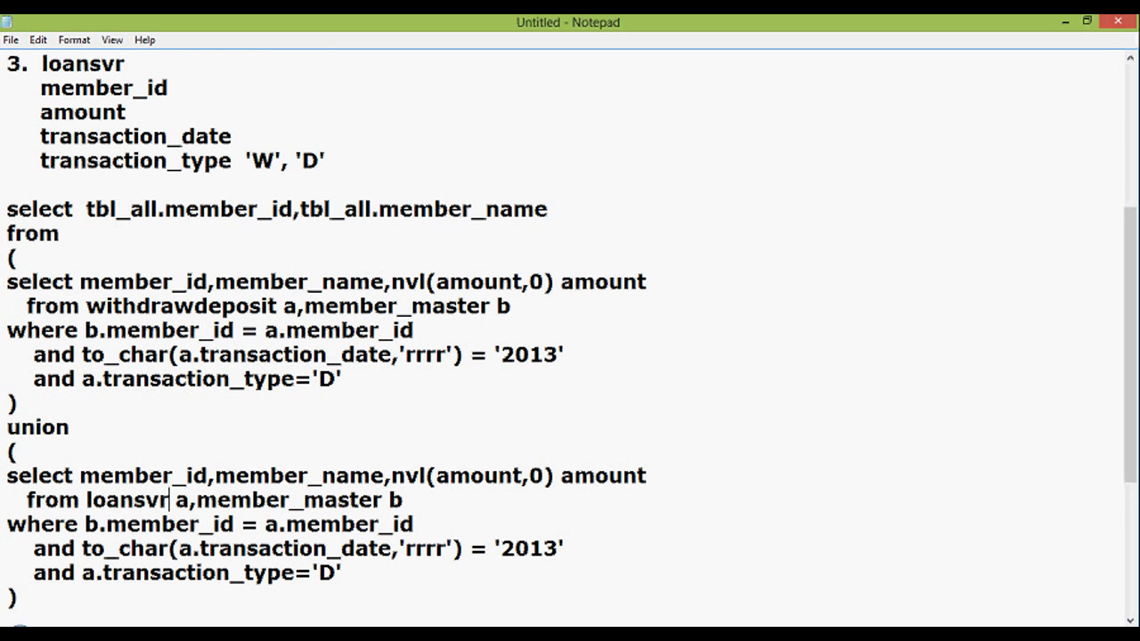
scroll("down", 3)
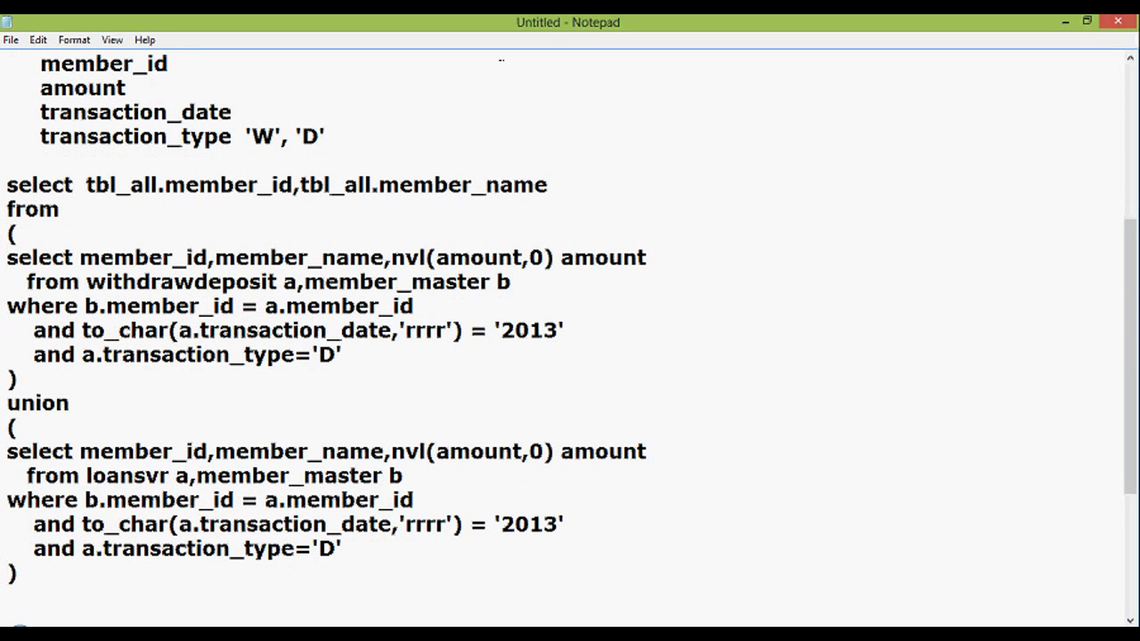
left_click_drag(7, 233, 563, 330)
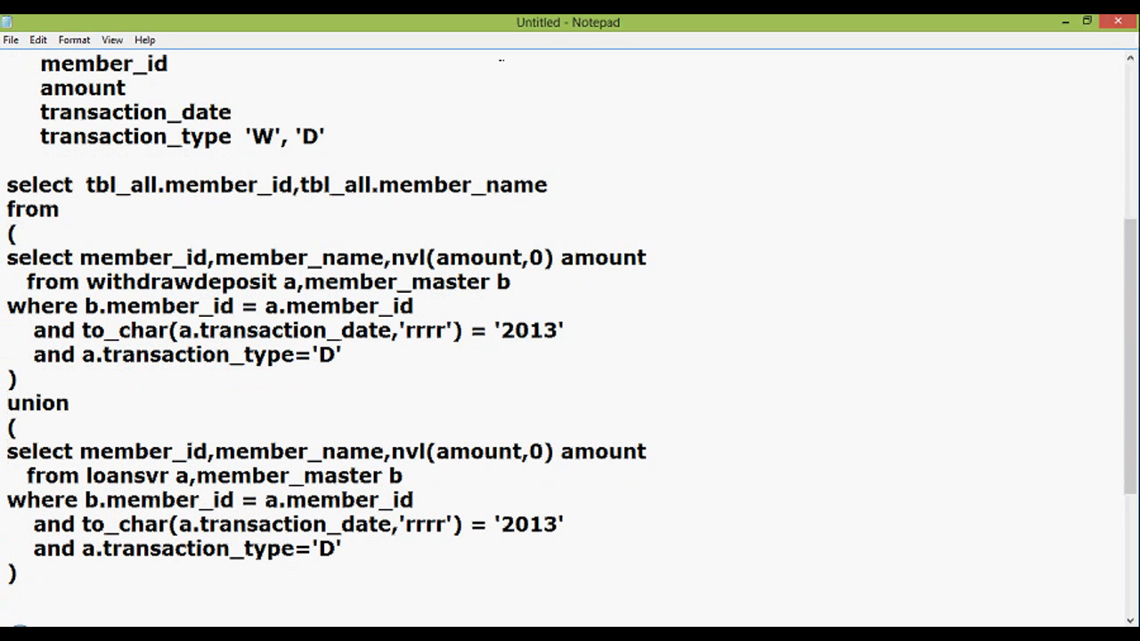
Step: Alias the closed union subquery as tbl_all
left_click(11, 476)
type(")")
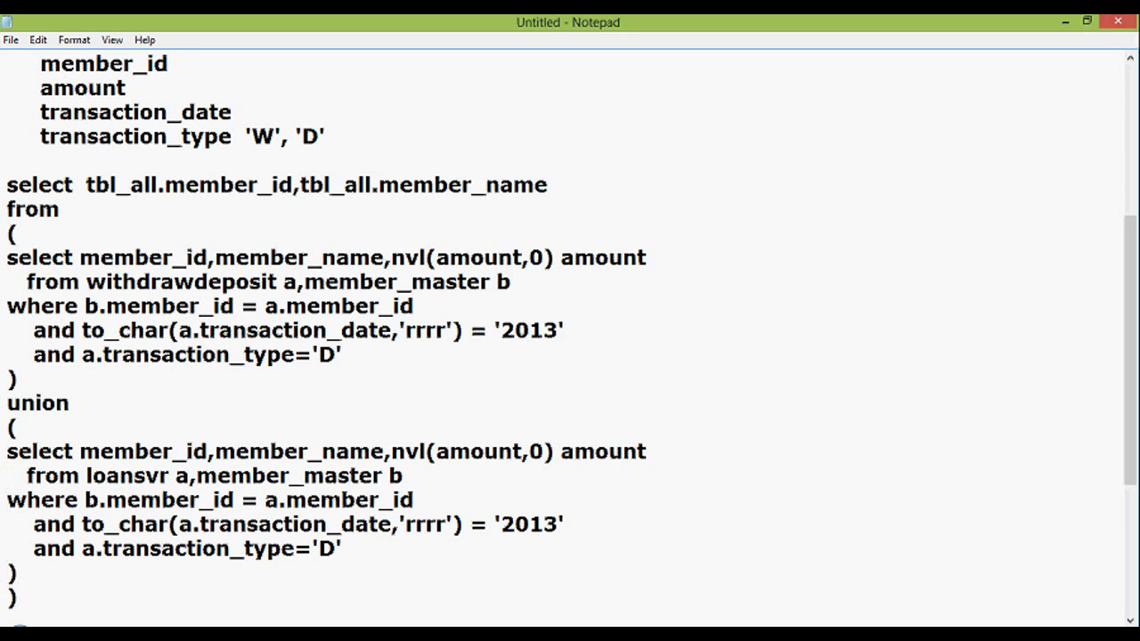
type("tbl_")
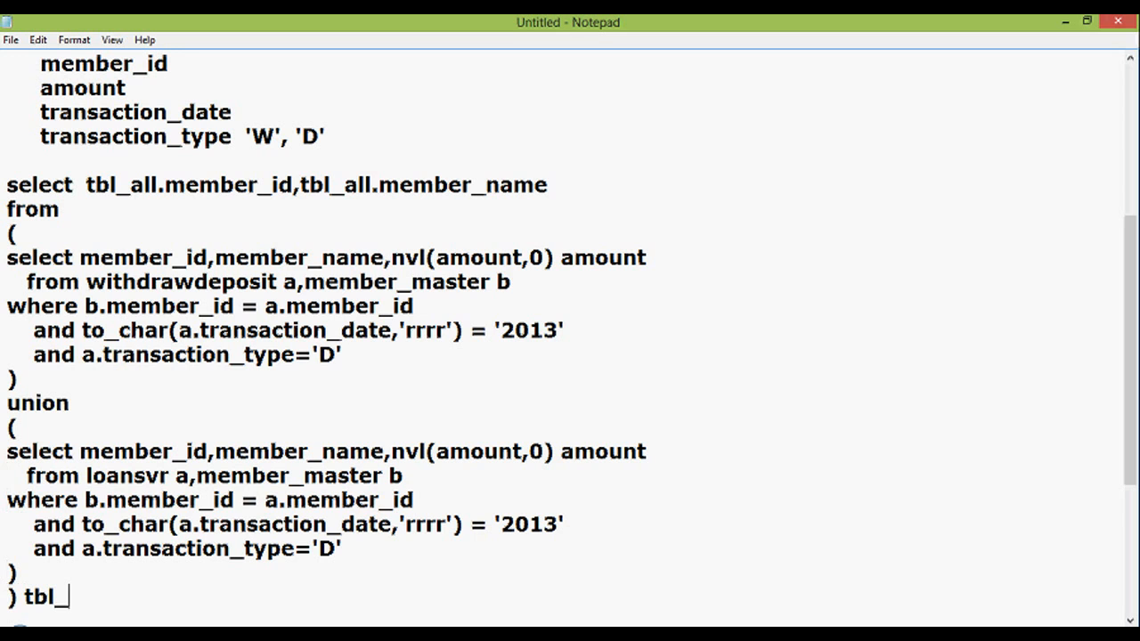
type("all")
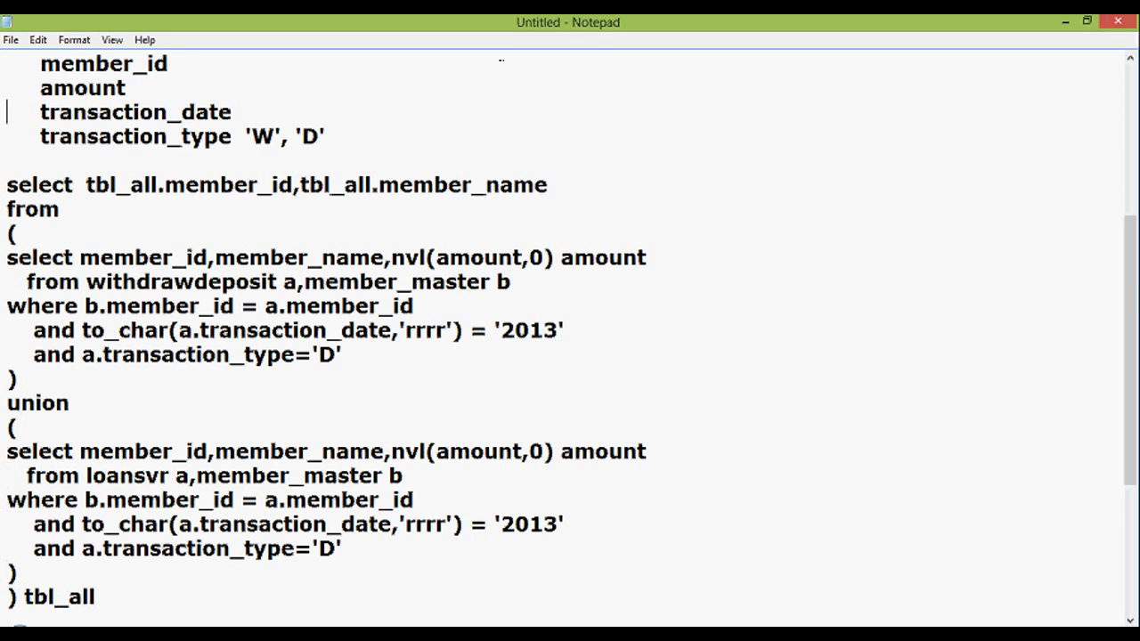
left_click(9, 210)
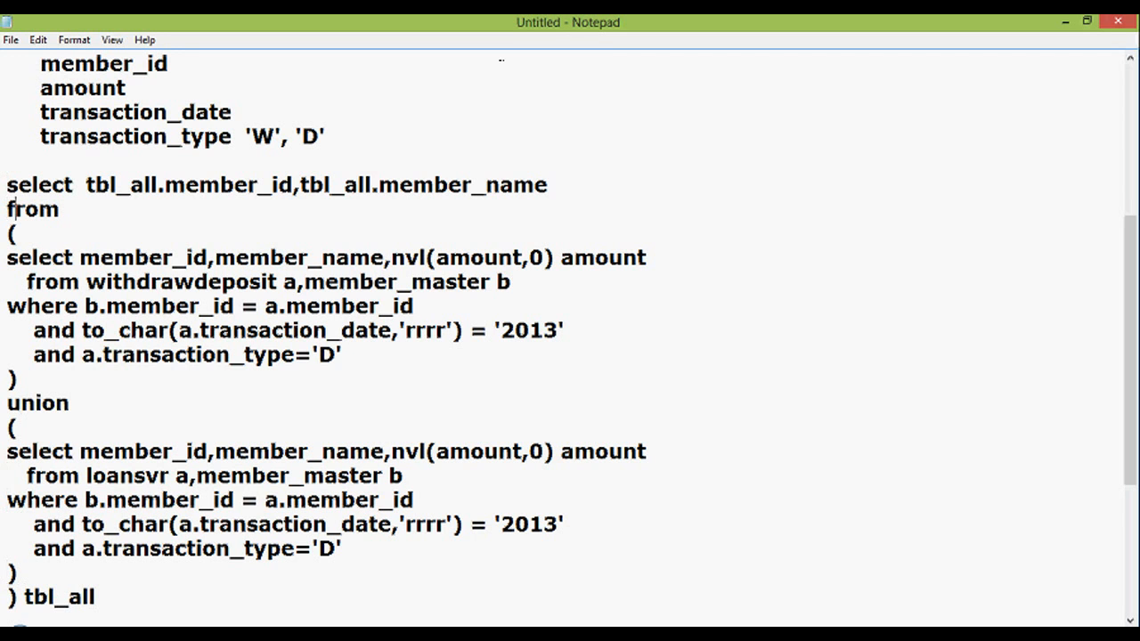
Step: Review the inline view lines by placing the cursor along the query
left_click(335, 257)
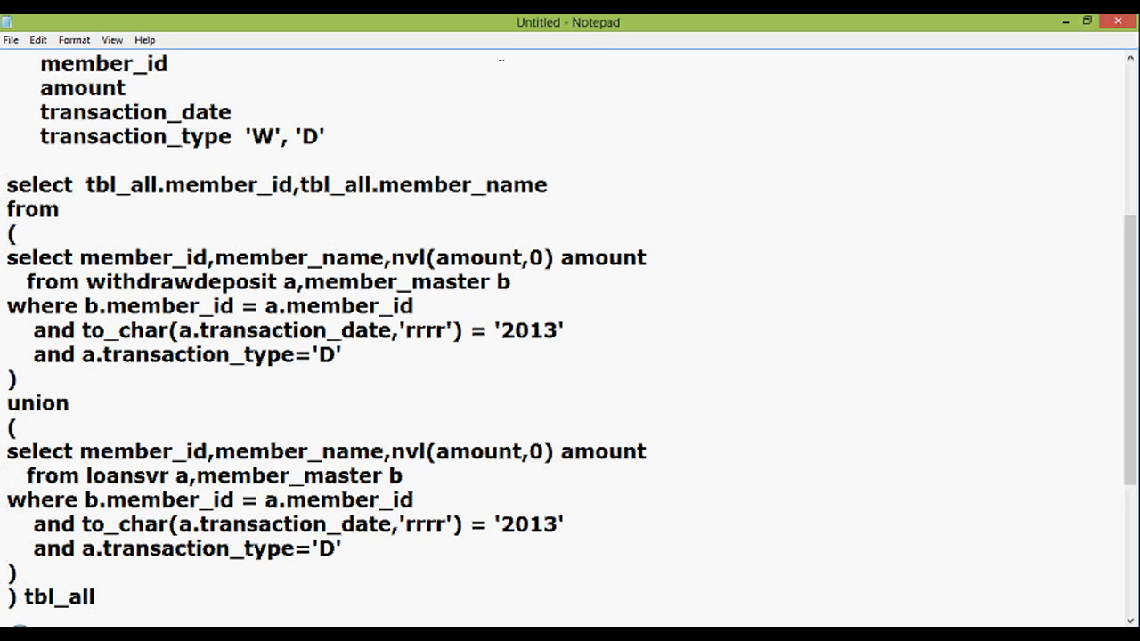
left_click(520, 257)
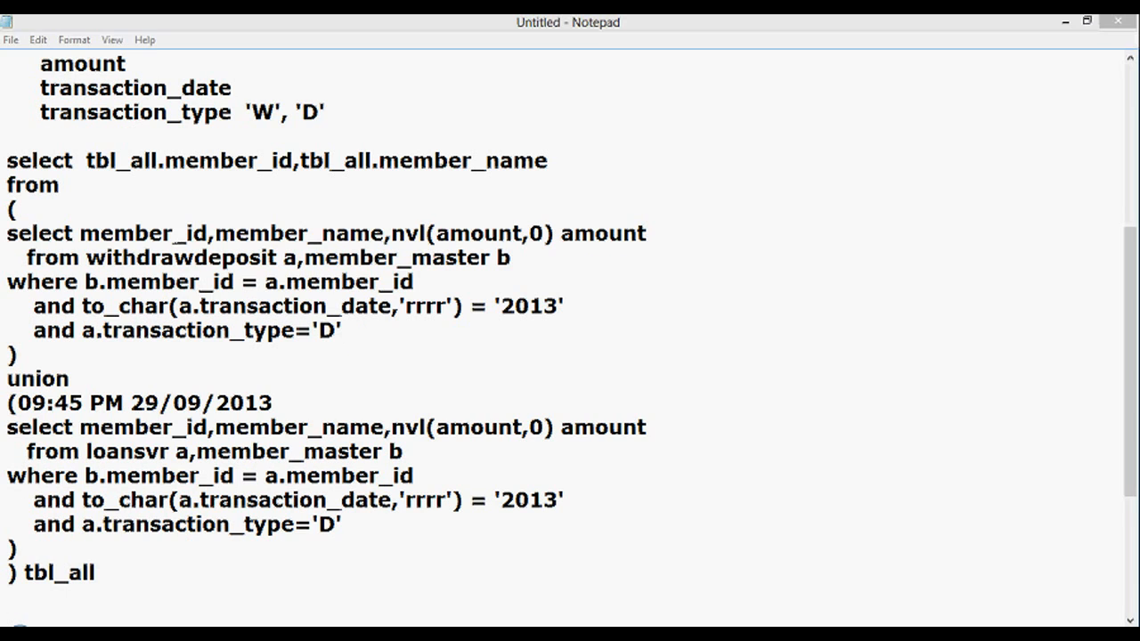
left_click(185, 232)
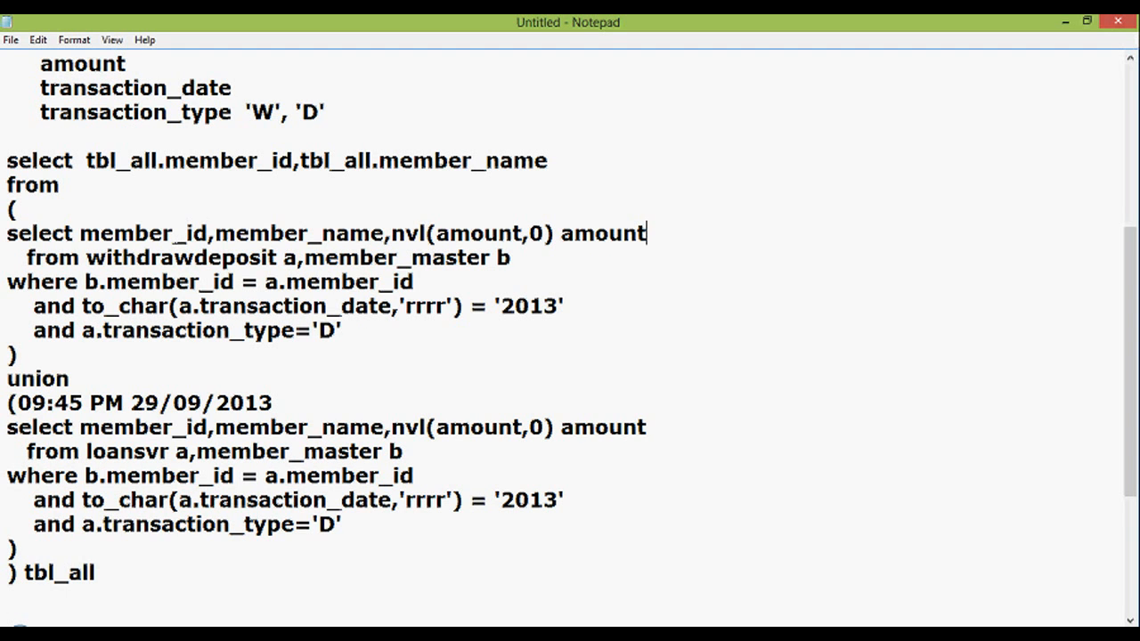
left_click(7, 232)
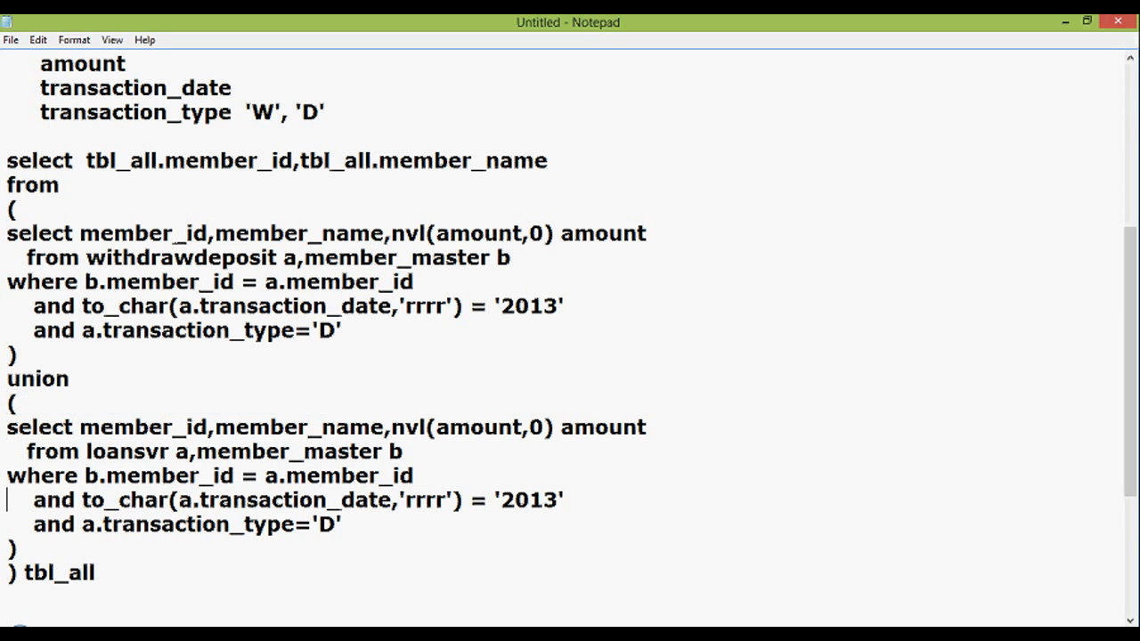
left_click(4, 233)
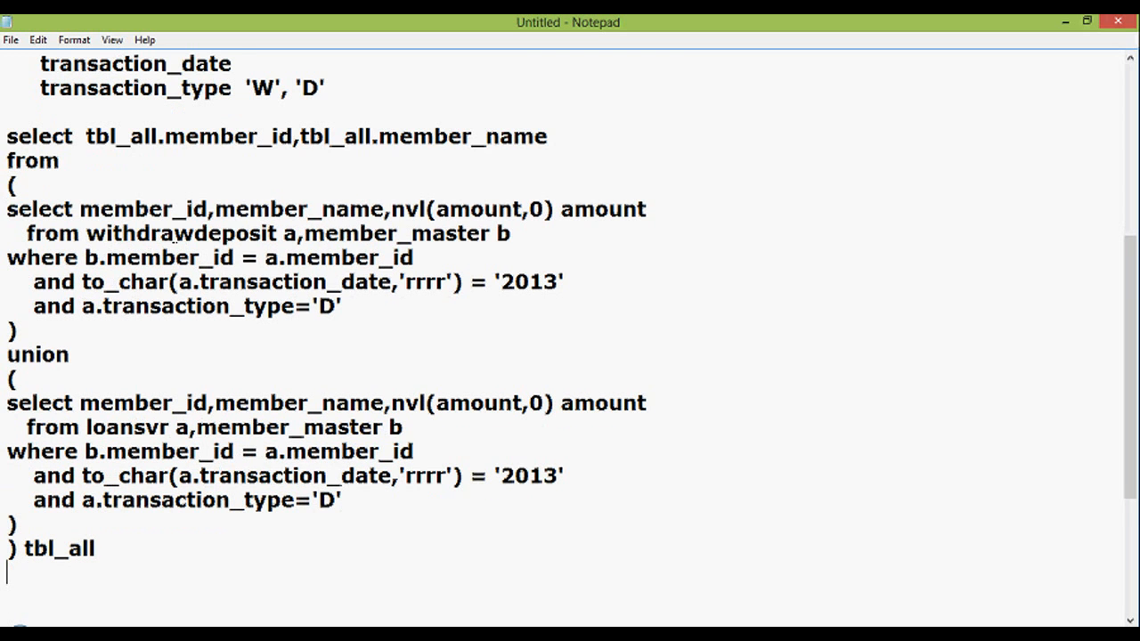
Step: Add 'group by tbl_all.member_id,tbl_all.member_name' after the tbl_all alias
type("group by")
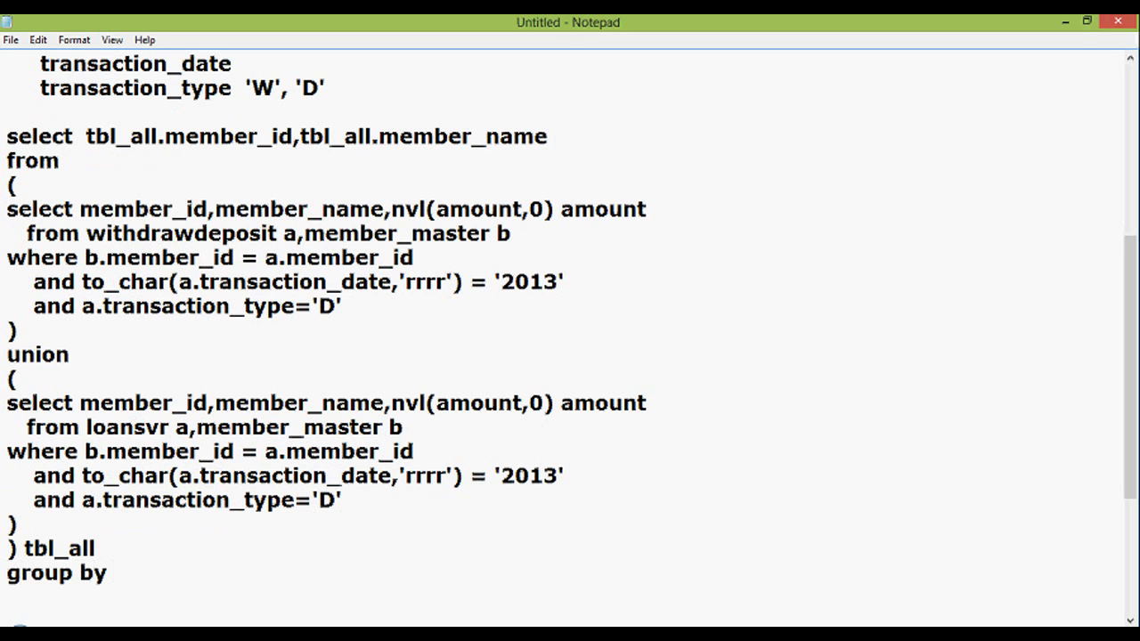
type("tbl_all.memb")
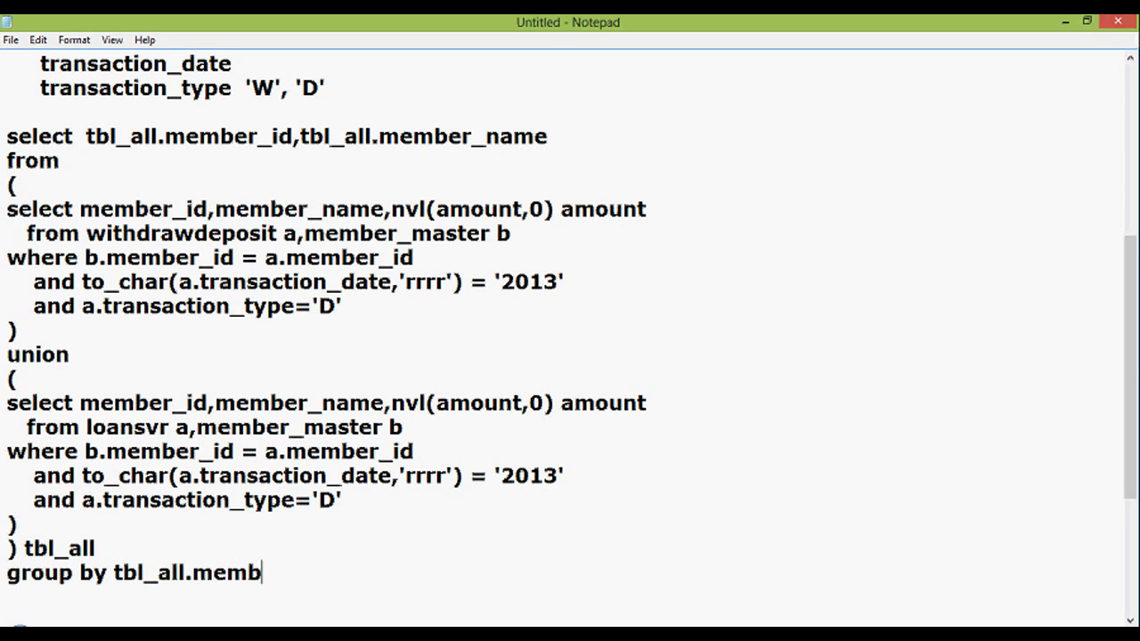
type("er_id")
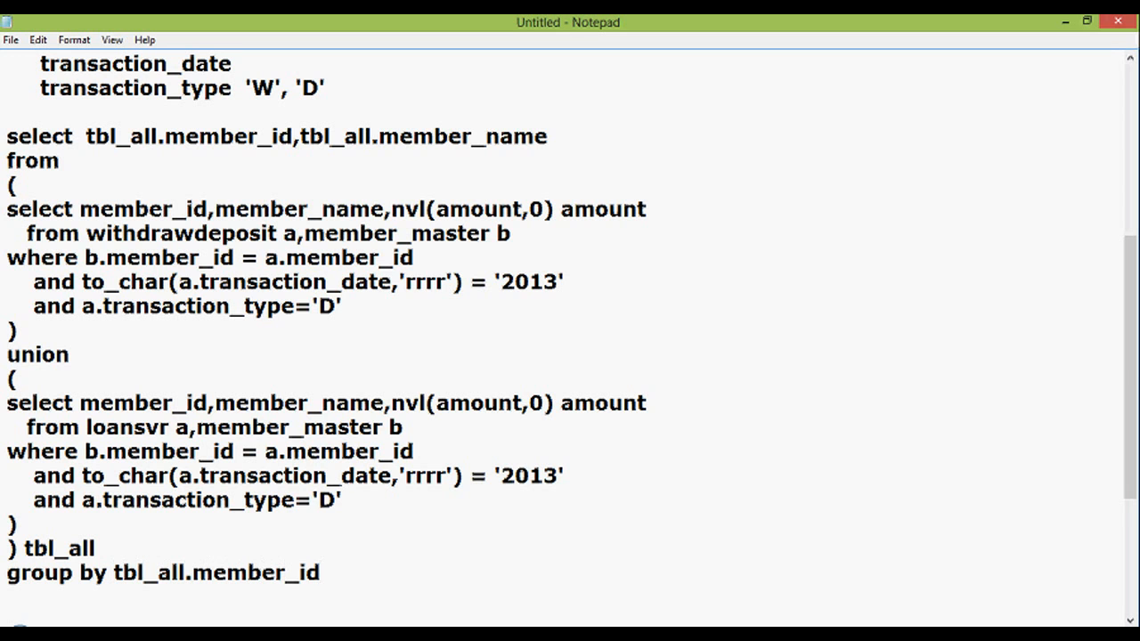
type(",tbl")
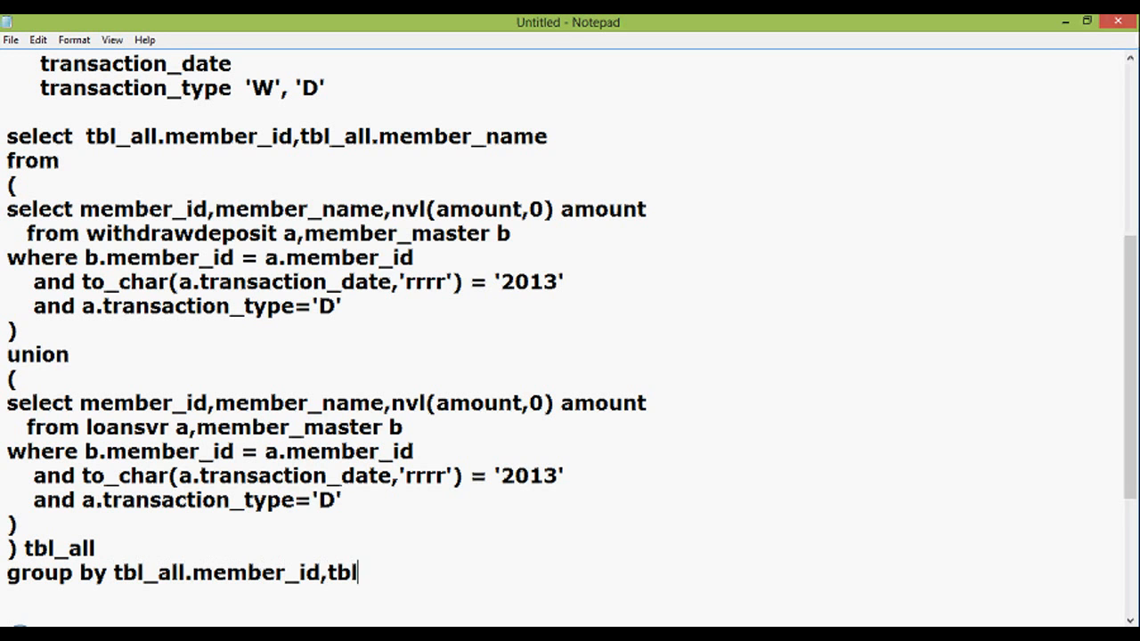
type("_all")
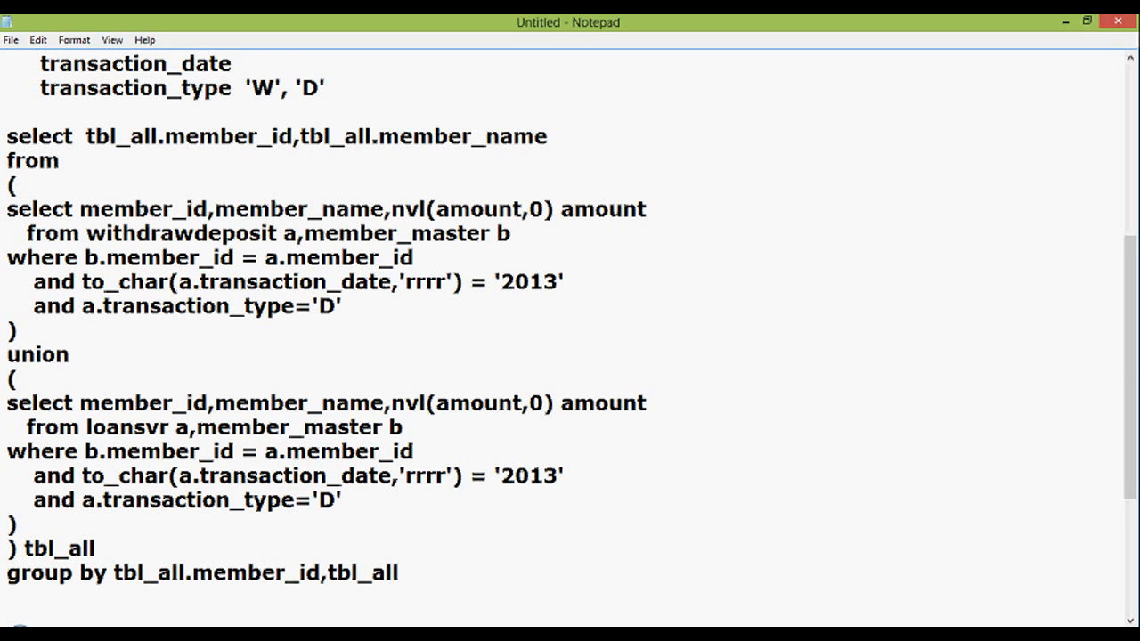
type(".member")
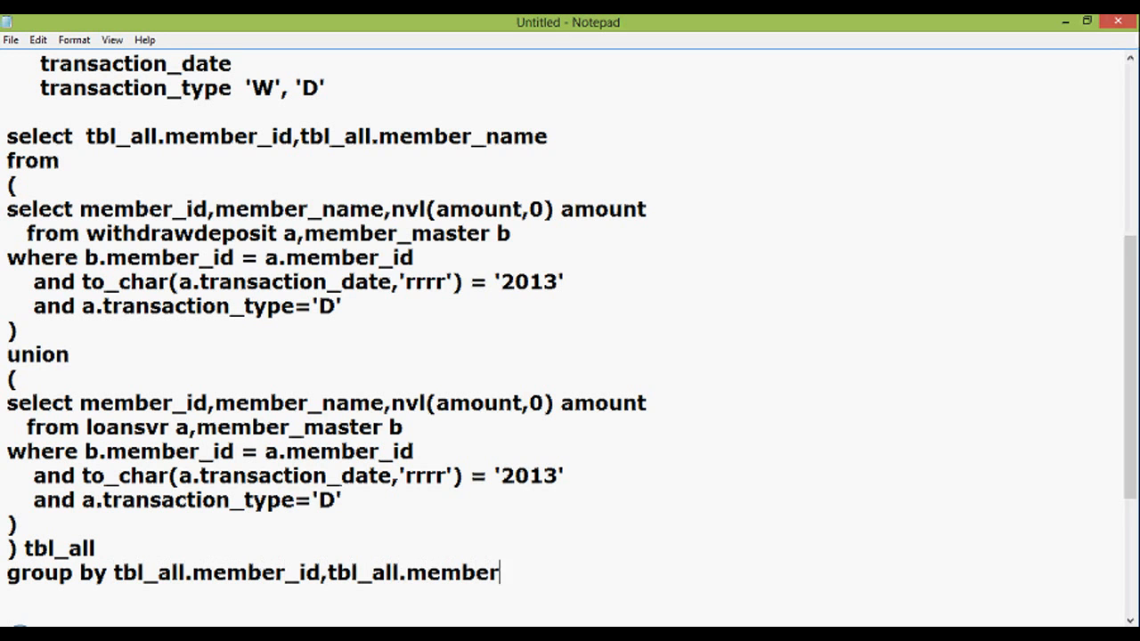
type("_name")
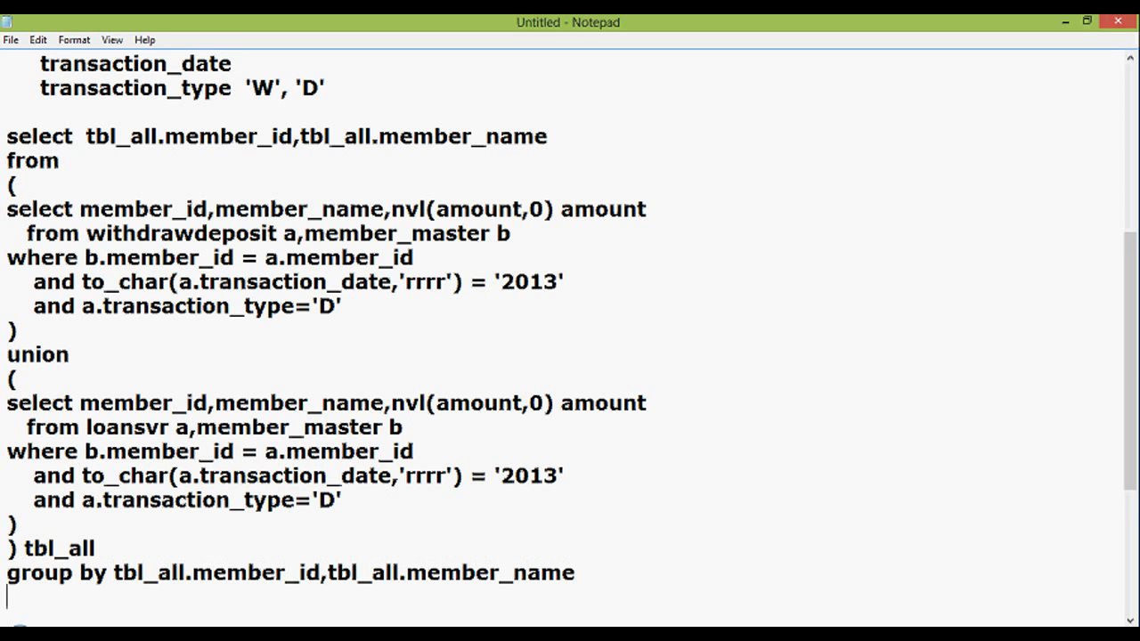
Step: Add 'having sum(tbl_all.amount)>200000' after the group by clause
type("having")
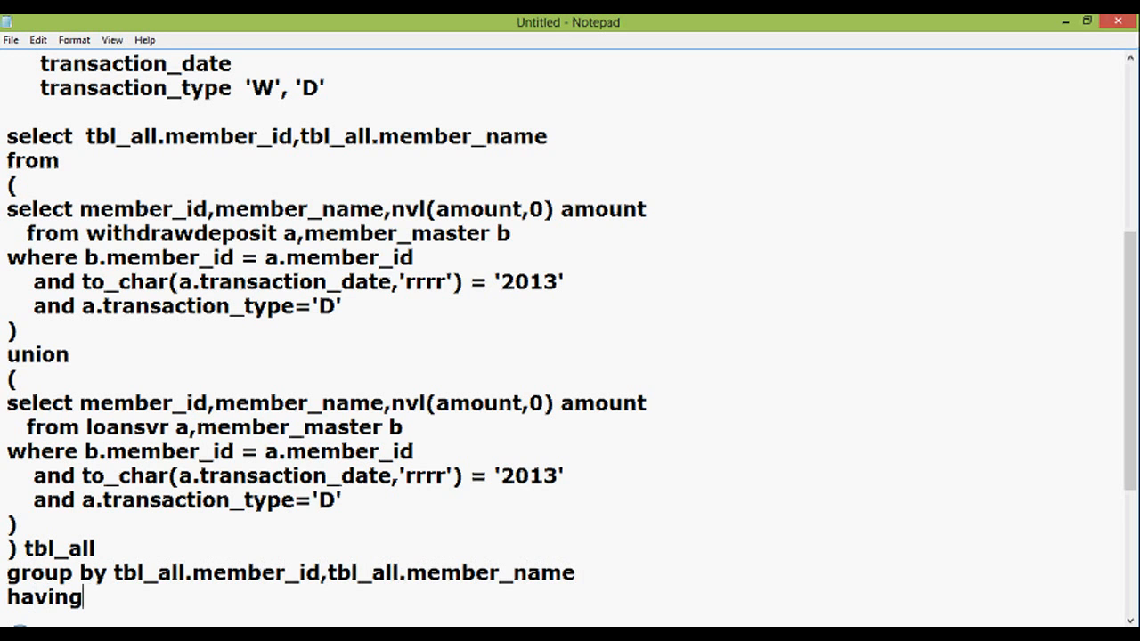
type("sum(")
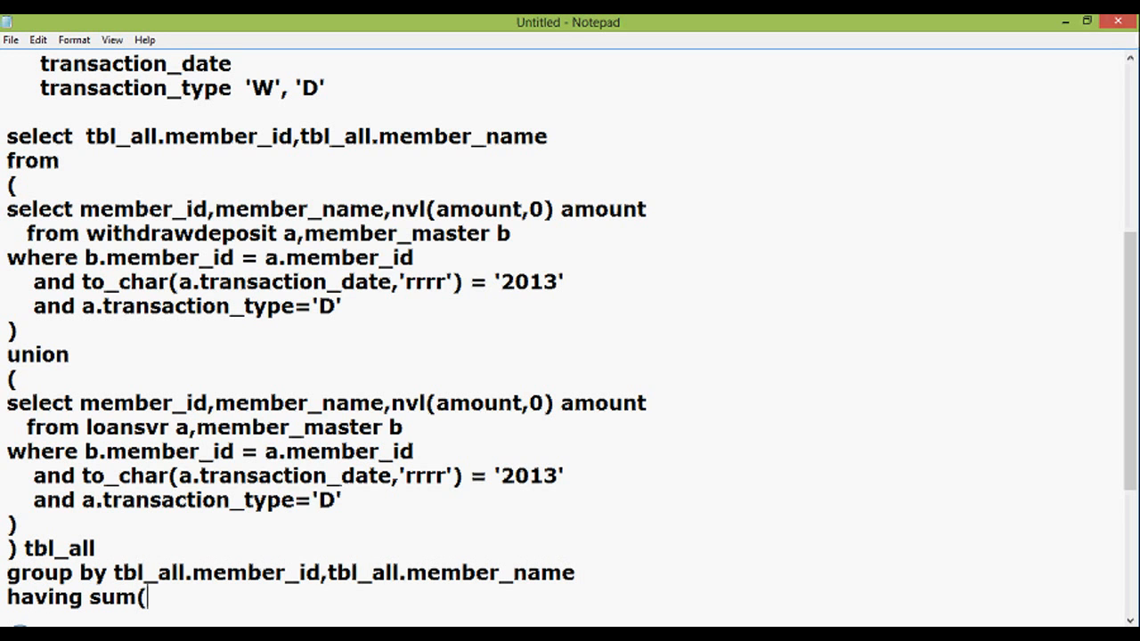
type("t")
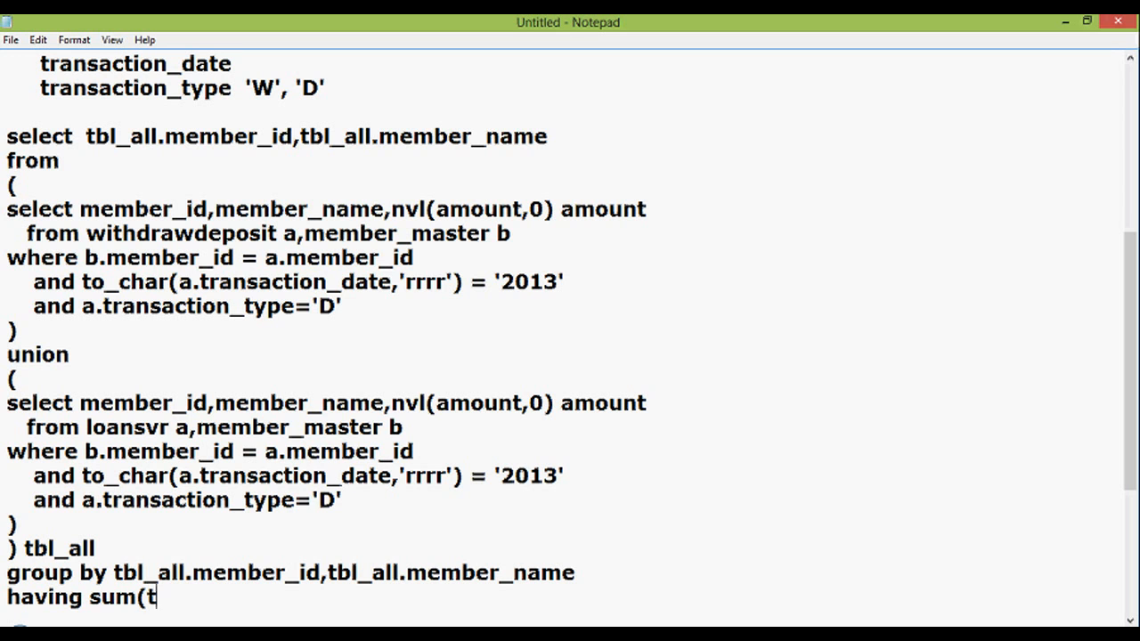
type("bl_all")
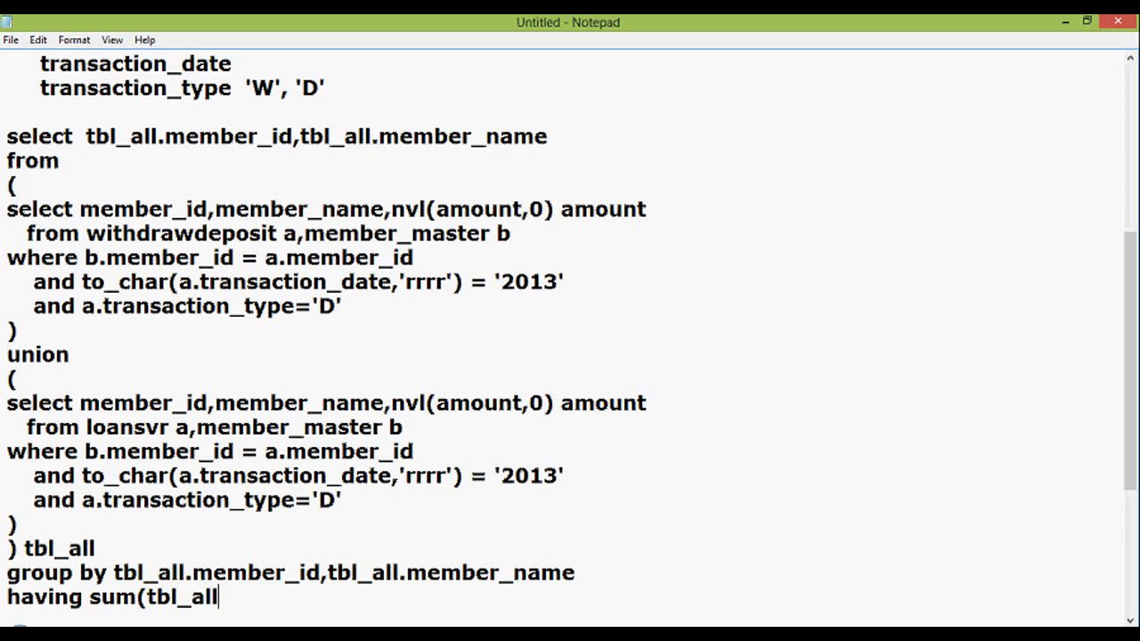
type(".amount")
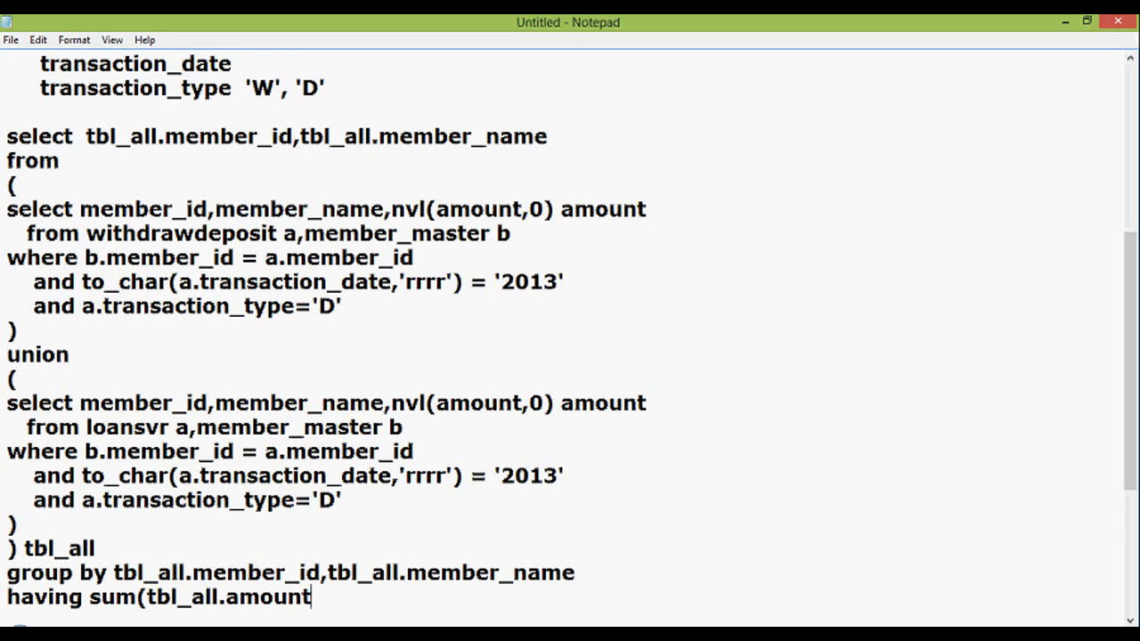
type(")")
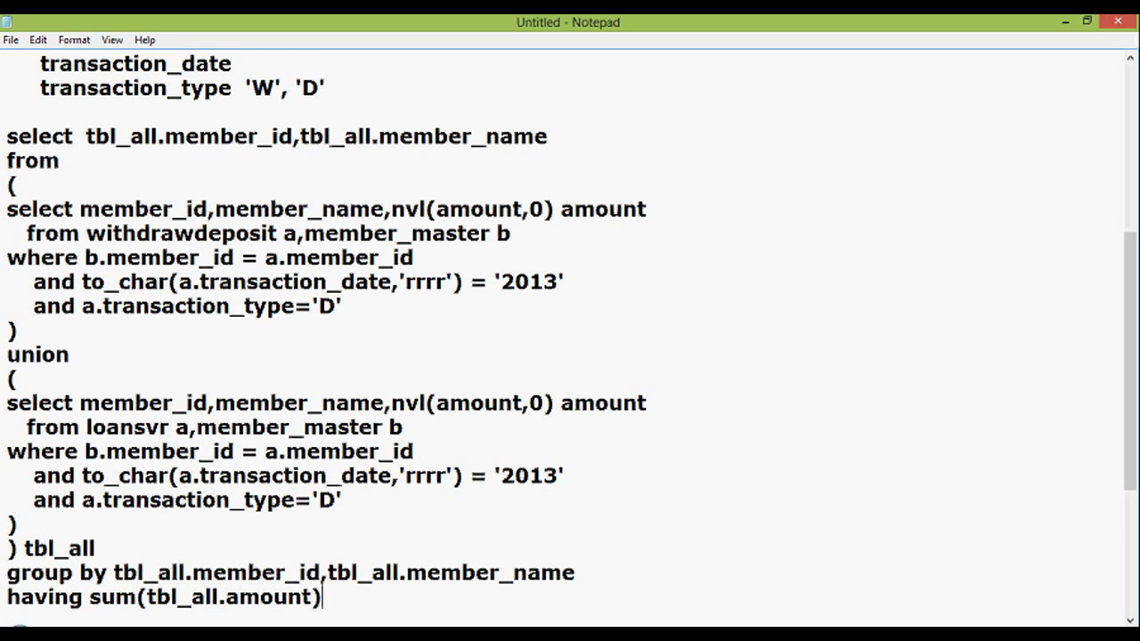
type(">")
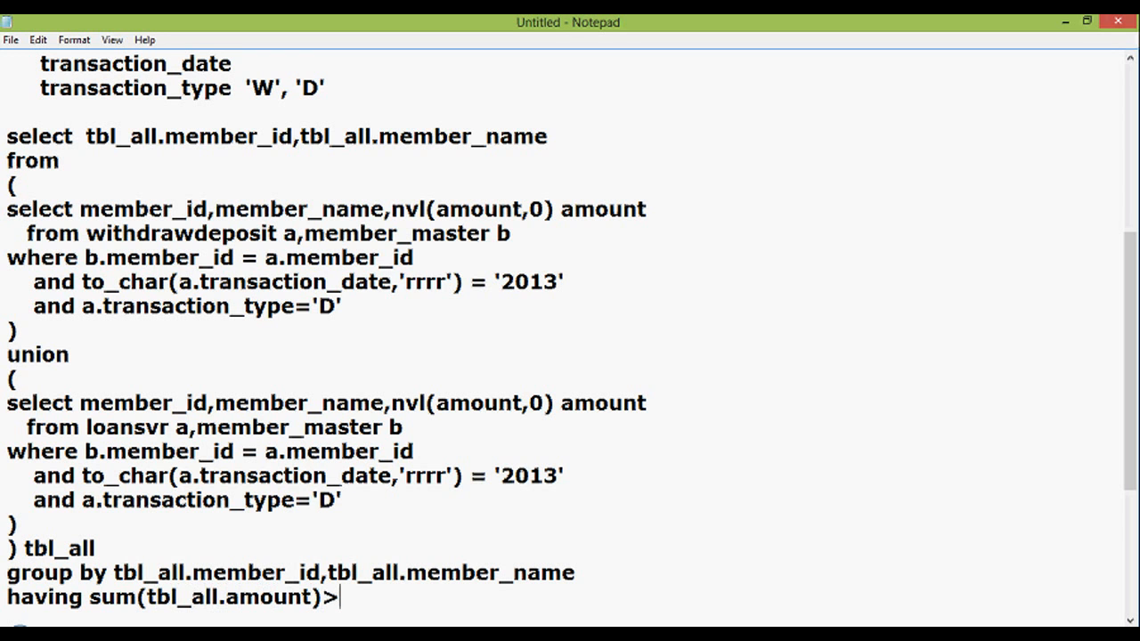
type("200000")
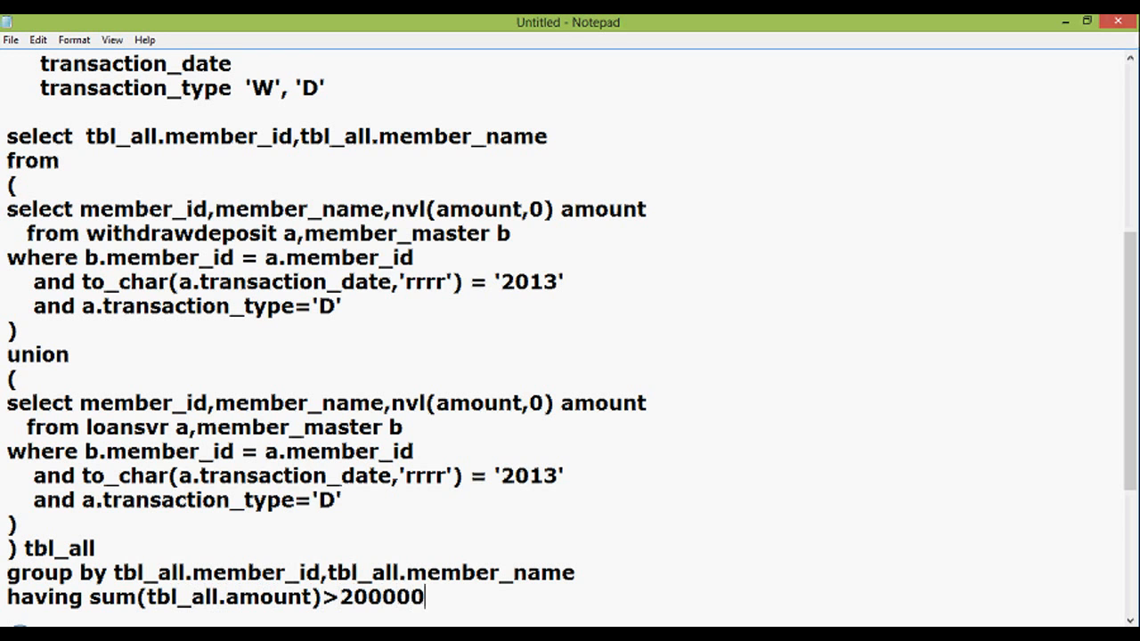